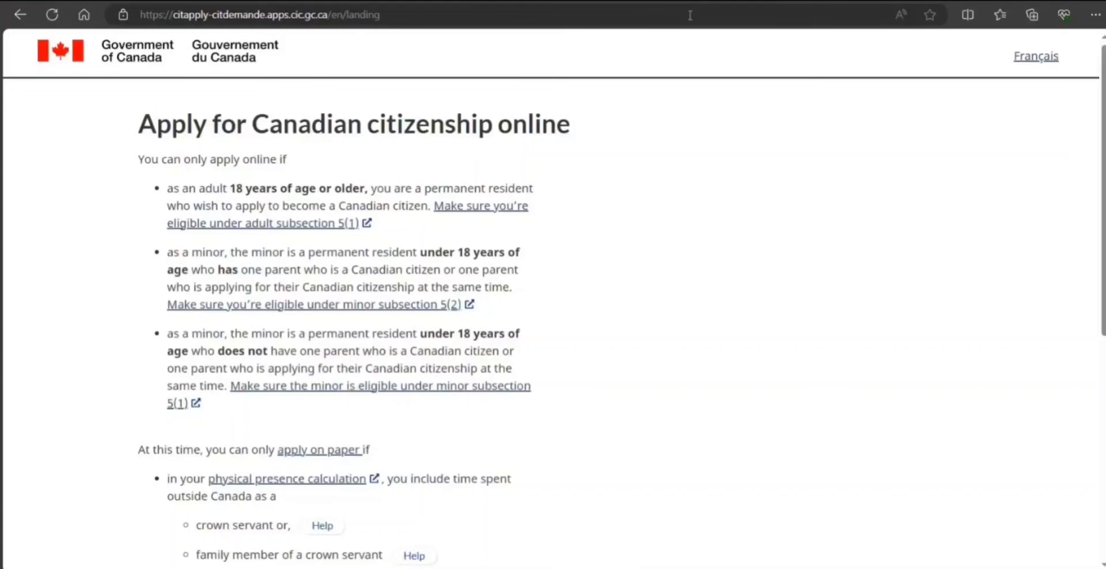
pyautogui.moveTo(611, 303)
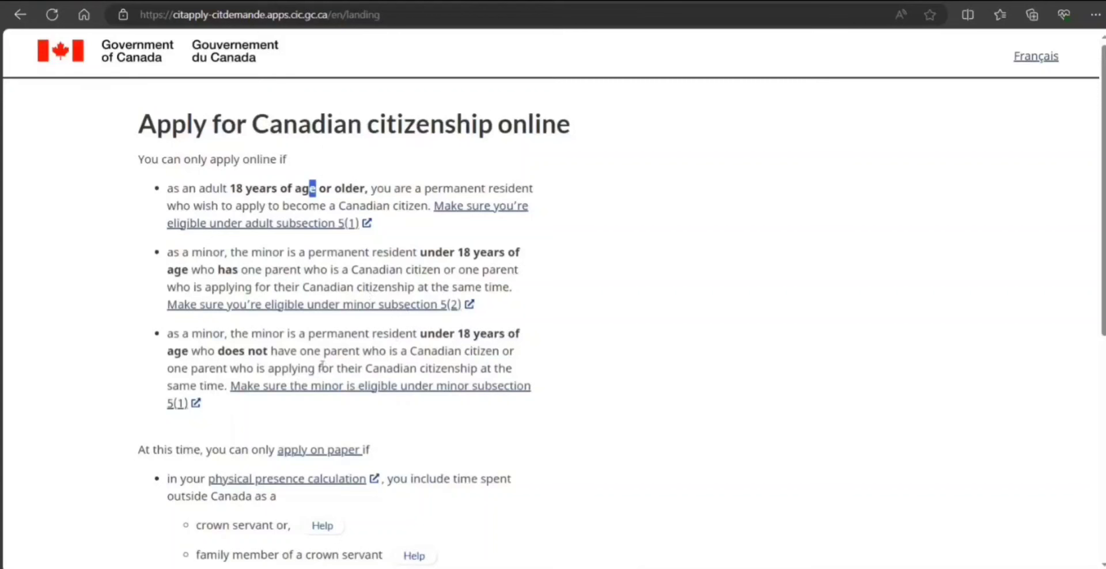
# Start account creation and agree to the terms and conditions to reach the registration form
pyautogui.scroll(-3)
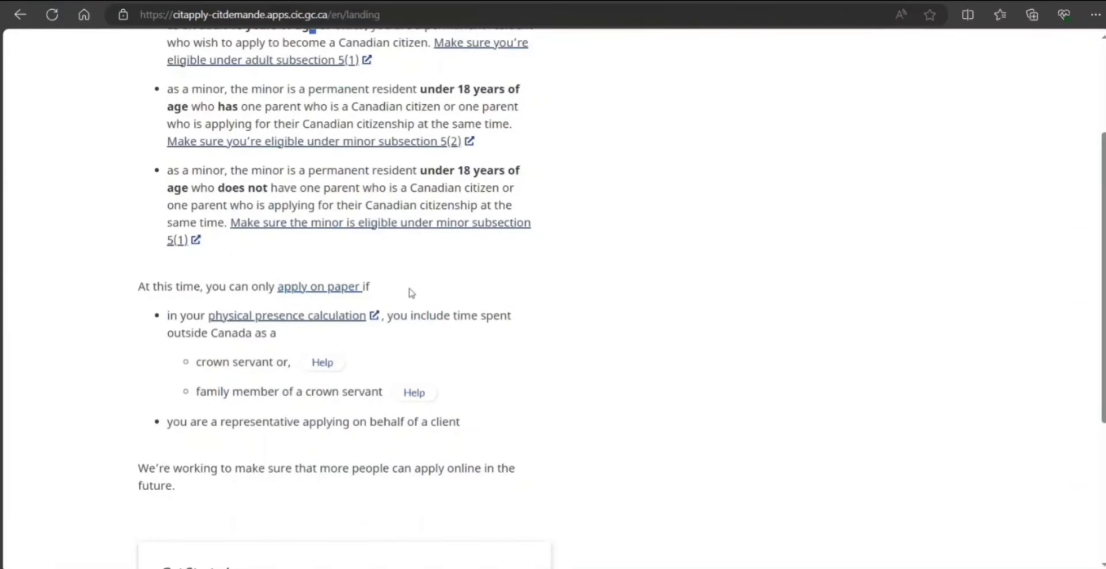
pyautogui.moveTo(310, 351)
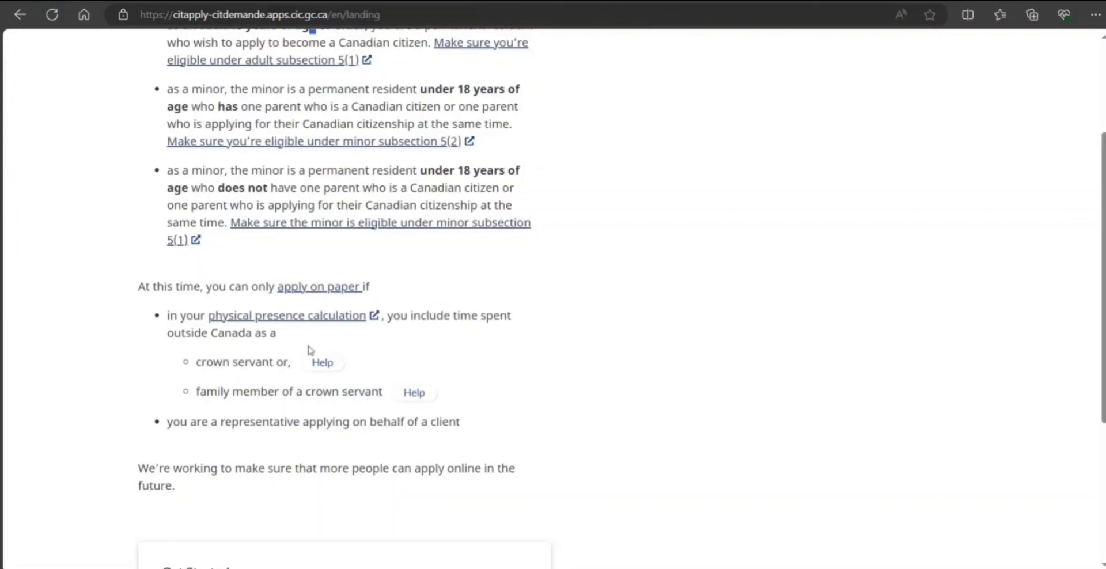
pyautogui.moveTo(281, 374)
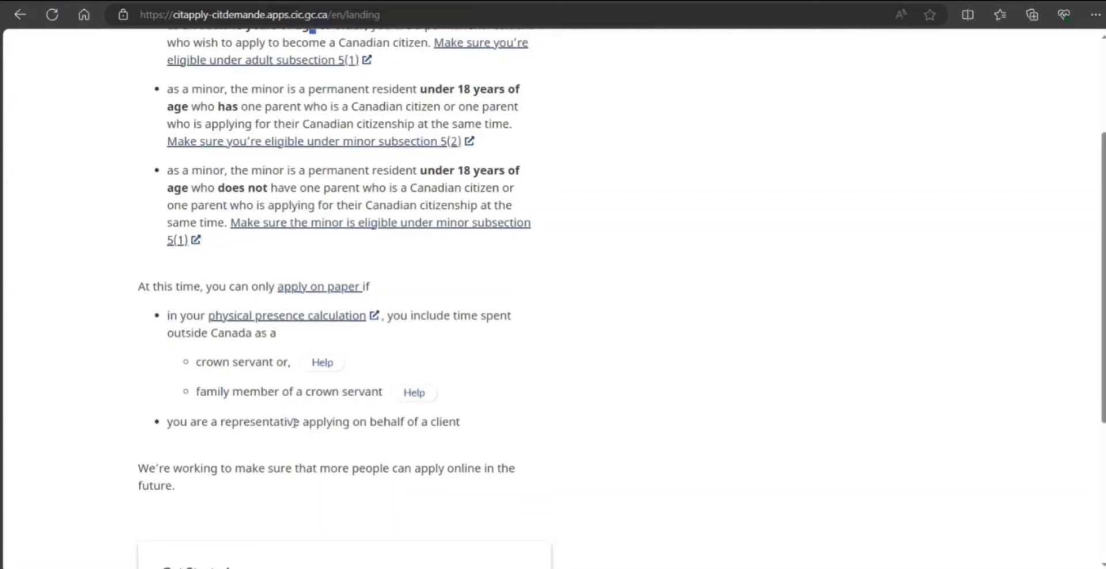
pyautogui.scroll(-3)
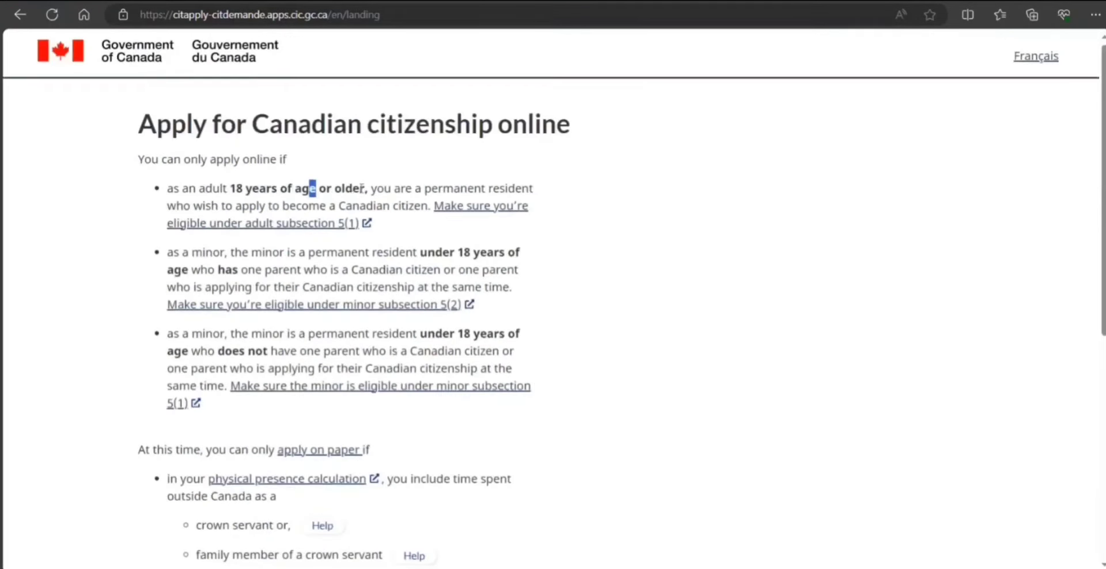
pyautogui.moveTo(515, 427)
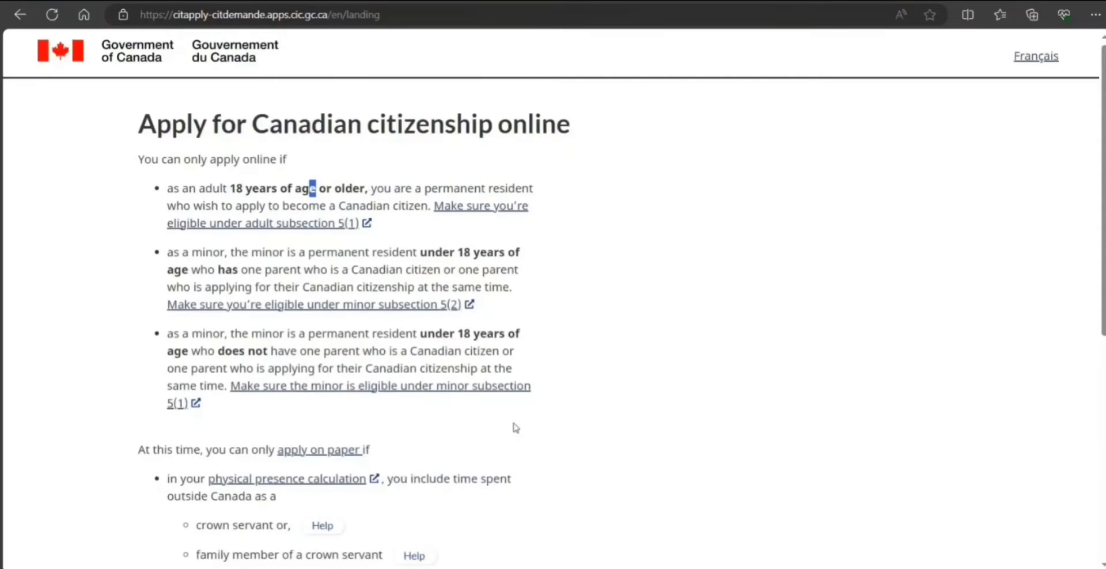
pyautogui.scroll(-3)
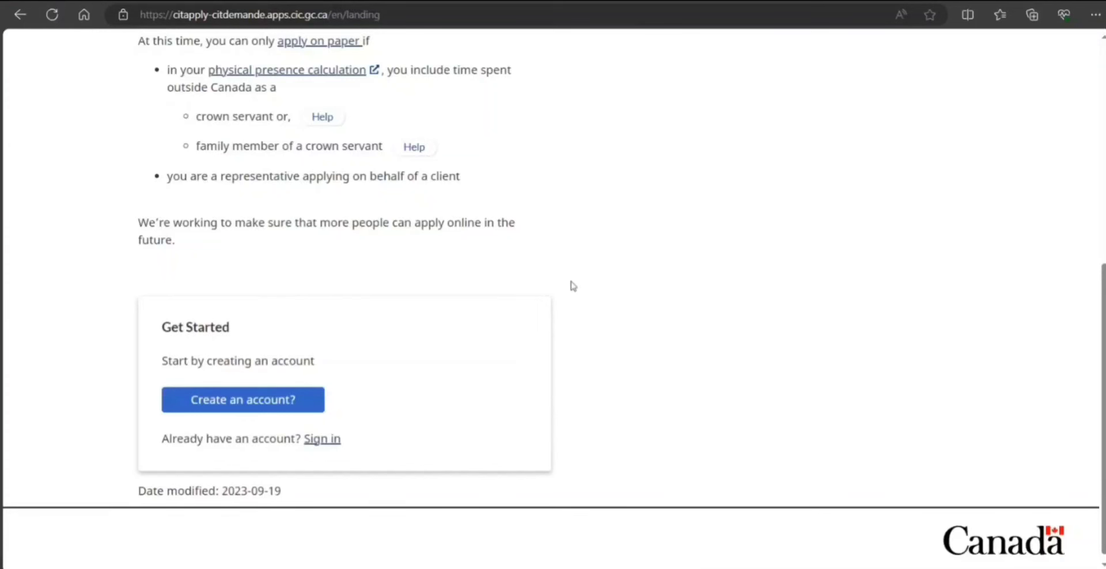
pyautogui.moveTo(520, 391)
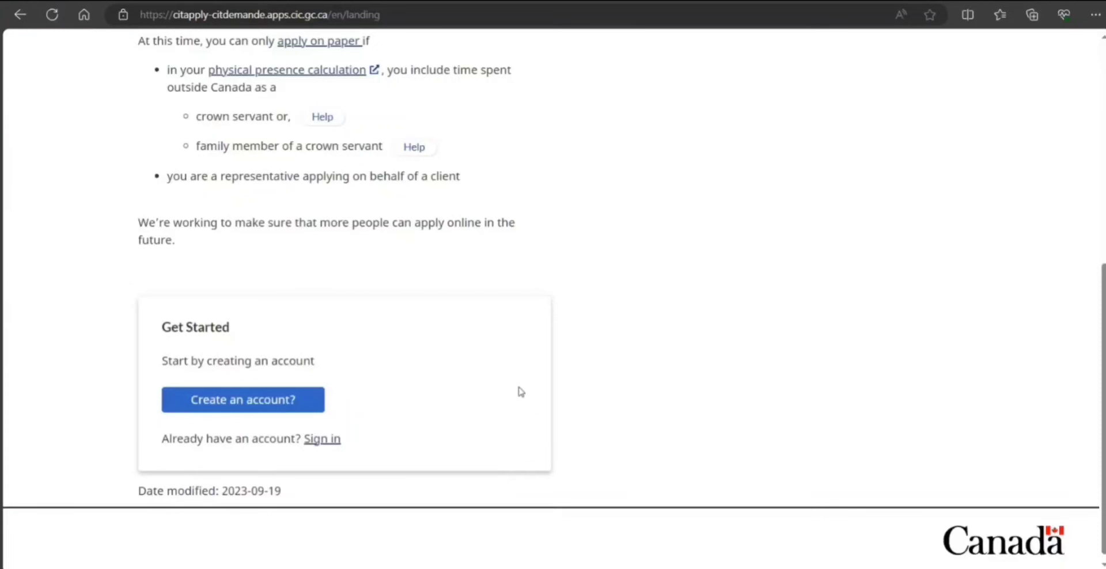
pyautogui.moveTo(494, 375)
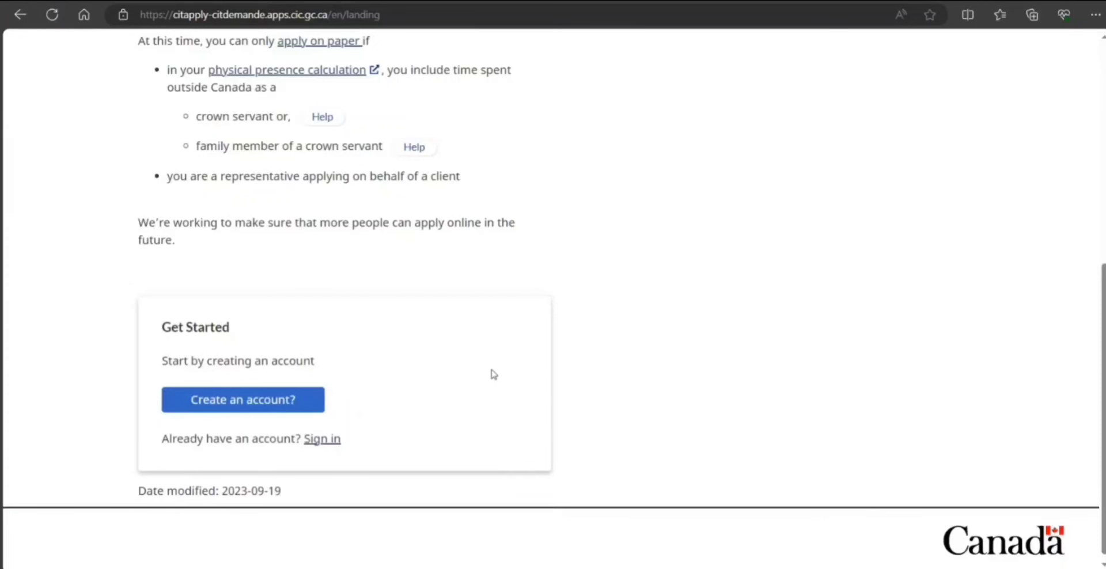
pyautogui.moveTo(558, 294)
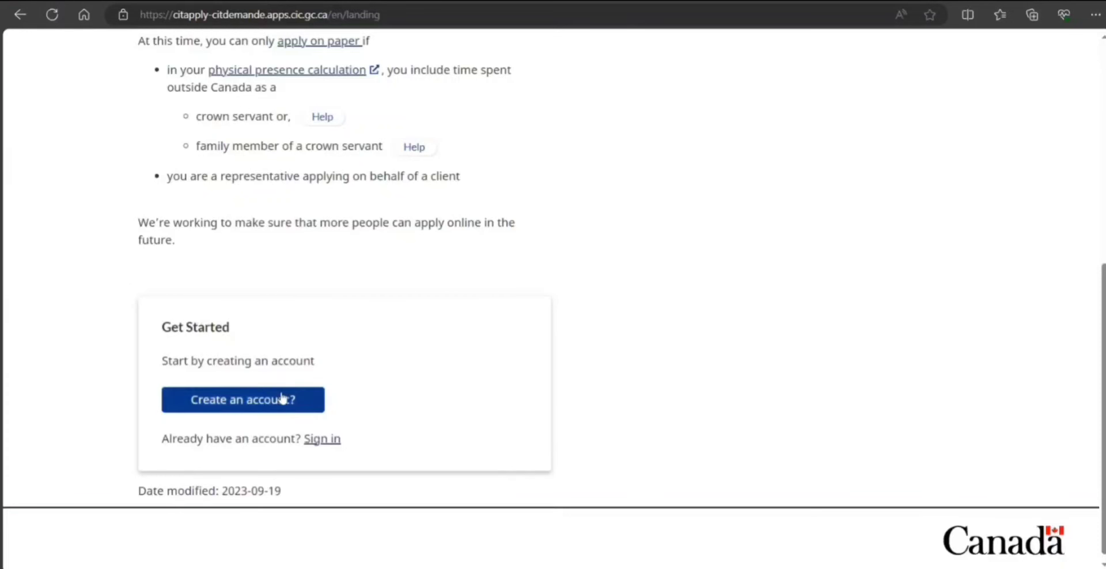
pyautogui.moveTo(350, 468)
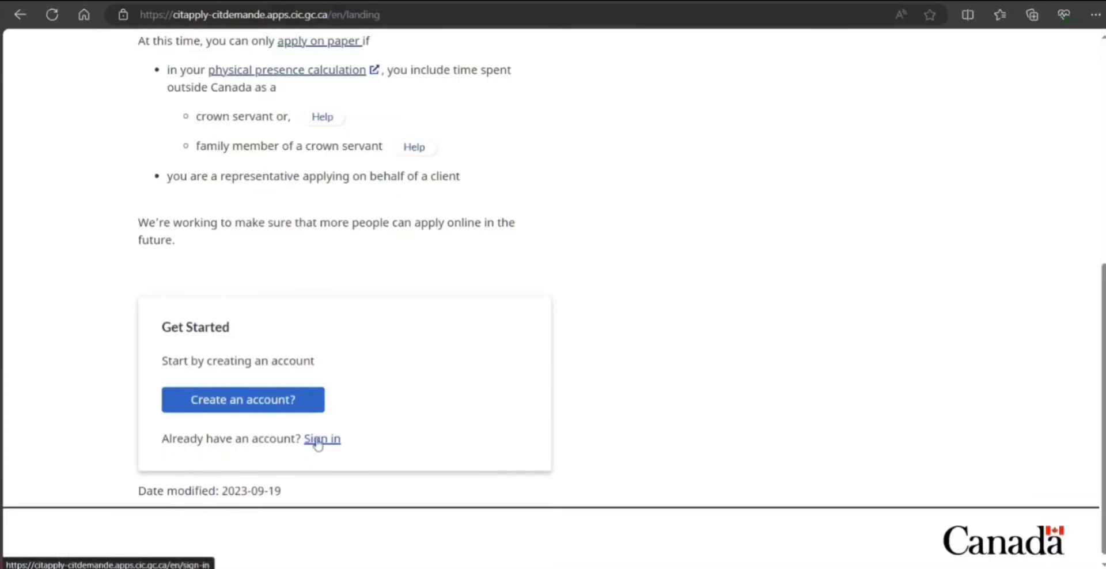
pyautogui.click(242, 399)
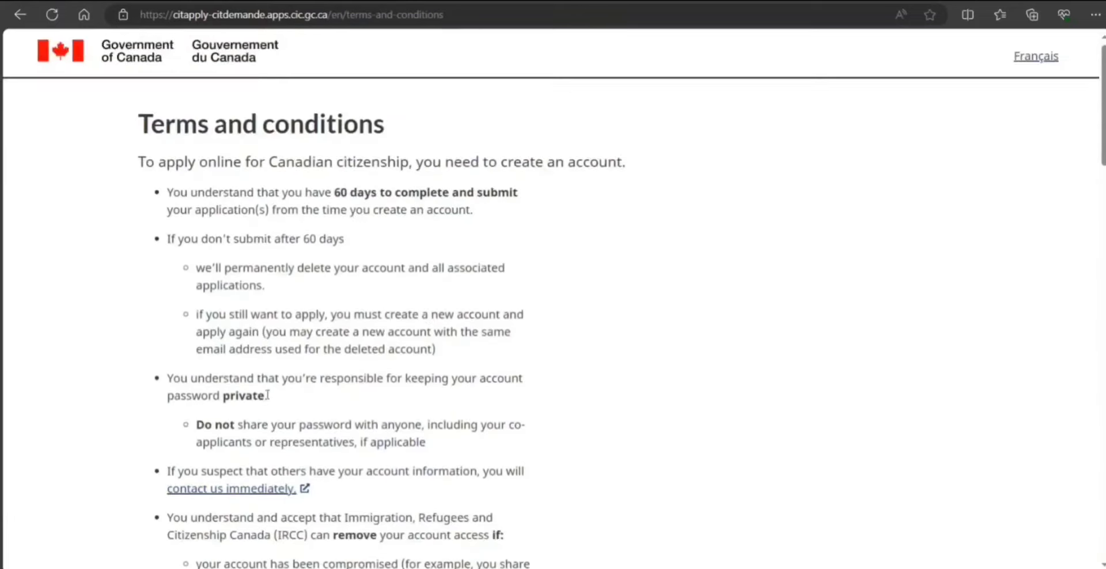
pyautogui.scroll(-3)
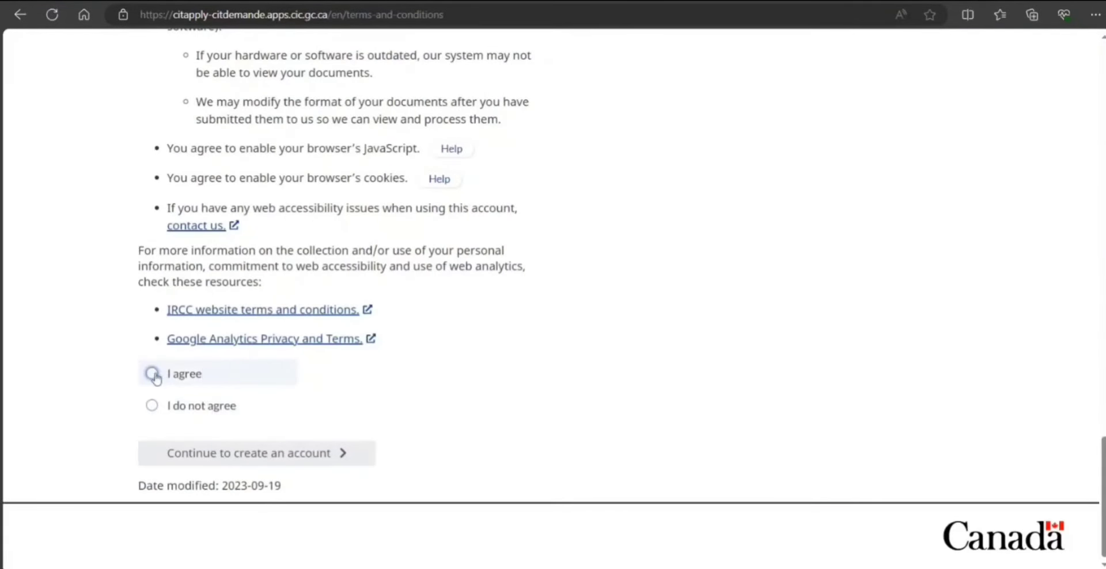
pyautogui.click(249, 453)
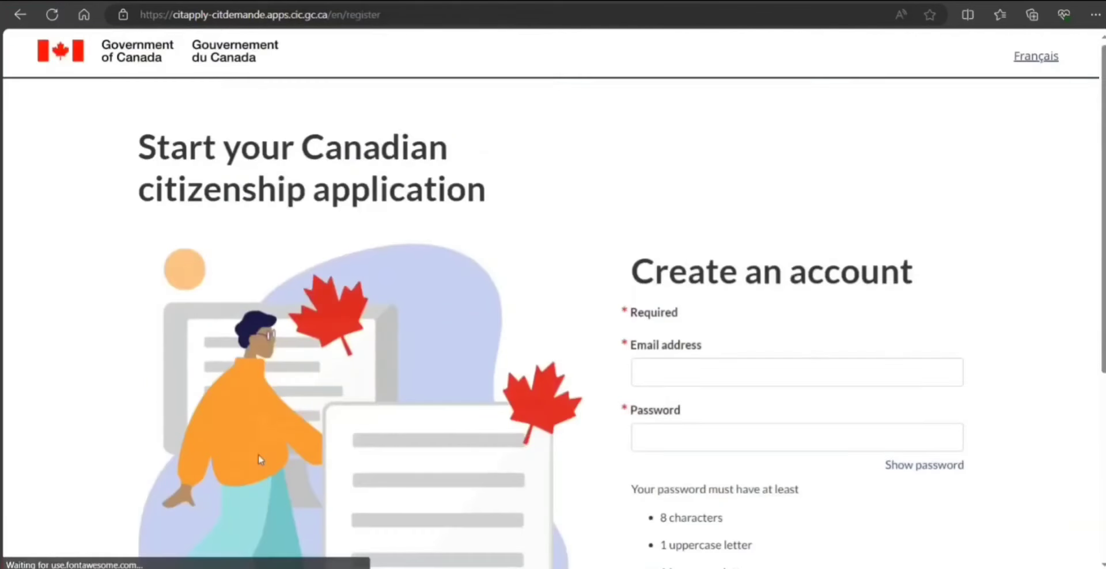
pyautogui.scroll(-3)
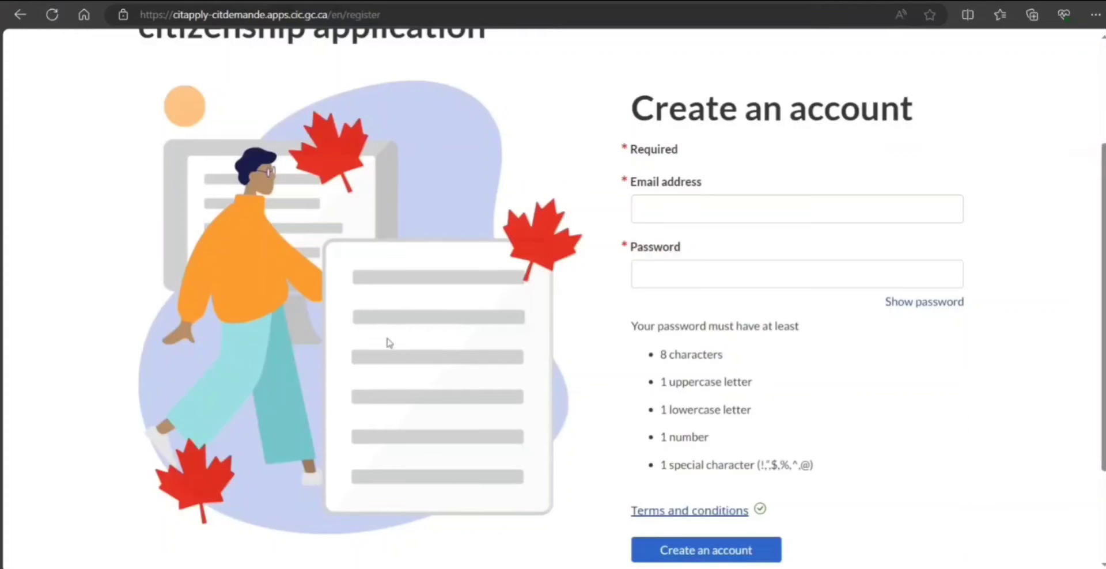
pyautogui.moveTo(452, 303)
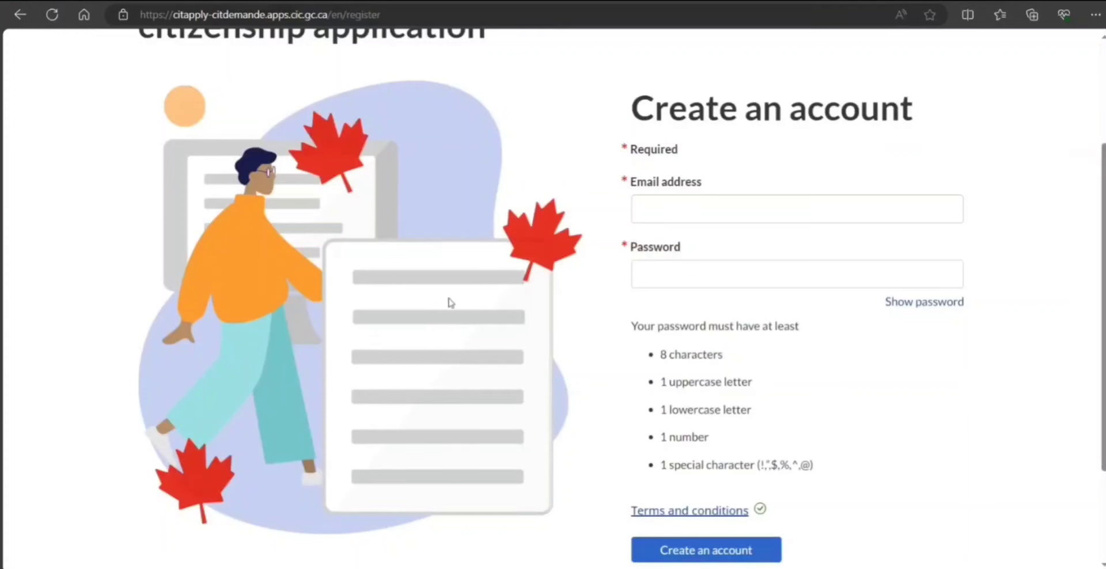
pyautogui.moveTo(959, 367)
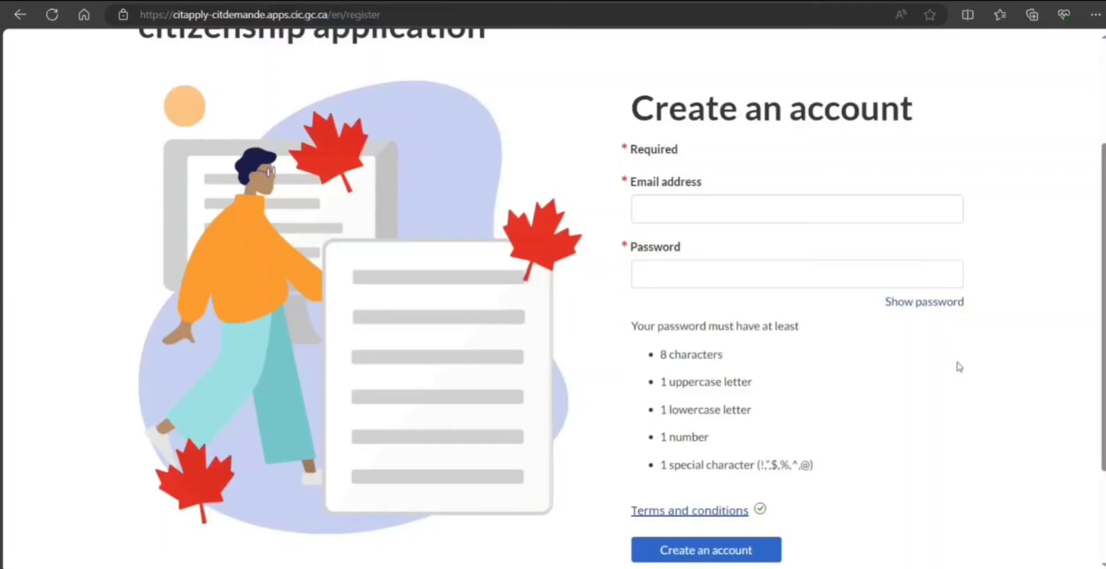
pyautogui.moveTo(1056, 429)
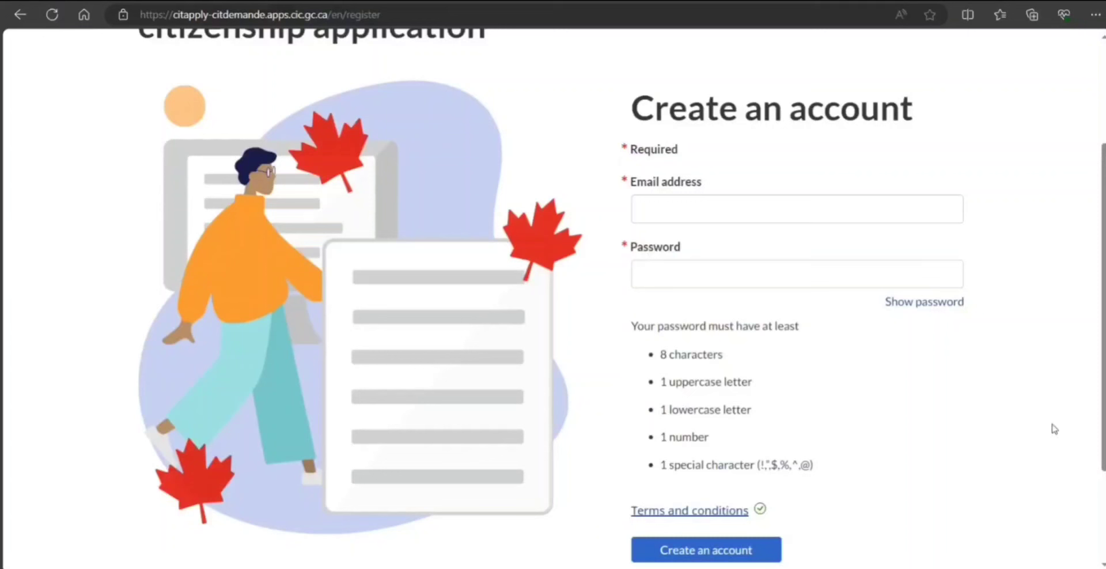
# Fill in the email address and password and submit the details to create the account
pyautogui.click(705, 549)
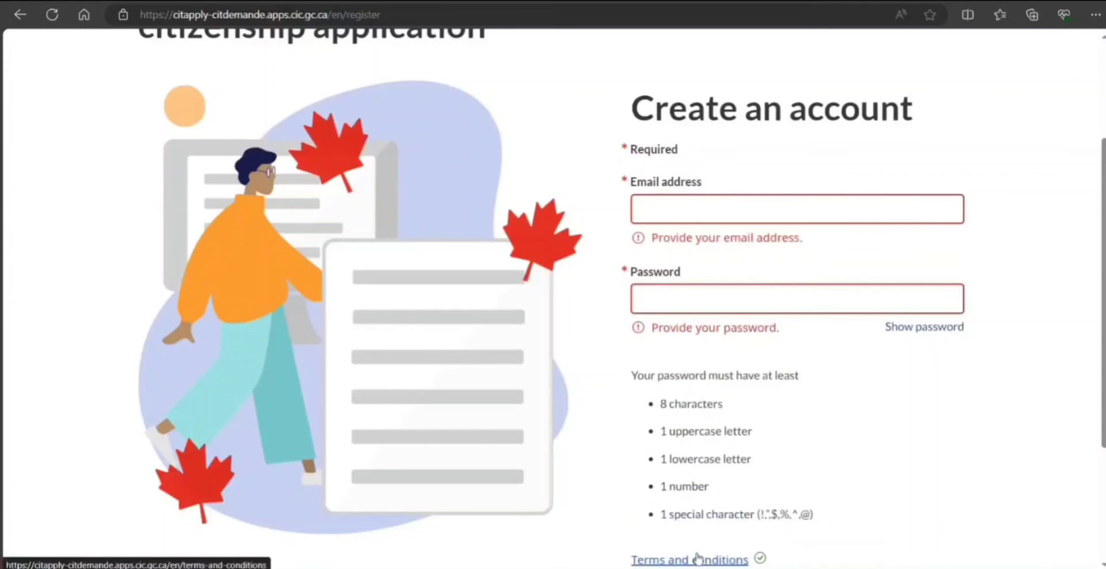
pyautogui.scroll(-3)
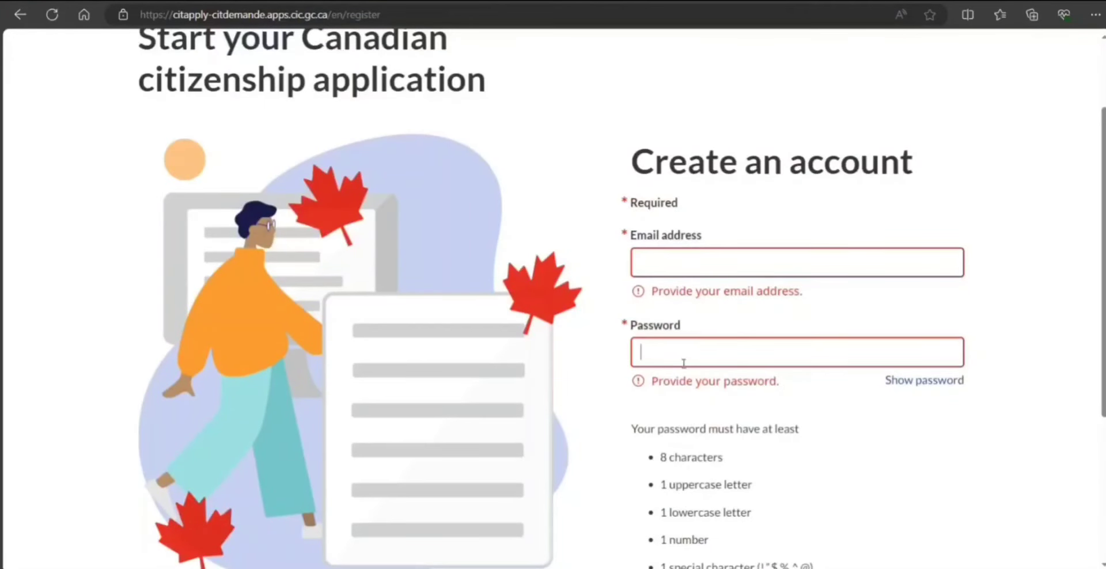
pyautogui.scroll(-3)
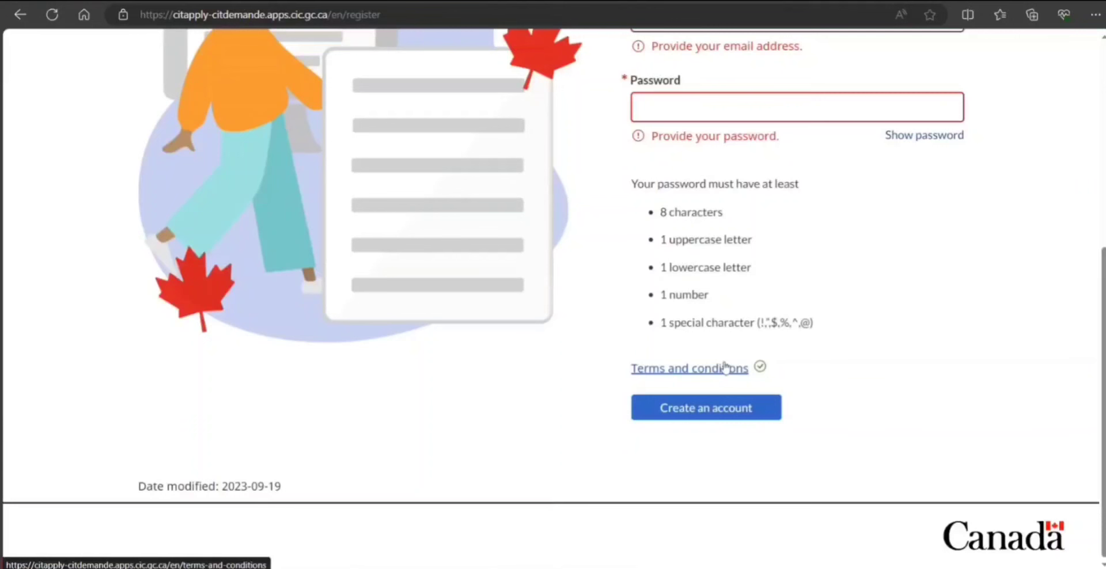
pyautogui.click(796, 106)
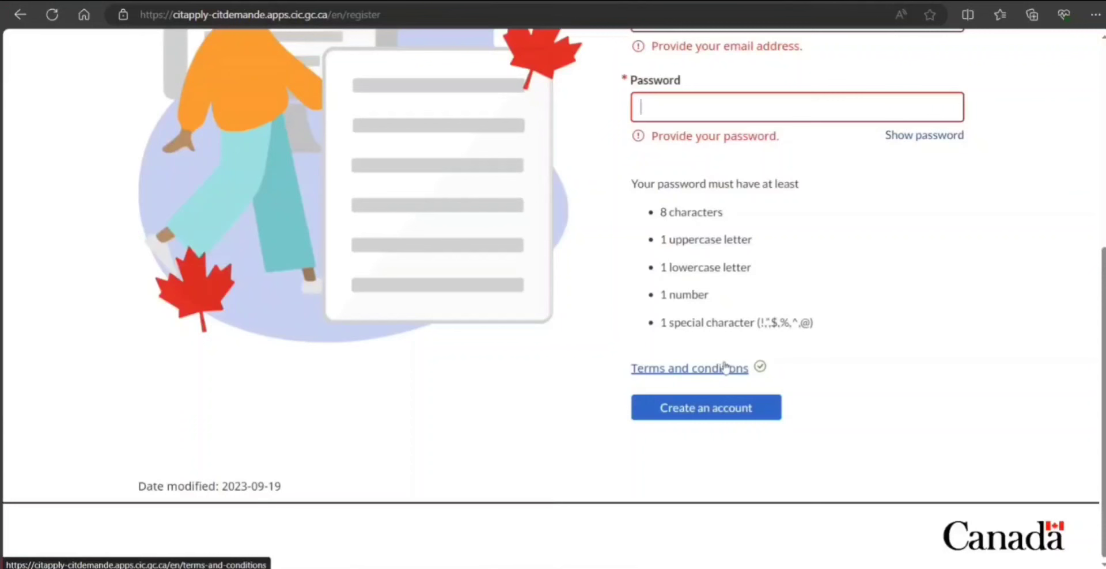
pyautogui.click(705, 407)
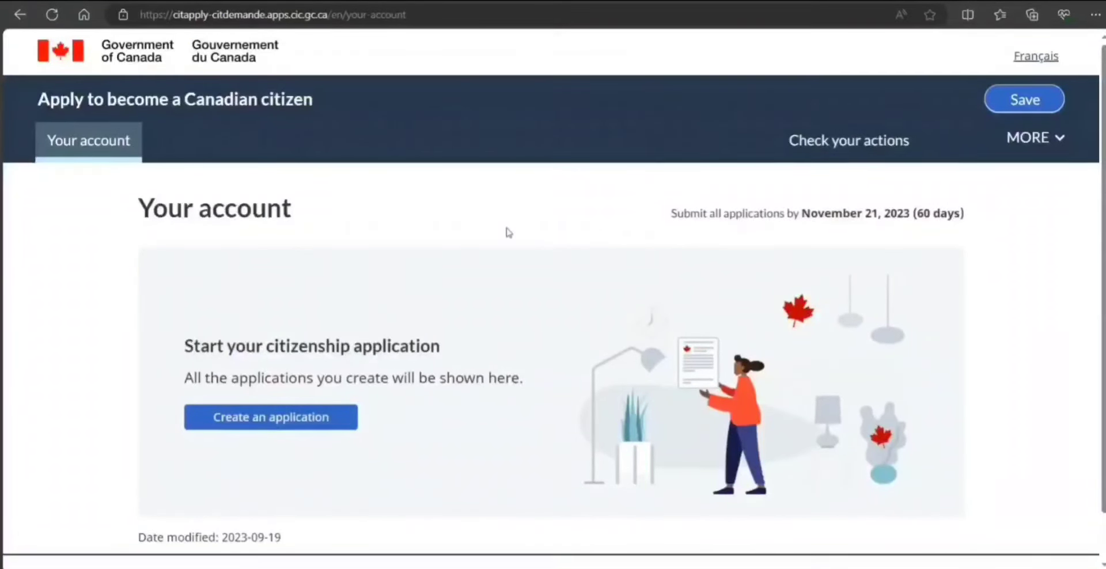
# Start a new citizenship application and choose the adult application type
pyautogui.scroll(-3)
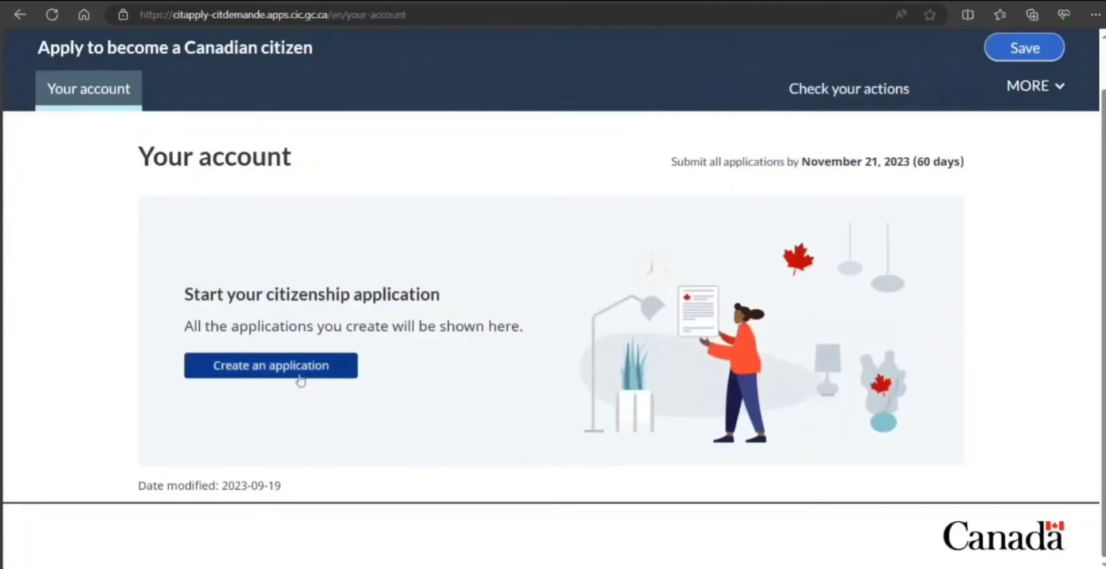
pyautogui.click(270, 366)
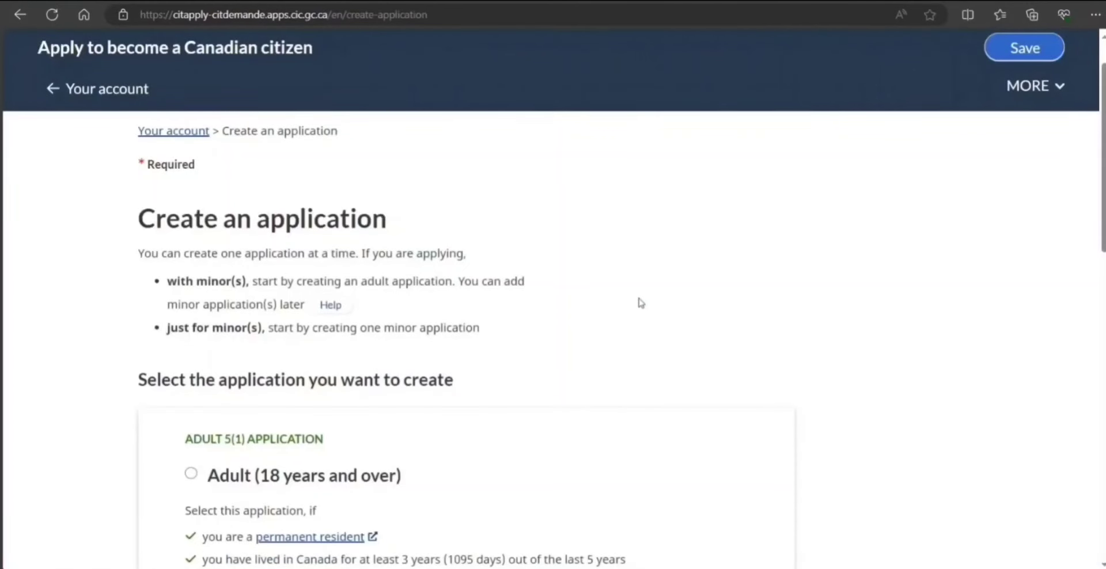
pyautogui.scroll(-3)
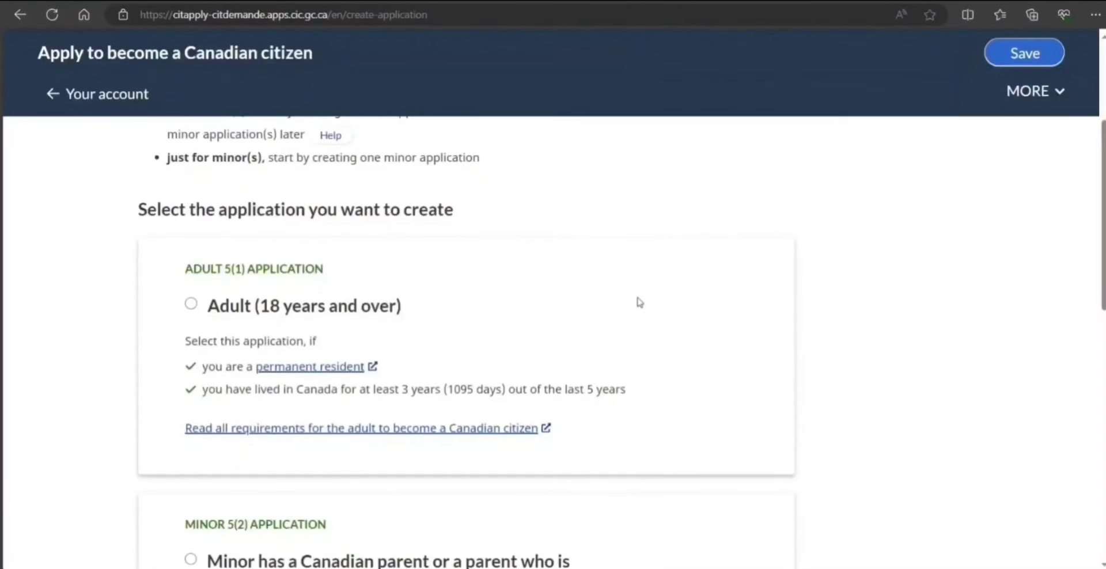
pyautogui.click(190, 305)
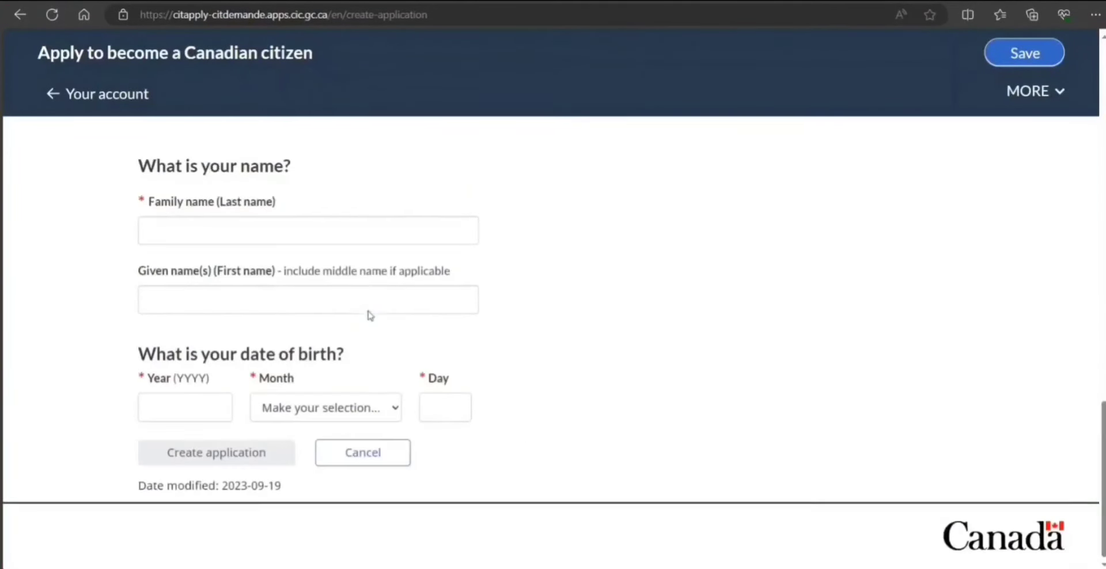
# Enter family name smith, given name xyz, birth date January 01, 1992, and create the application
pyautogui.click(307, 231)
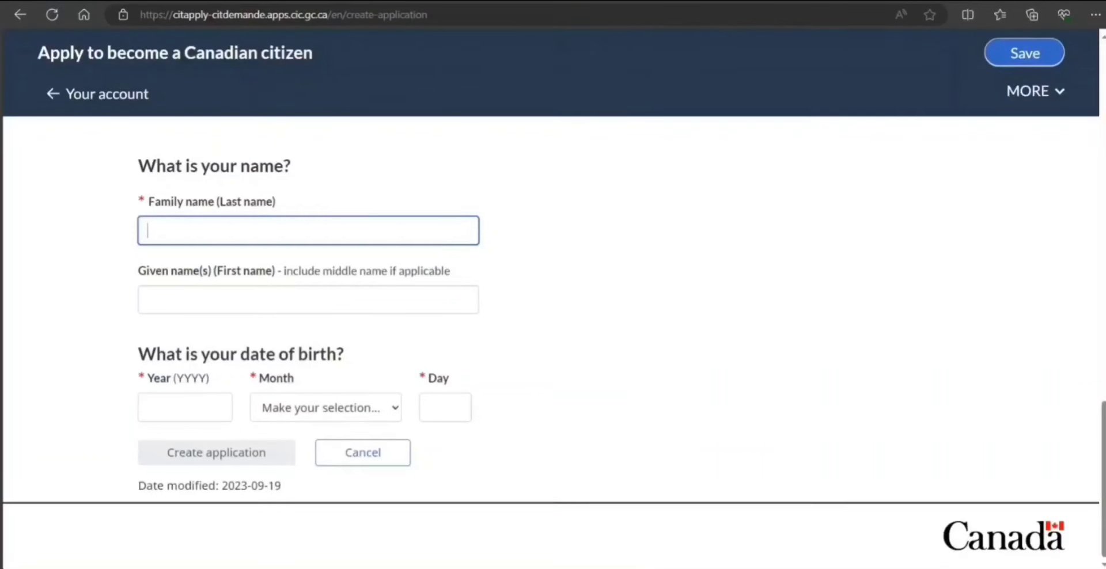
pyautogui.write('smith')
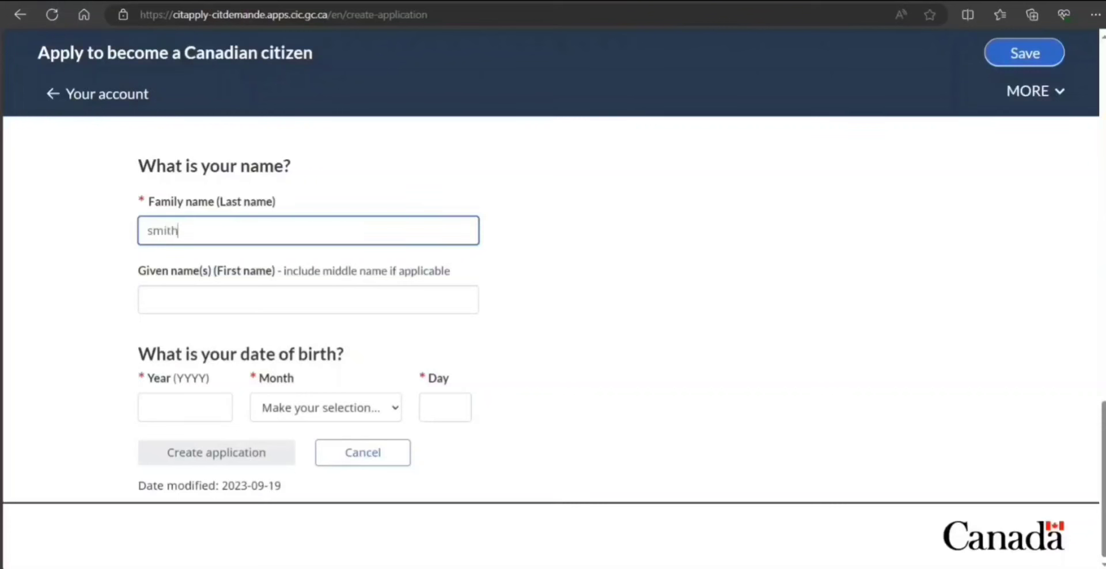
pyautogui.write('x')
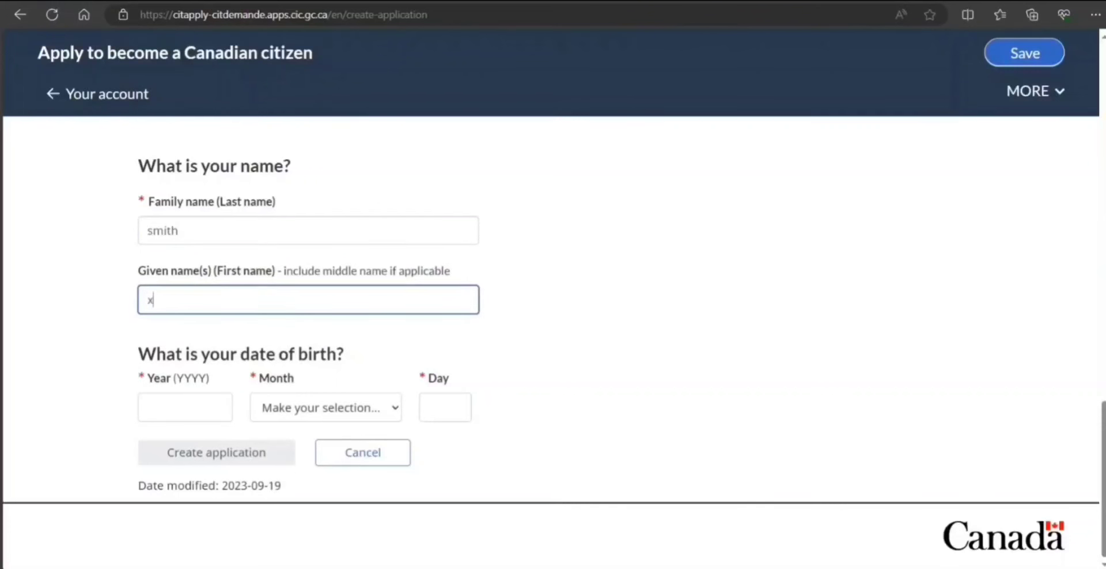
pyautogui.write('yz')
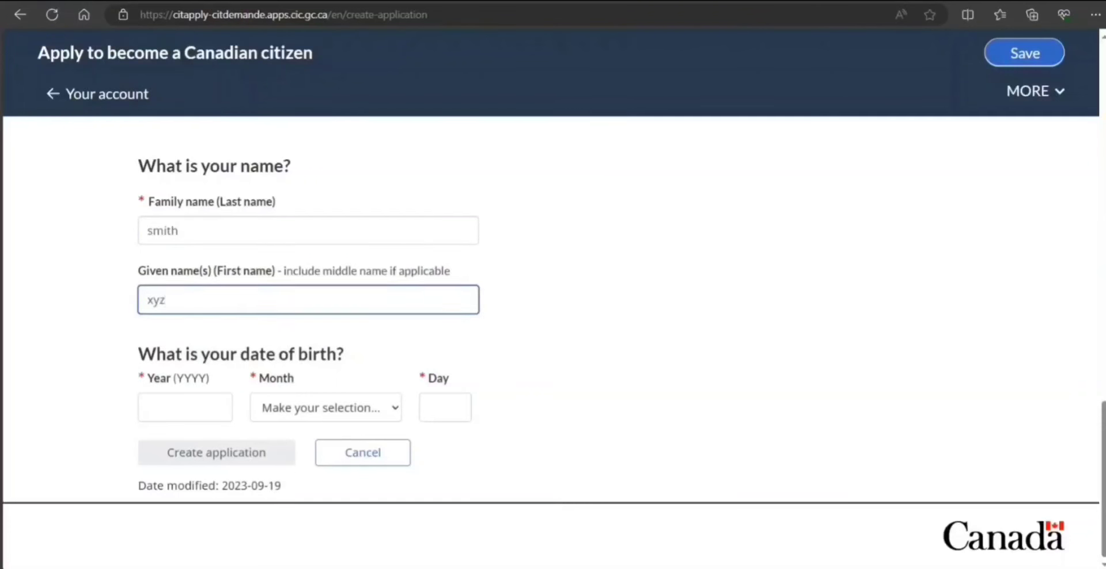
pyautogui.click(184, 407)
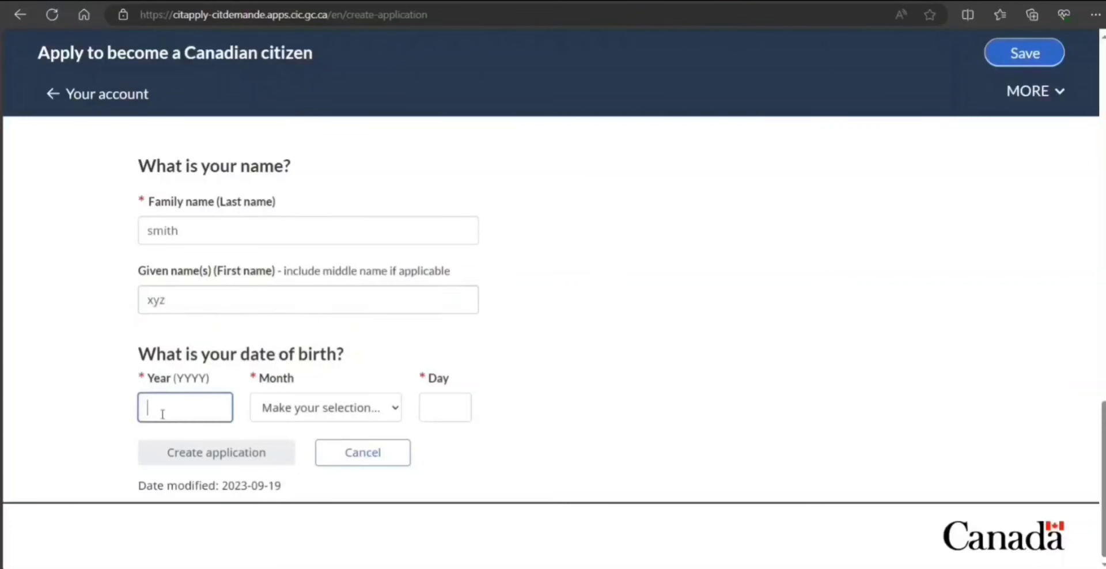
pyautogui.write('1992')
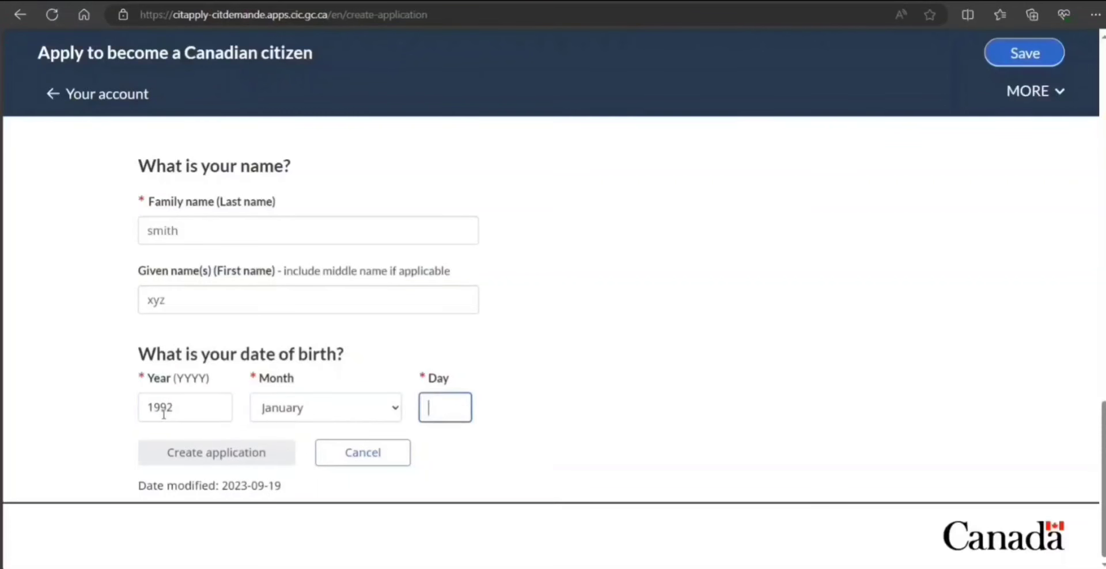
pyautogui.write('01')
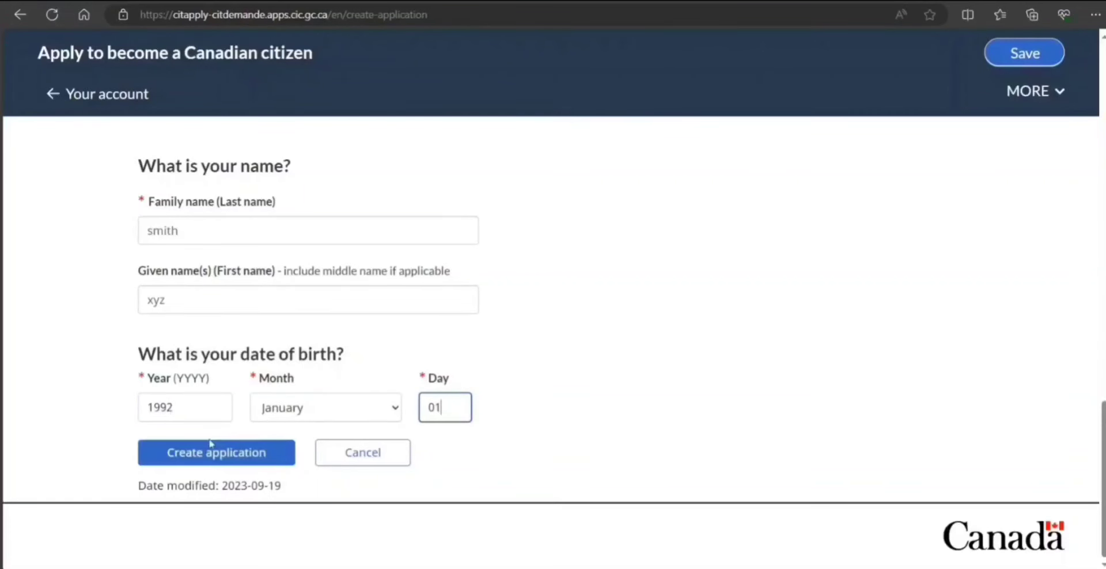
pyautogui.click(215, 452)
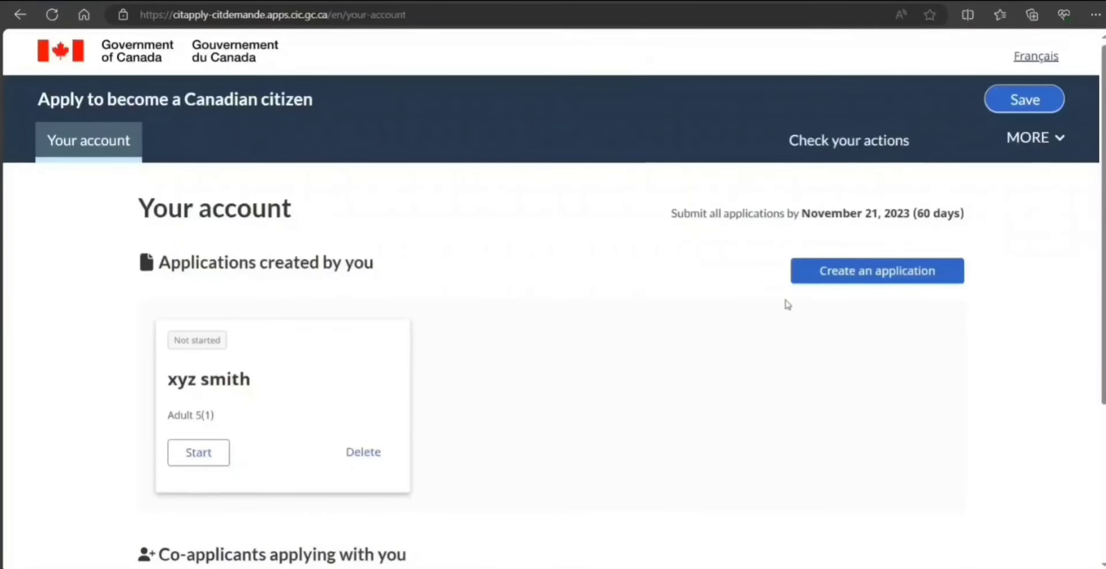
pyautogui.moveTo(771, 377)
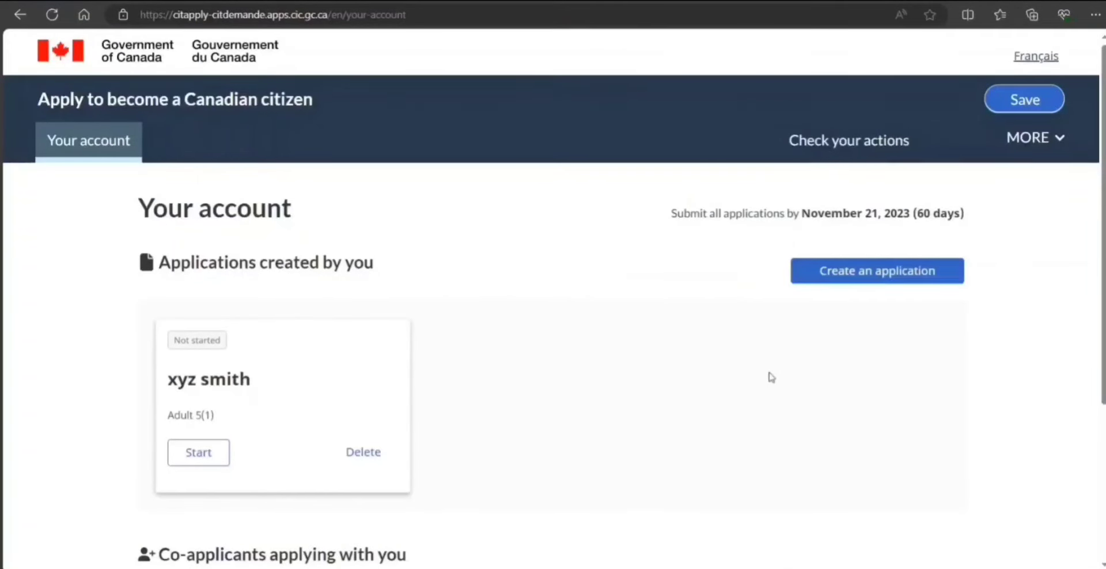
pyautogui.moveTo(811, 320)
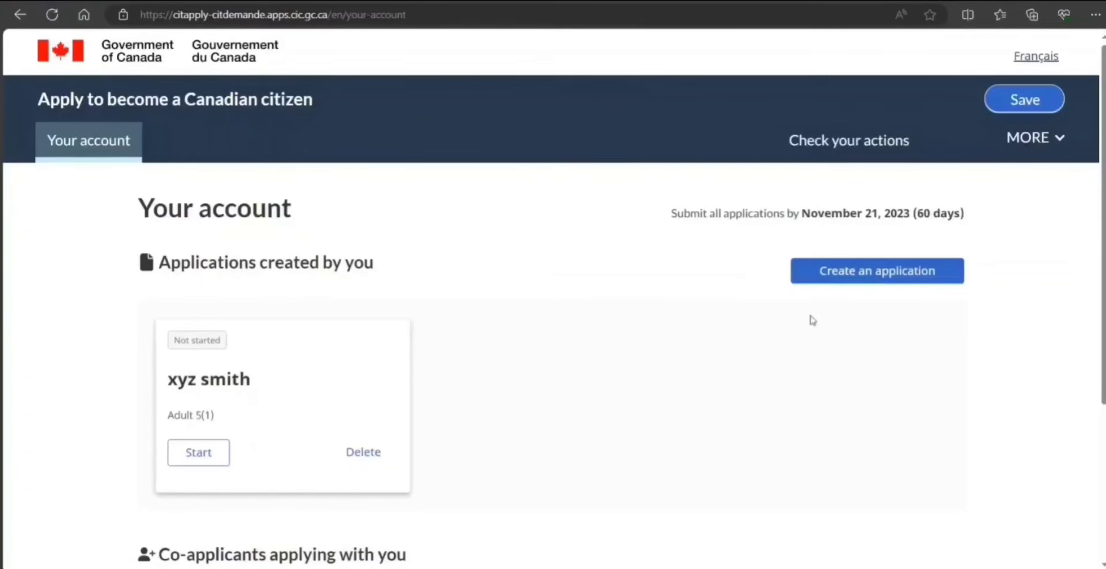
pyautogui.moveTo(430, 349)
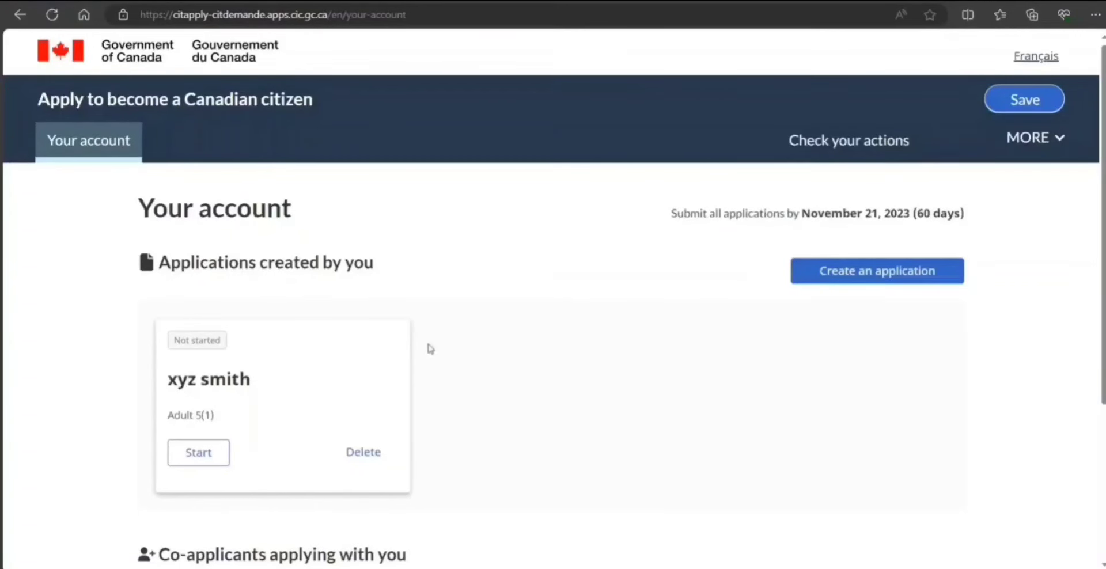
pyautogui.moveTo(529, 451)
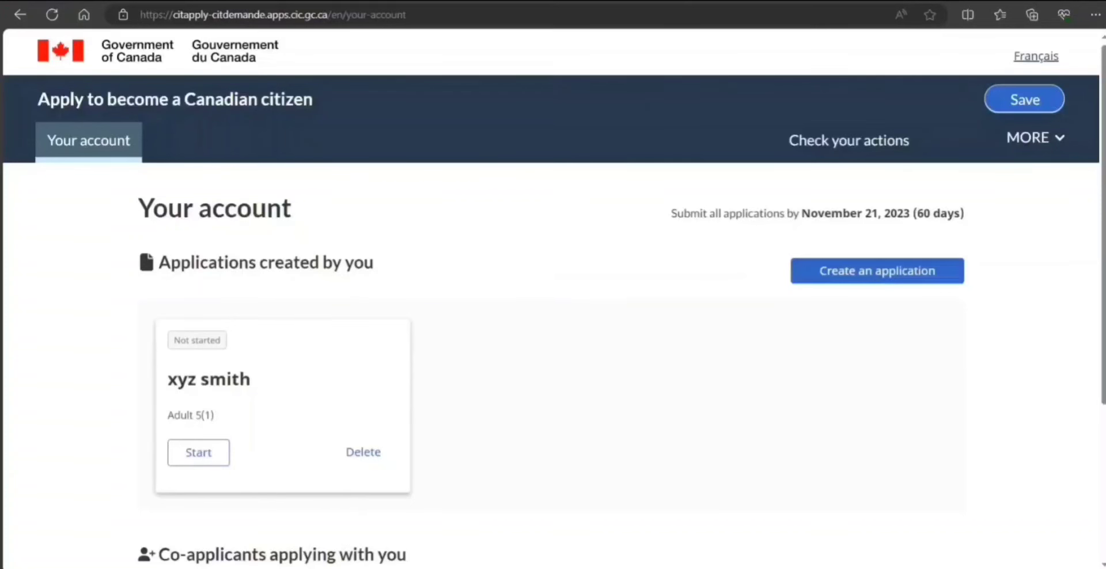
pyautogui.scroll(-3)
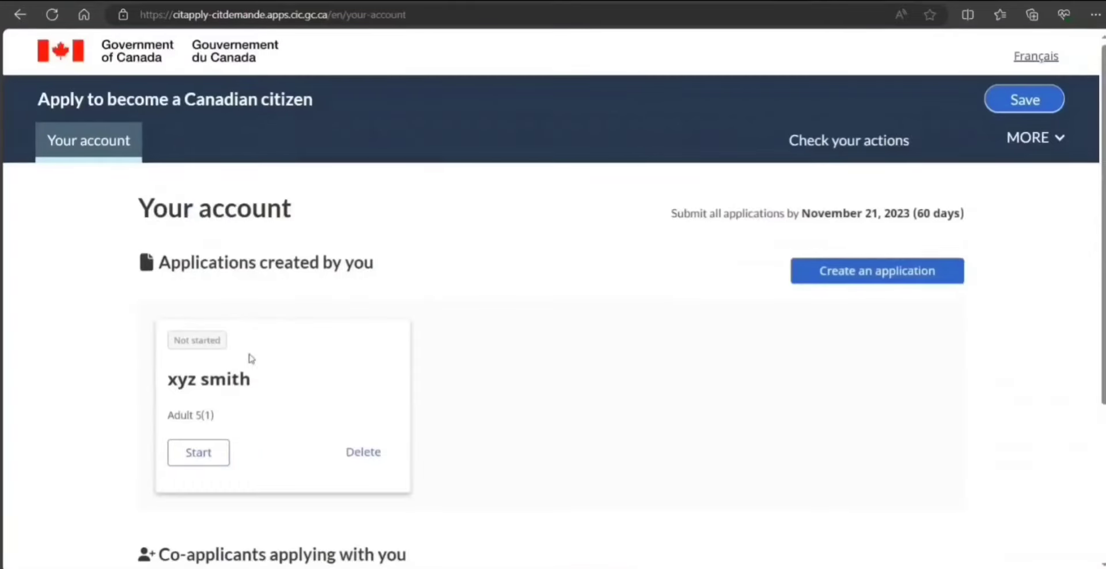
pyautogui.scroll(-3)
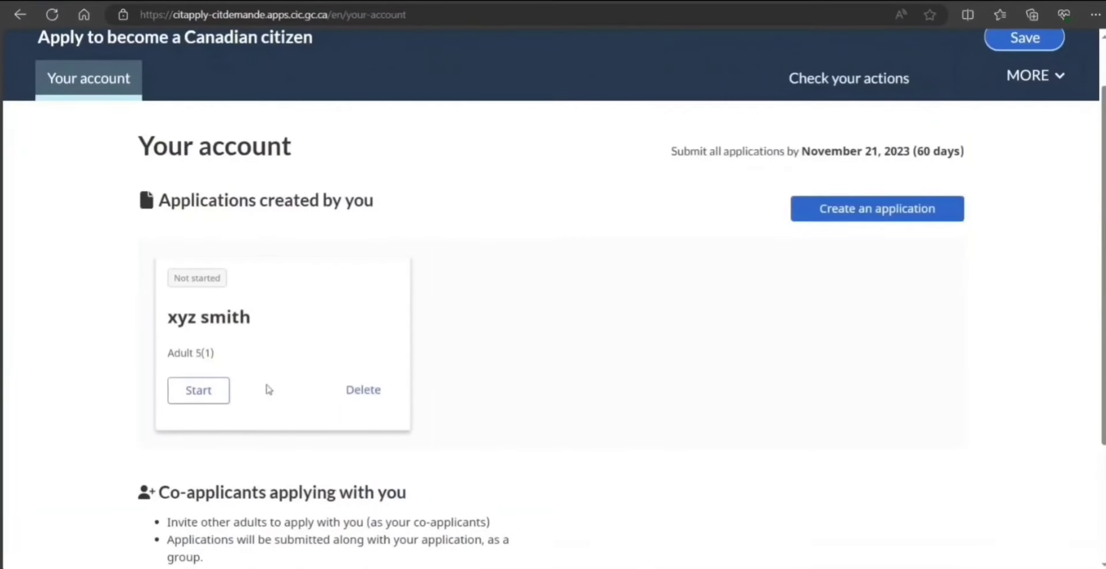
pyautogui.scroll(-3)
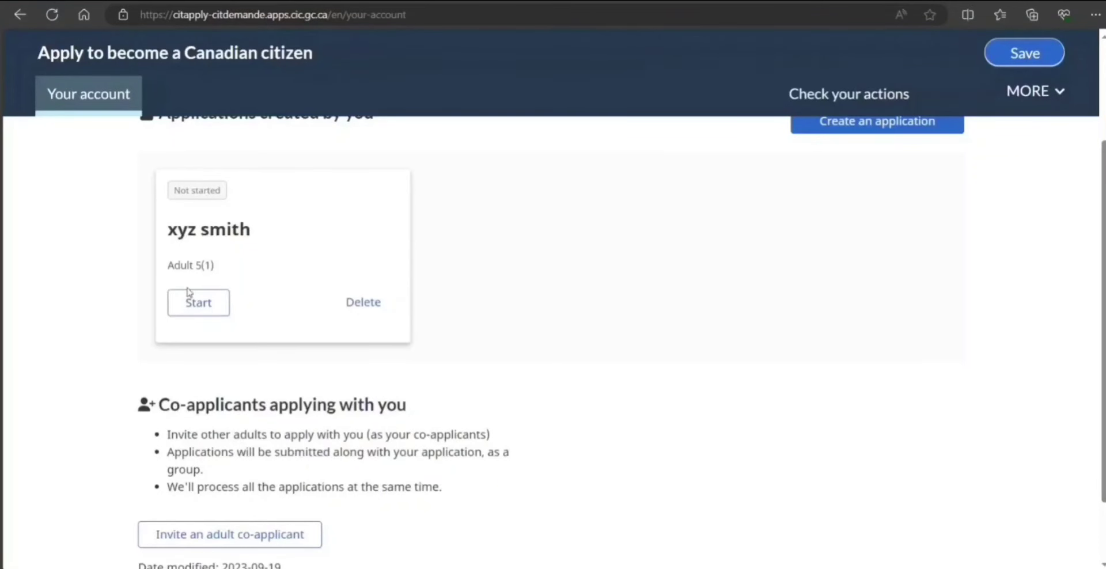
# Start the xyz smith application to reach its Personal info form
pyautogui.click(199, 301)
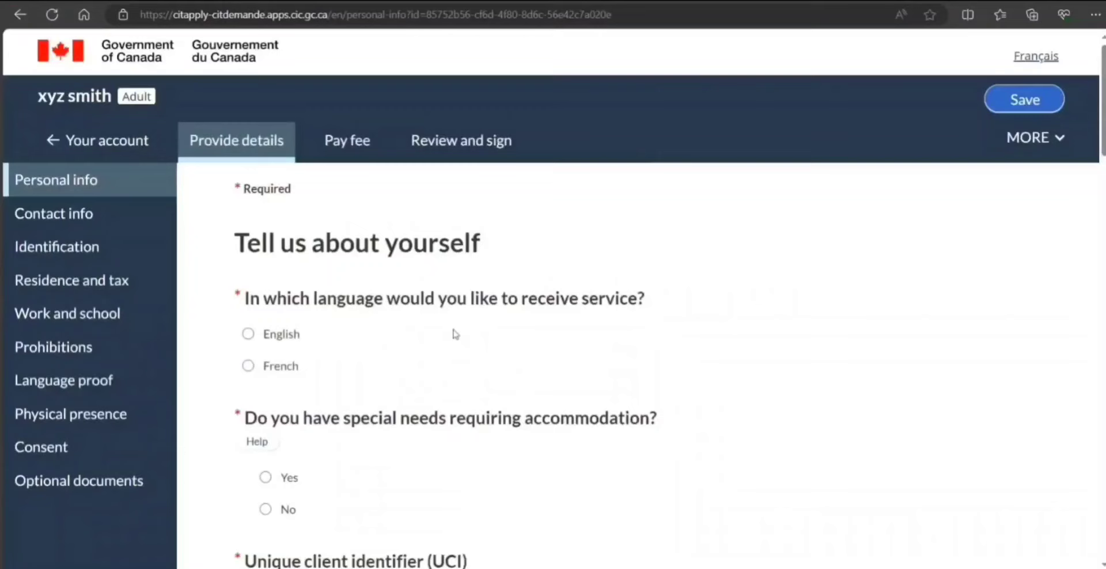
pyautogui.moveTo(110, 338)
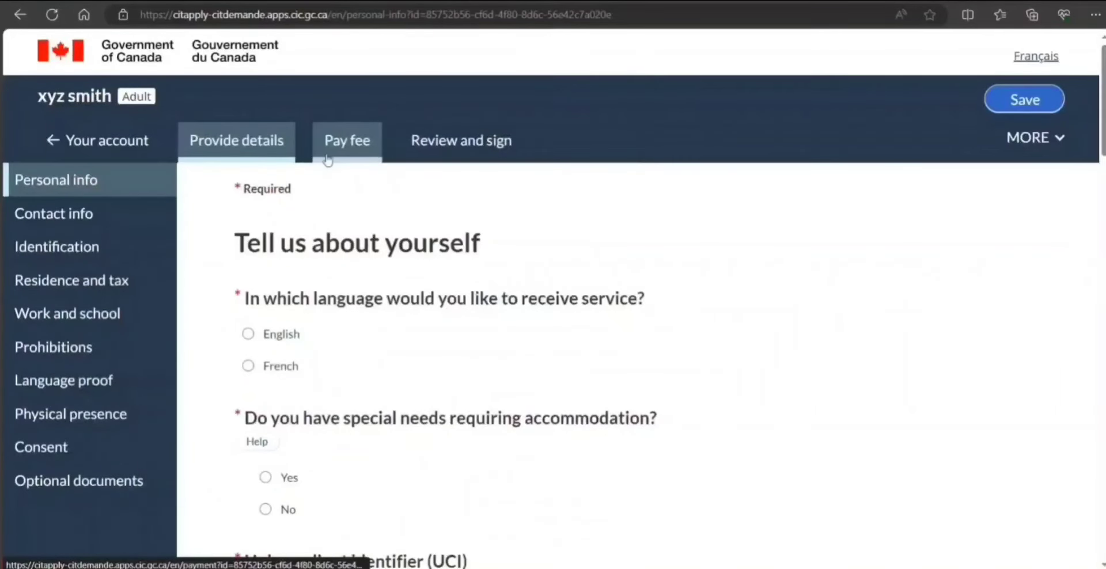
pyautogui.moveTo(269, 280)
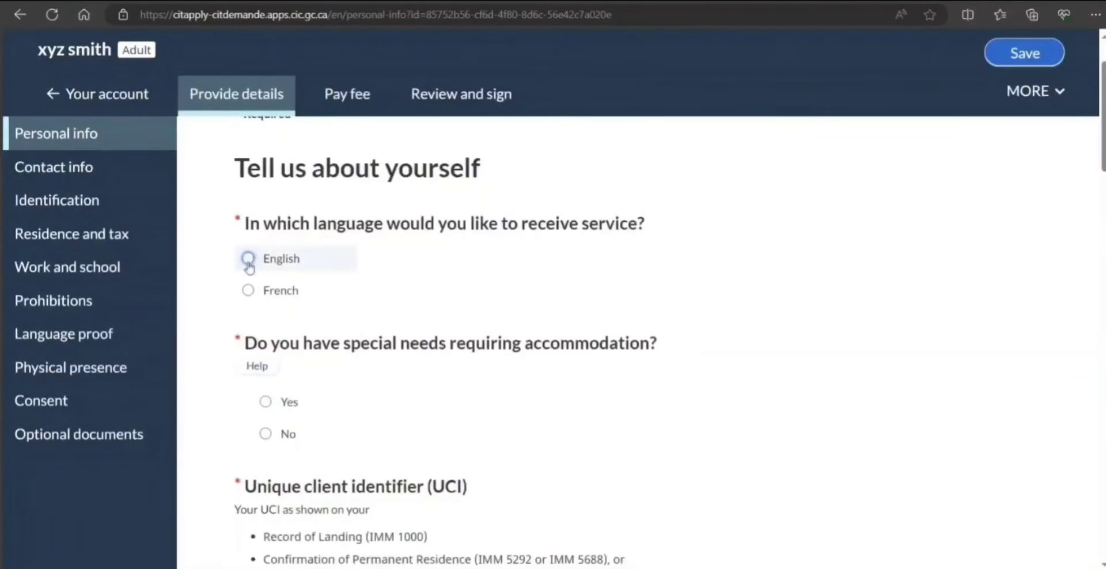
# Enter UCI 89898989 and answer No to both other-name questions
pyautogui.scroll(-3)
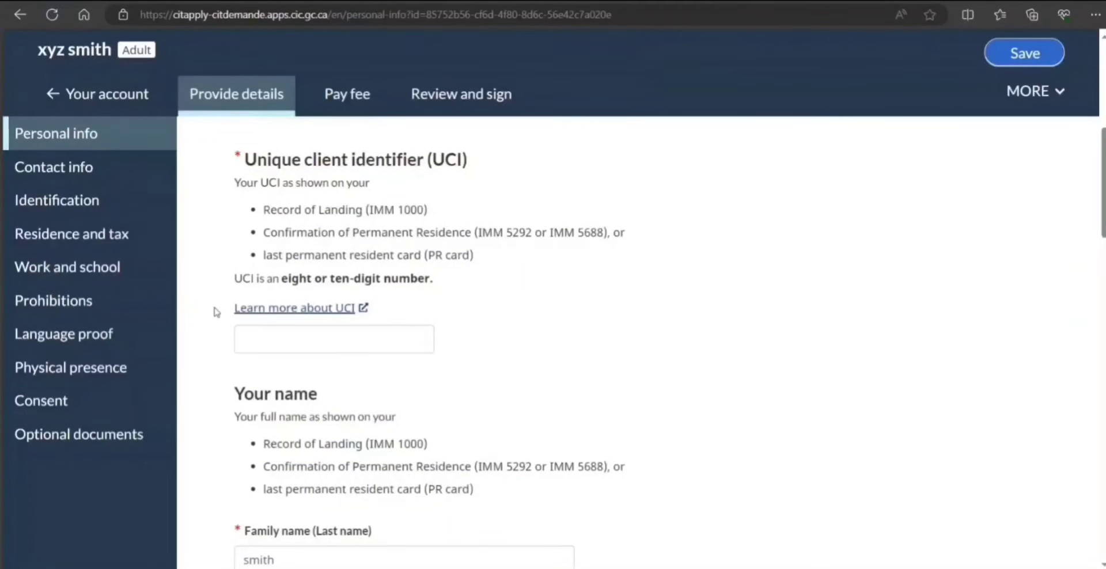
pyautogui.click(334, 338)
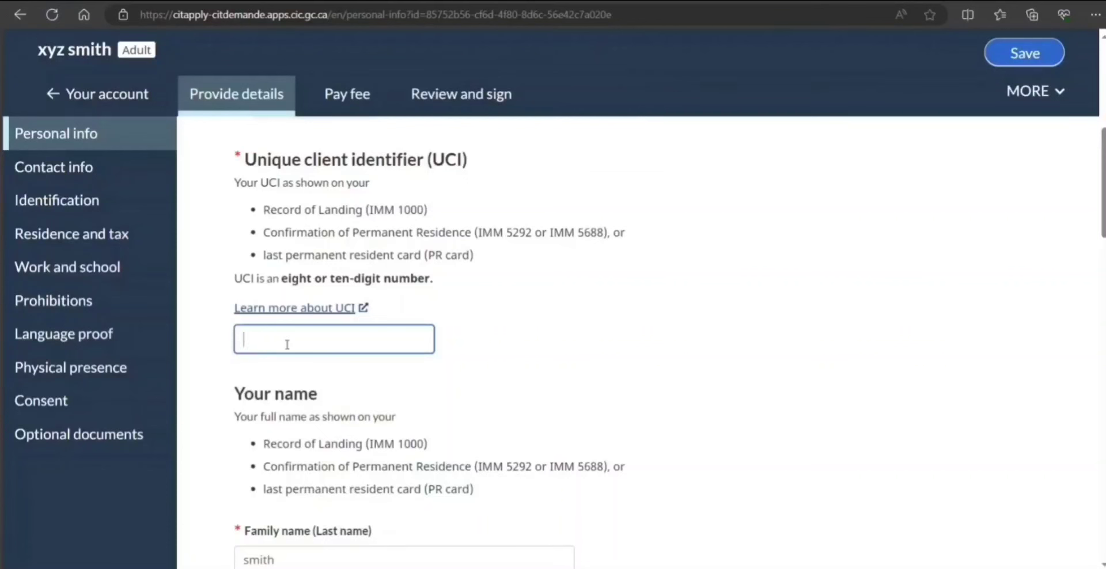
pyautogui.write('89898989')
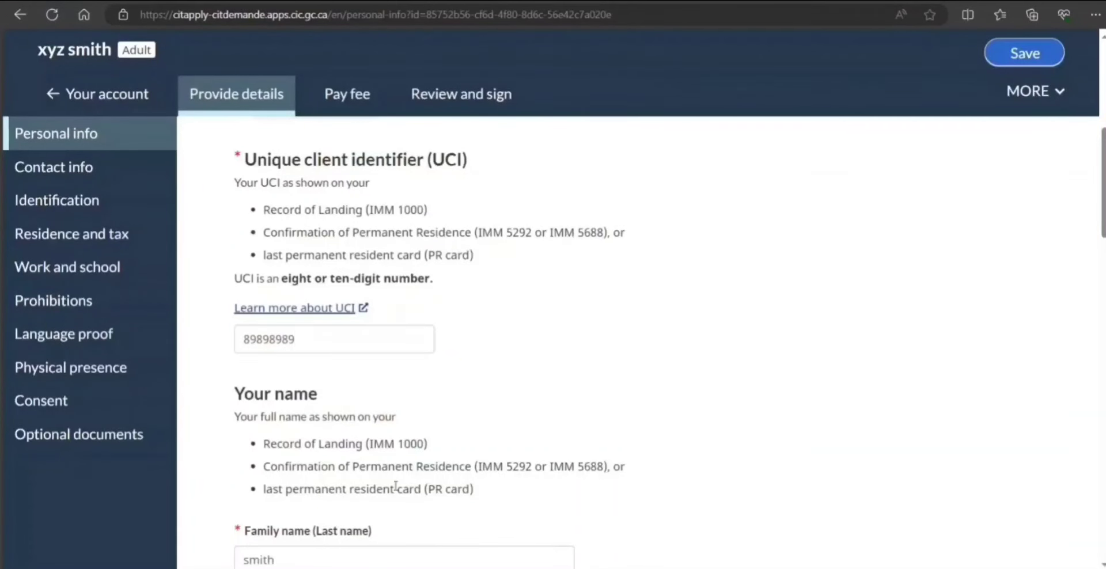
pyautogui.scroll(-3)
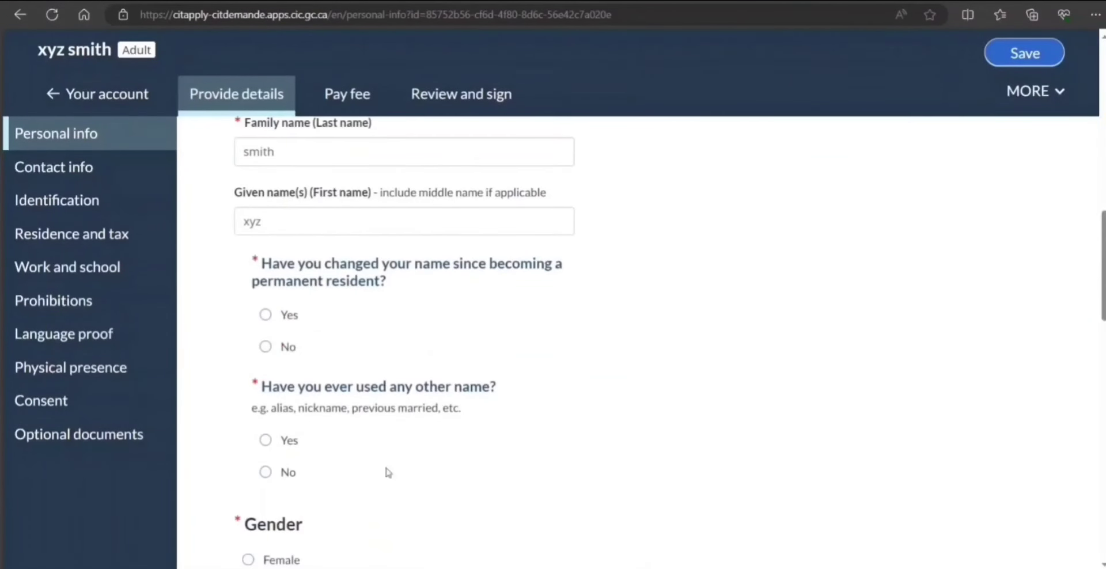
pyautogui.click(265, 347)
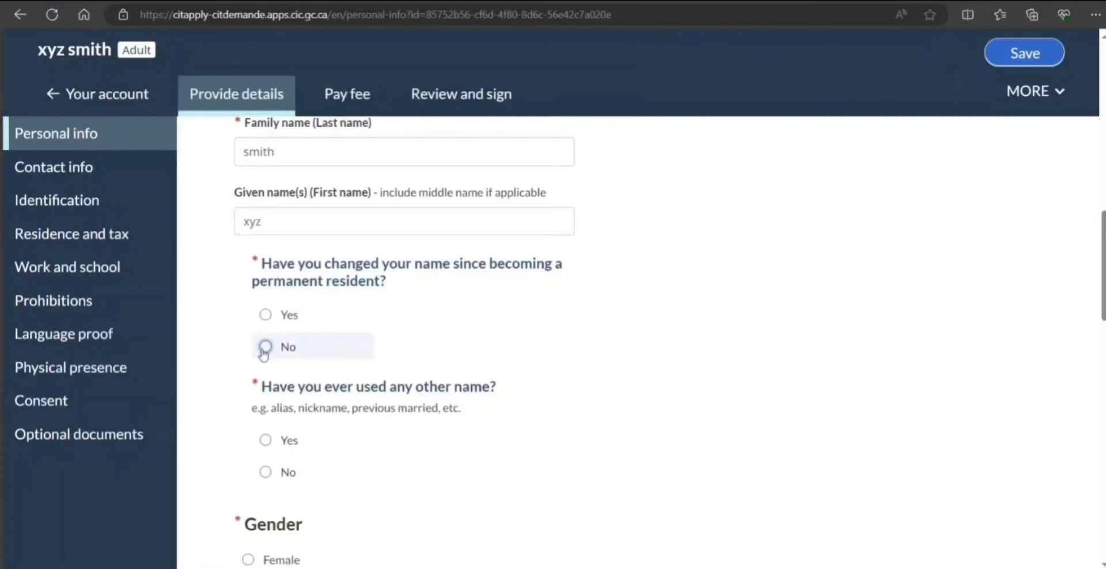
pyautogui.click(265, 347)
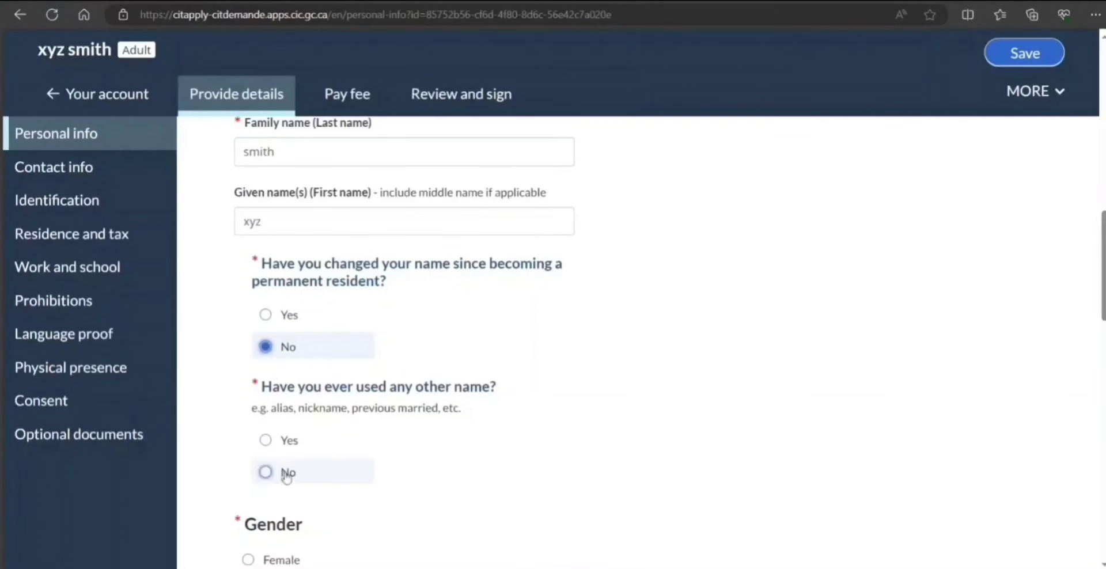
# Set height to 176 cm and move to the eye colour field
pyautogui.scroll(-3)
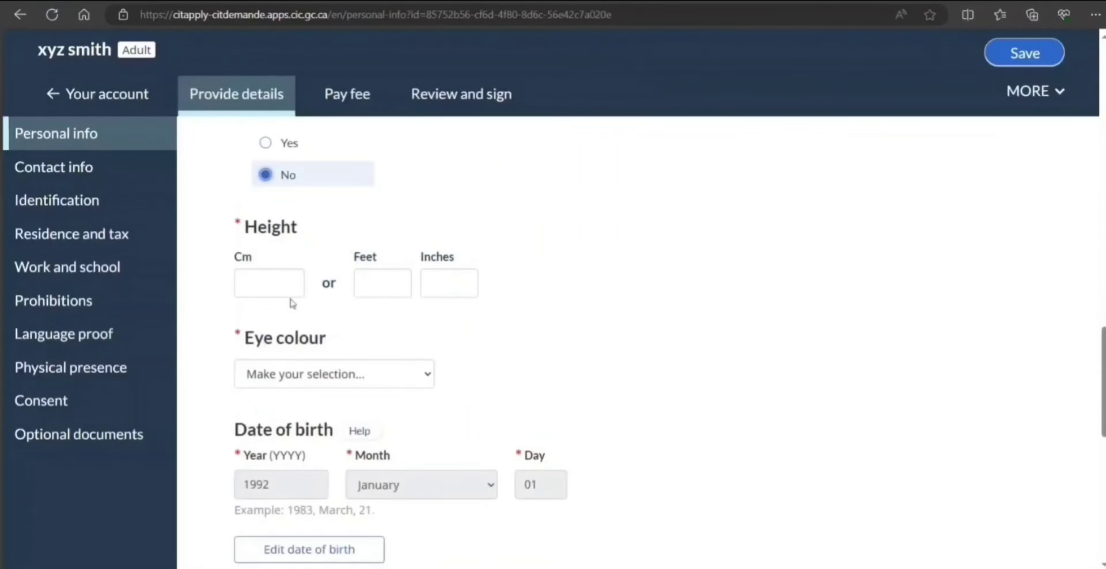
pyautogui.write('1')
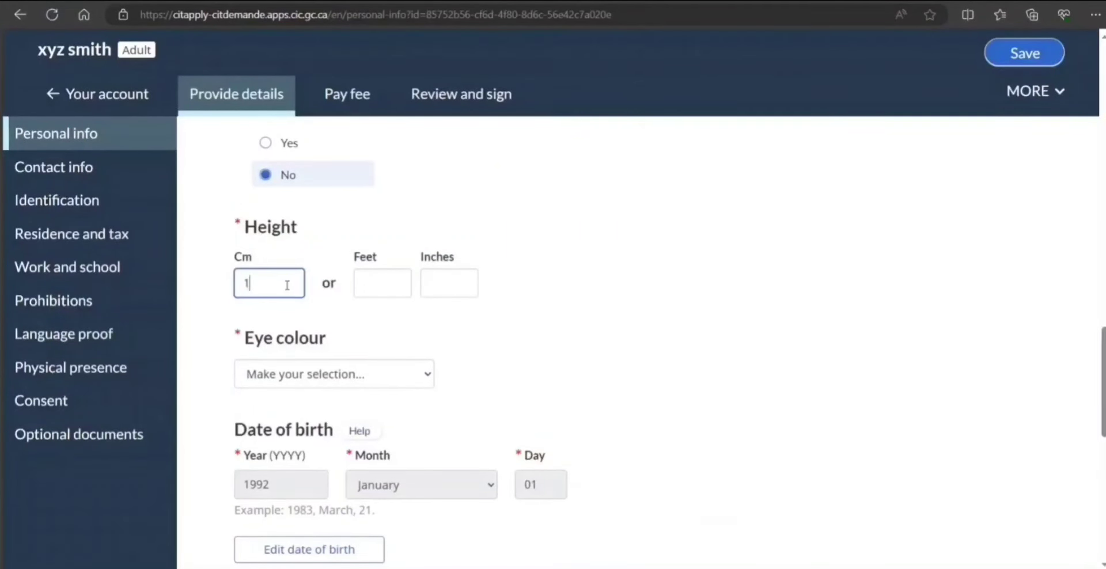
pyautogui.write('76')
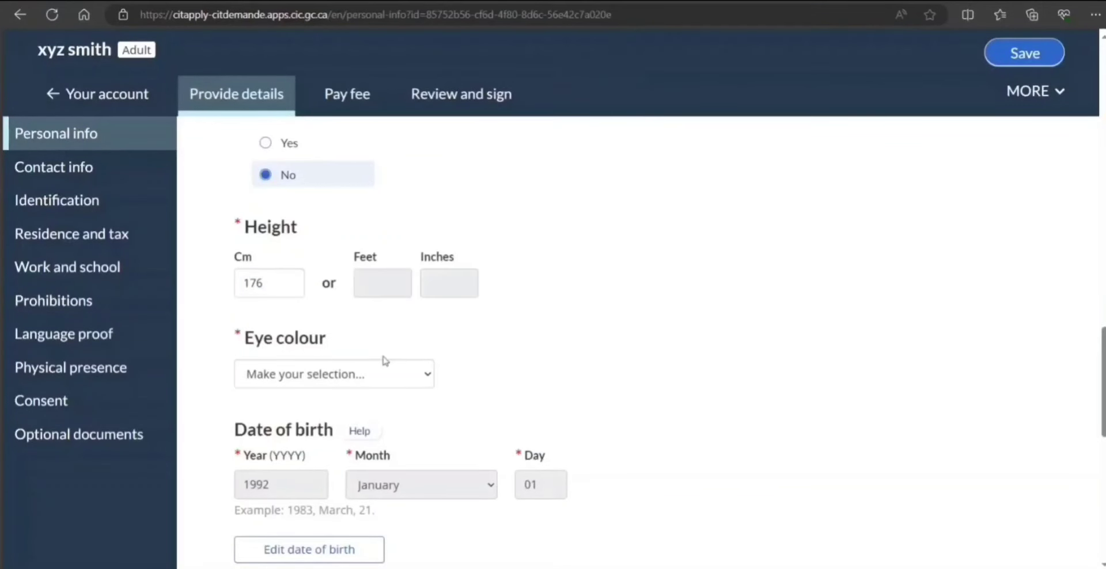
pyautogui.click(334, 374)
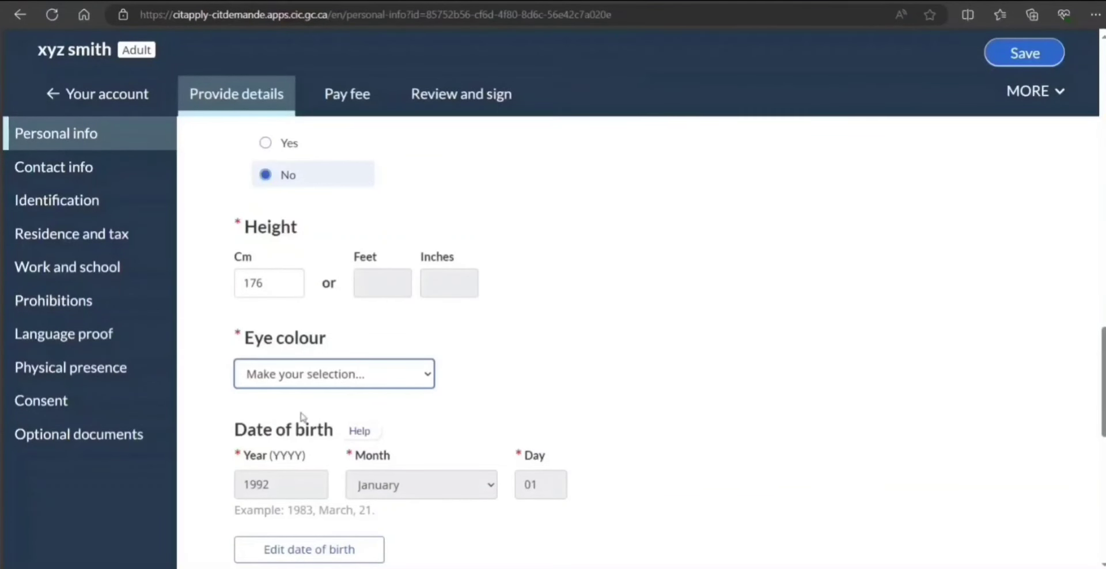
# Answer No to both date-of-birth correction questions and continue to Place of birth
pyautogui.scroll(-3)
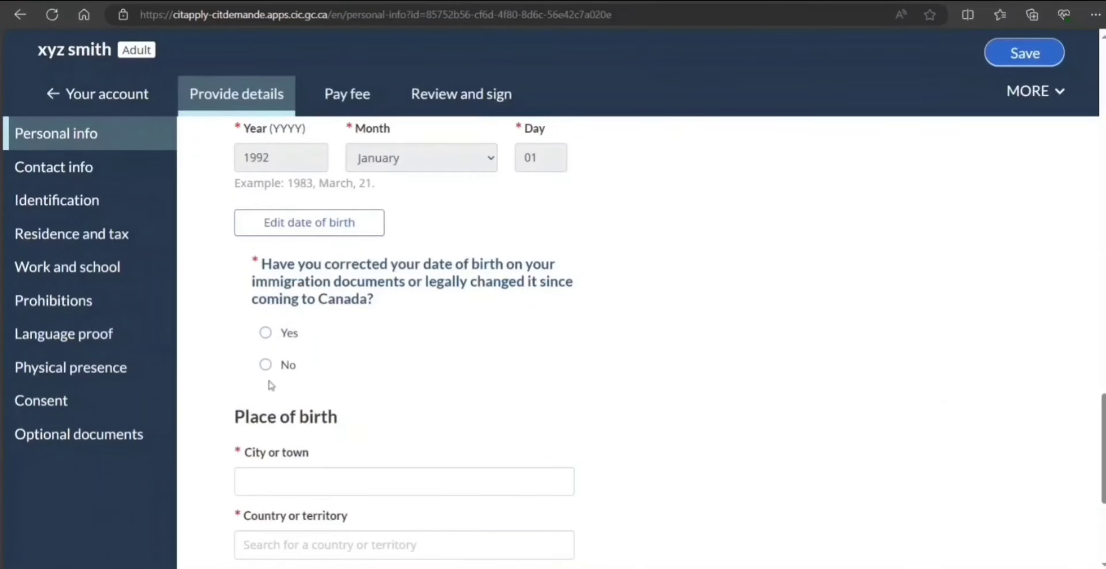
pyautogui.click(265, 364)
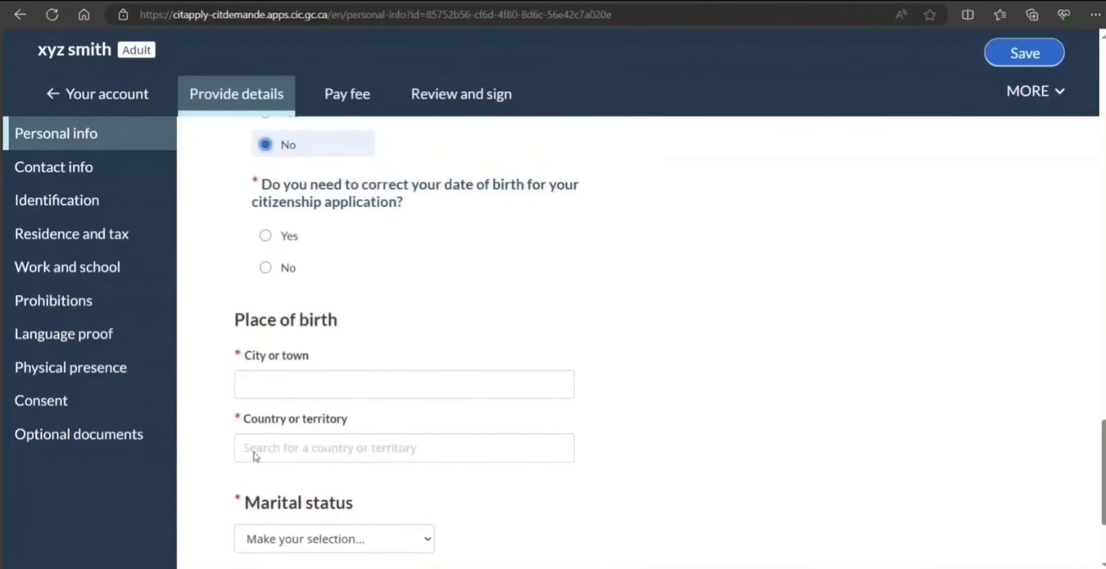
pyautogui.scroll(-3)
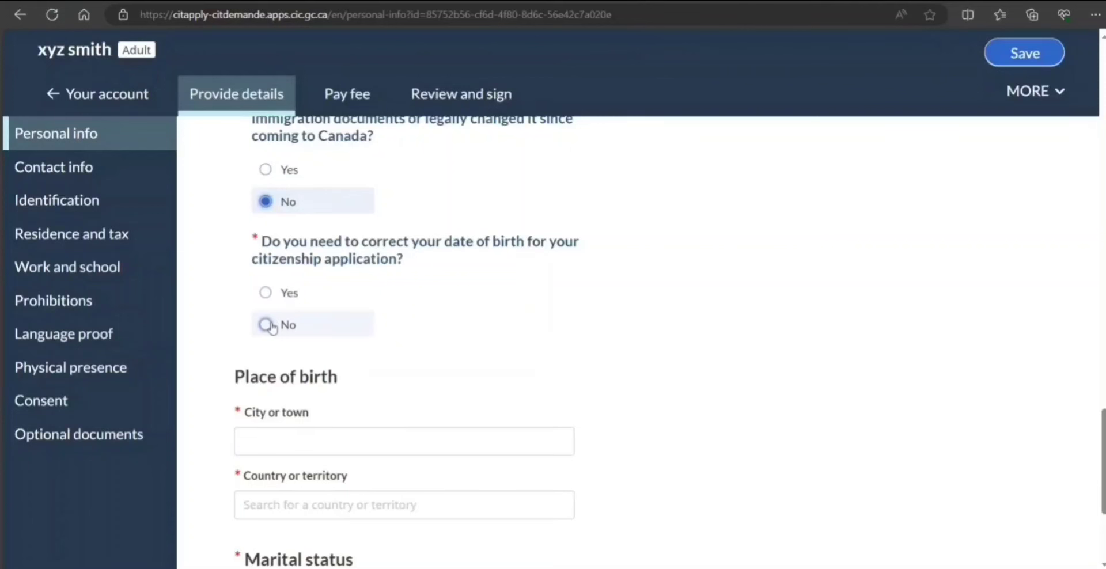
pyautogui.click(265, 325)
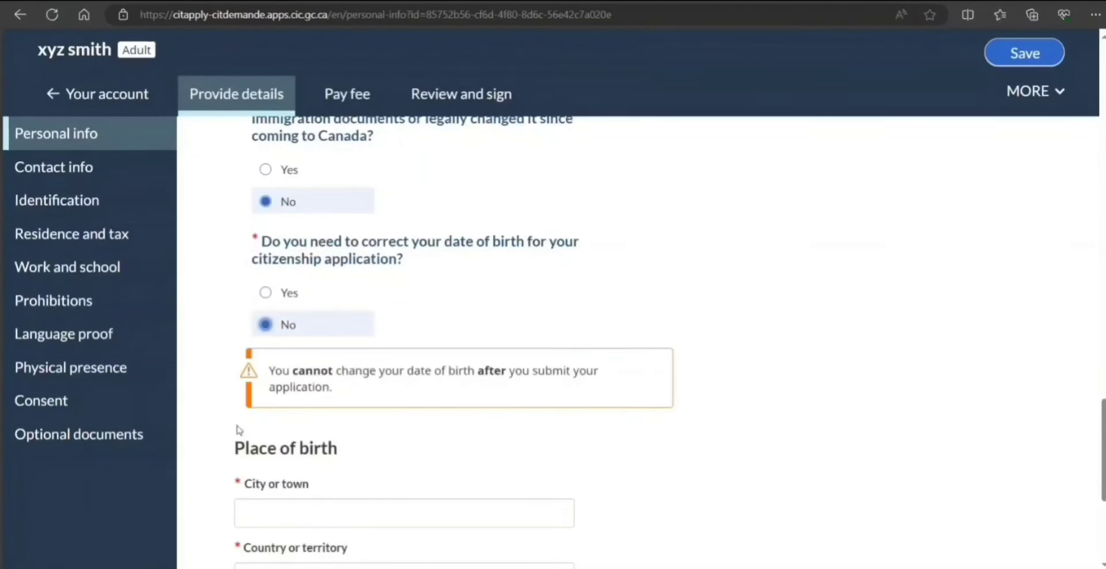
pyautogui.scroll(-3)
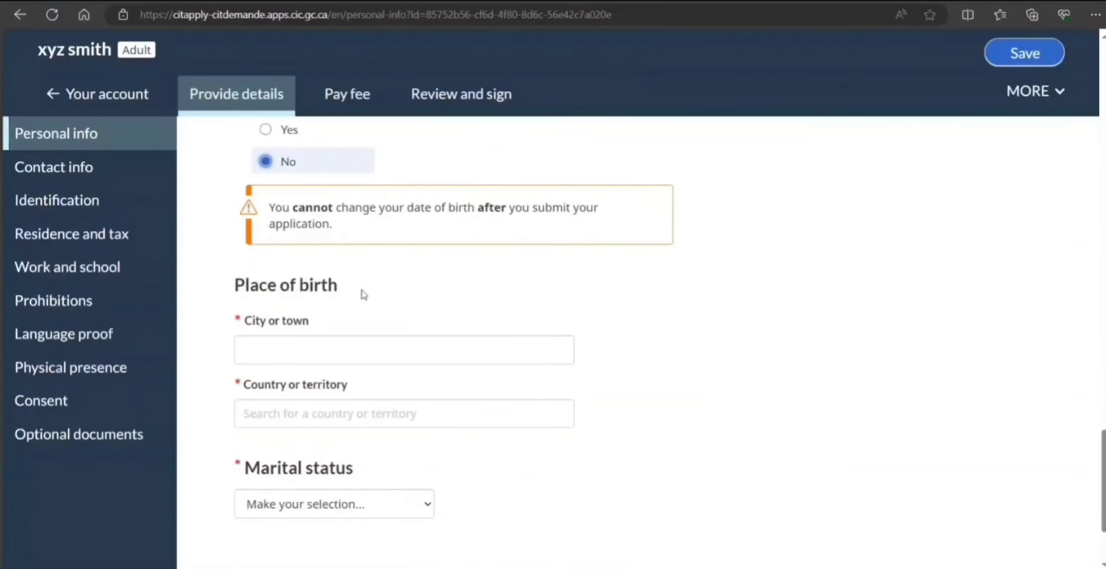
pyautogui.moveTo(344, 257)
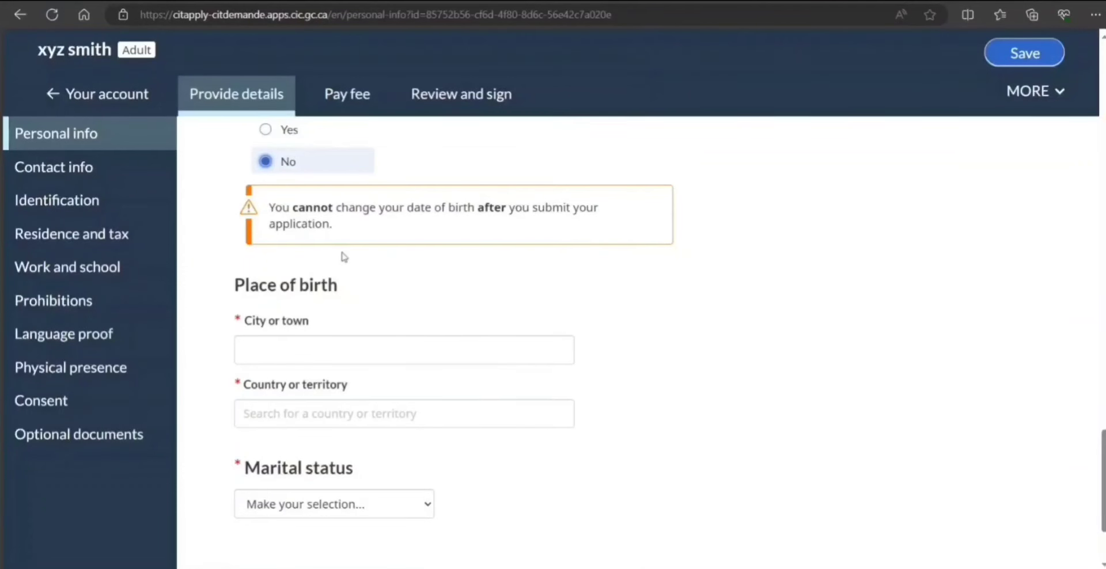
pyautogui.scroll(-3)
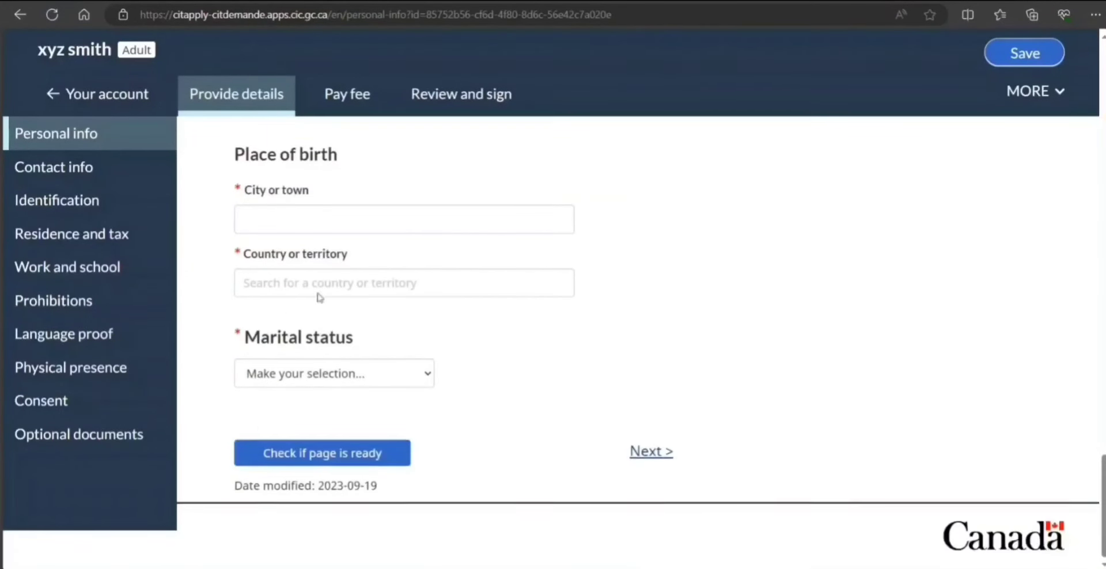
# Enter New Delhi as city of birth and pick India as country of birth
pyautogui.click(405, 219)
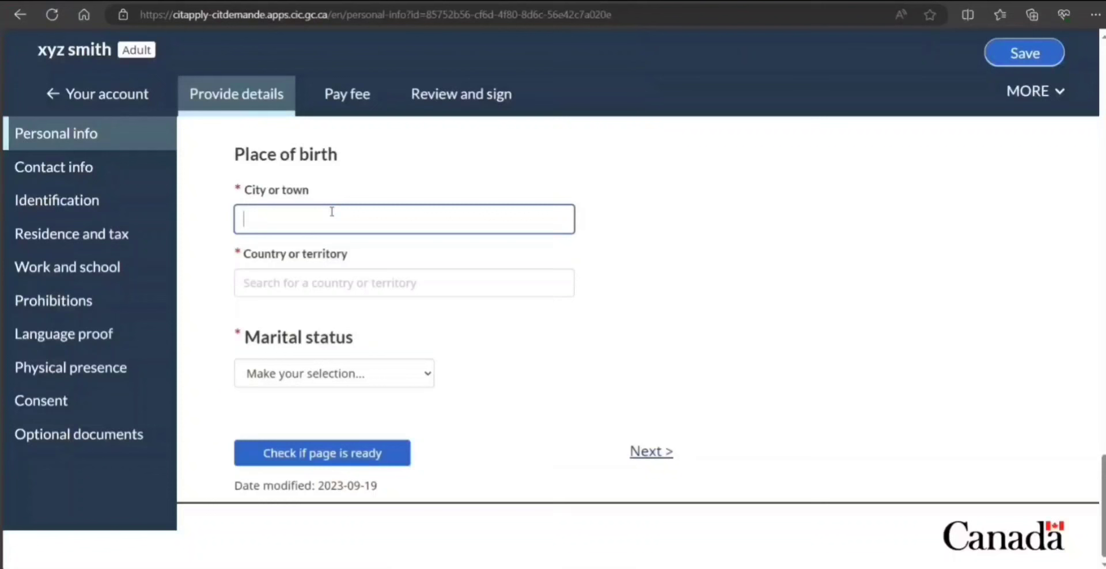
pyautogui.write('New')
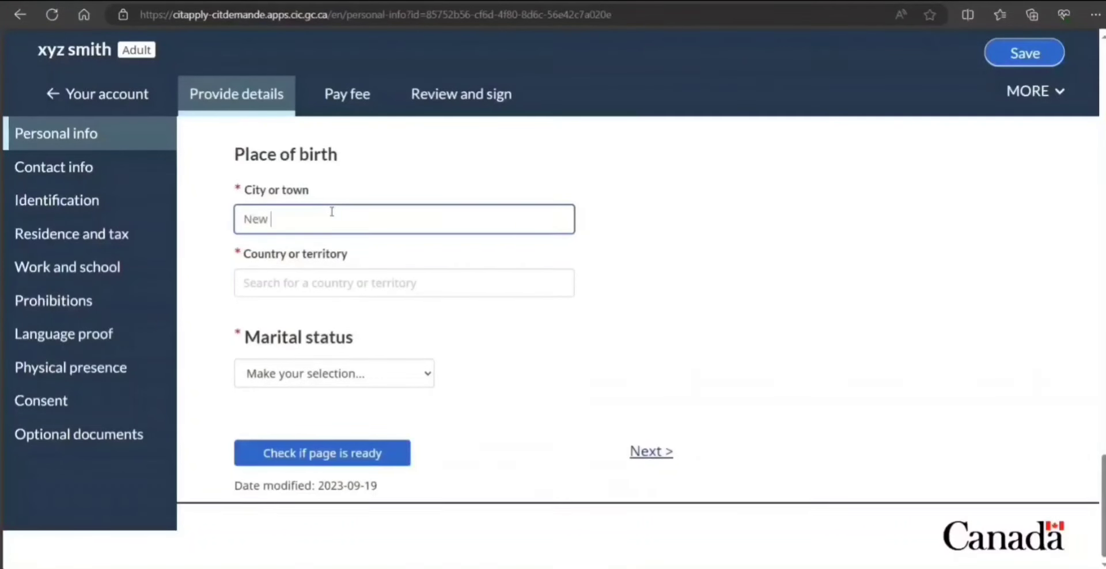
pyautogui.write('Delhi')
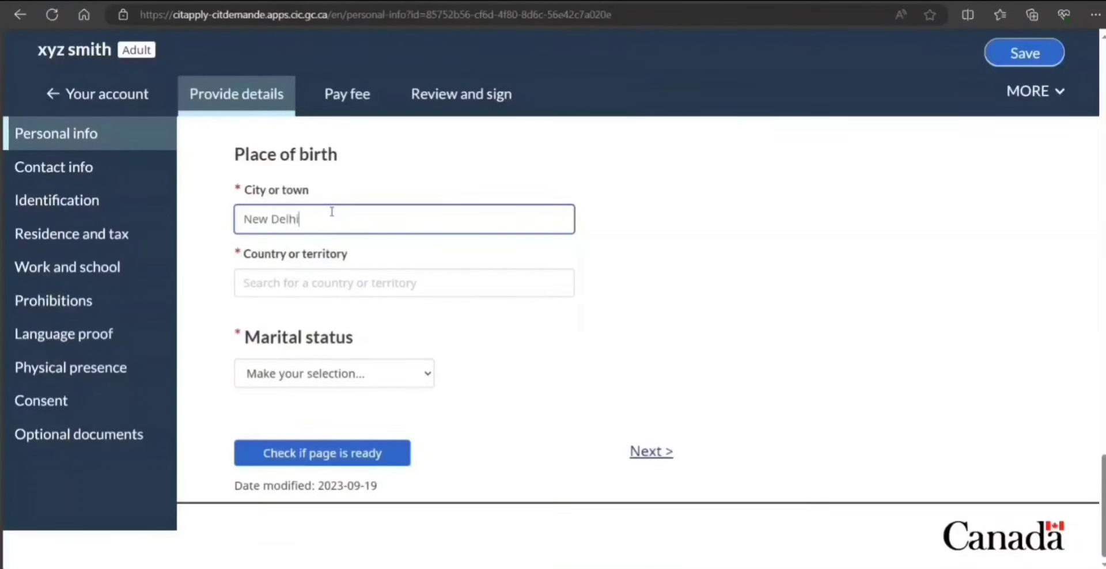
pyautogui.write('ind')
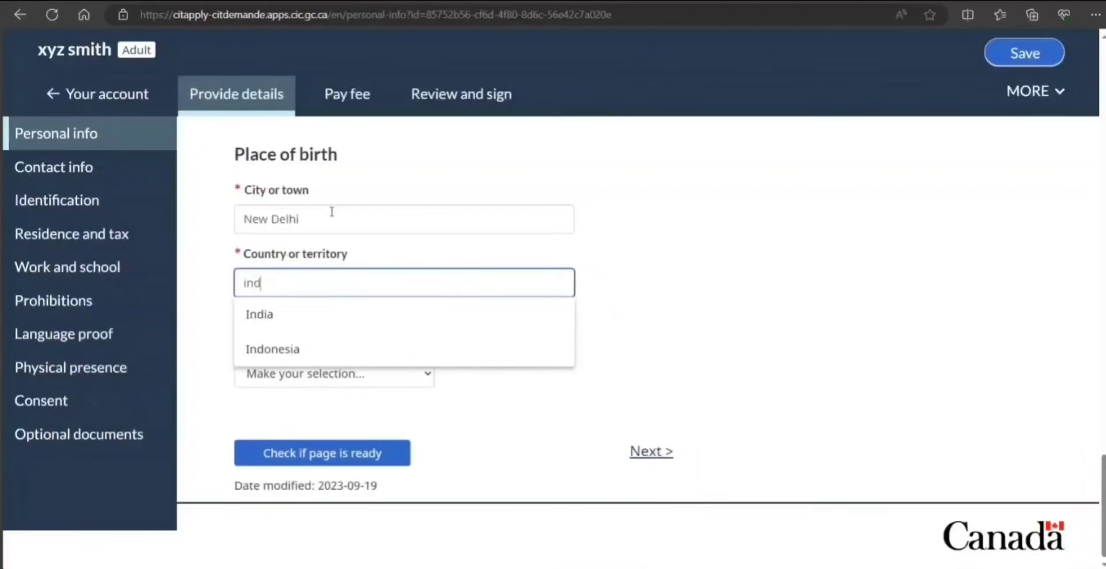
pyautogui.click(260, 313)
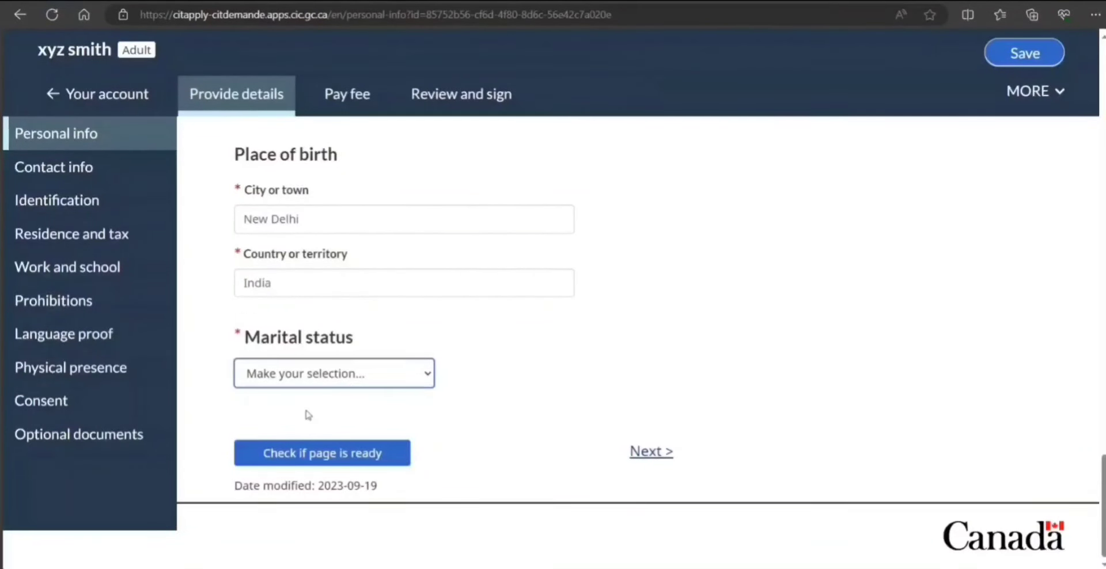
# Check that the personal info page is ready and save the application progress
pyautogui.click(322, 453)
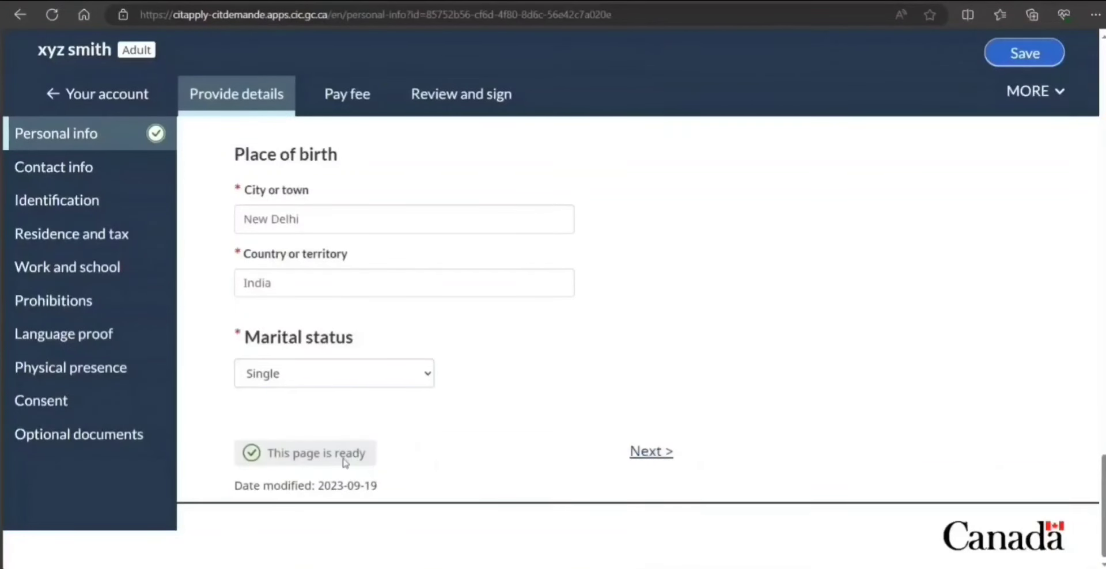
pyautogui.click(1023, 52)
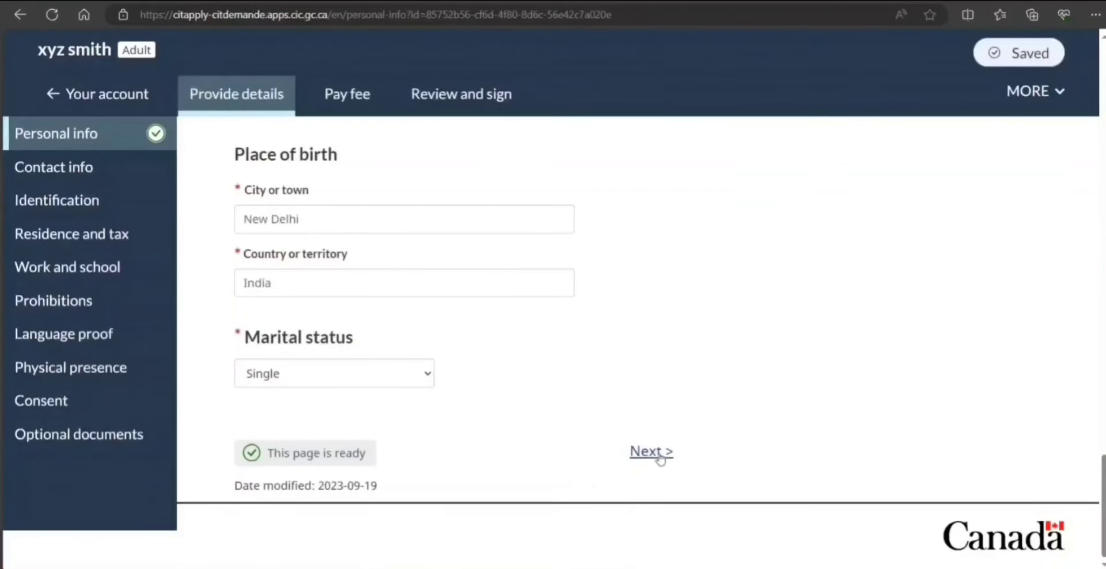
# Choose the passport bio page as Personal ID 1 in Identification, then move to Residence and tax
pyautogui.click(648, 451)
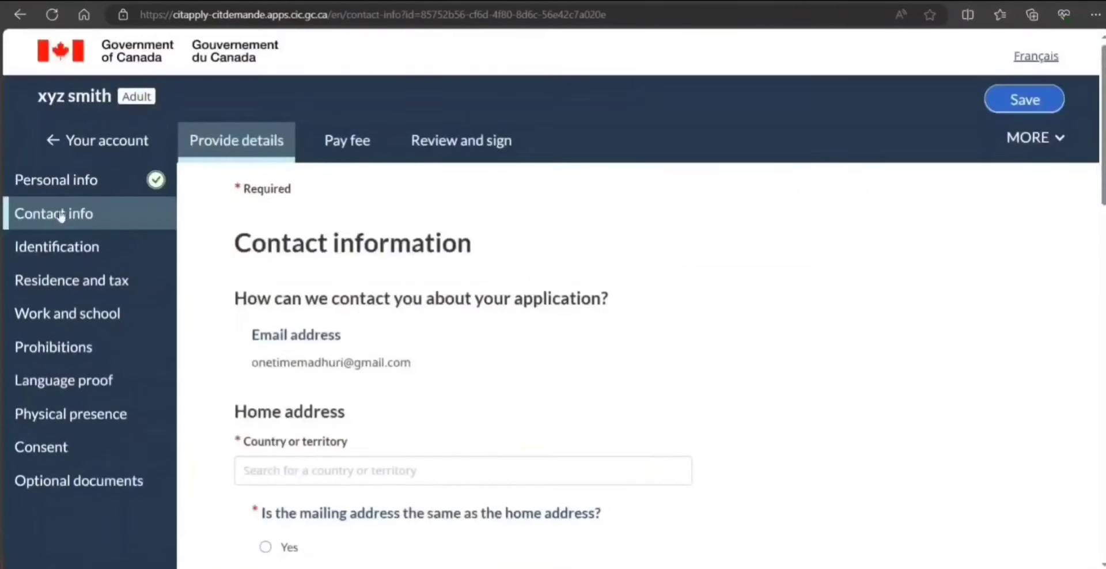
pyautogui.moveTo(71, 280)
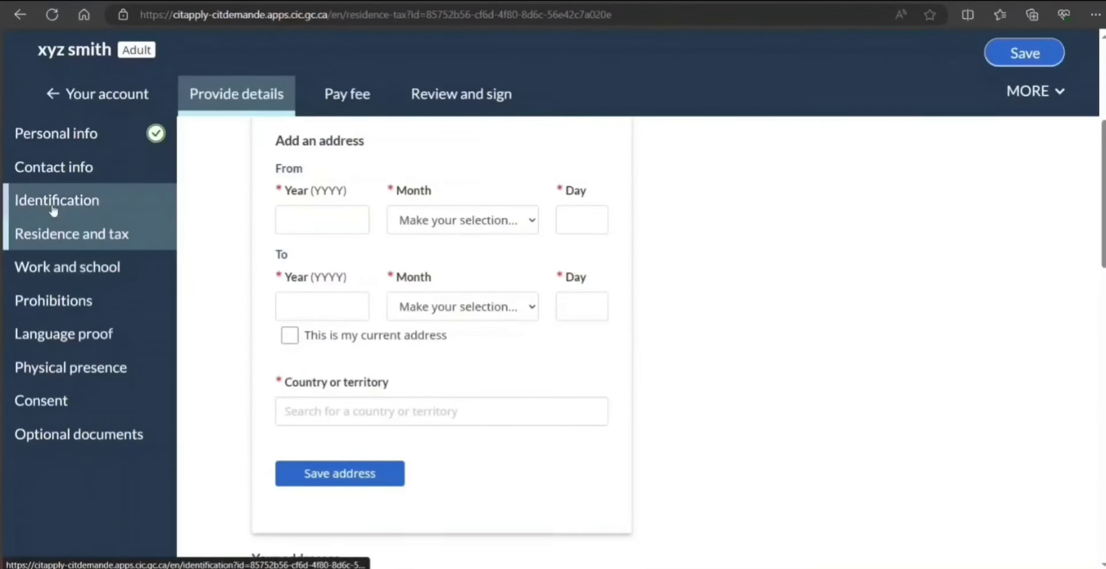
pyautogui.click(57, 199)
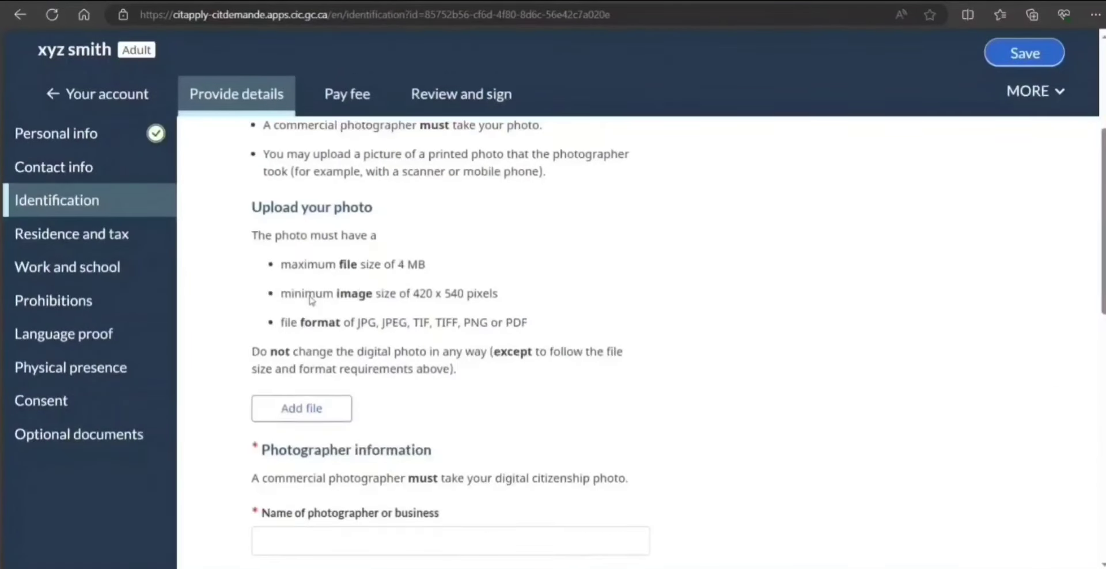
pyautogui.scroll(-3)
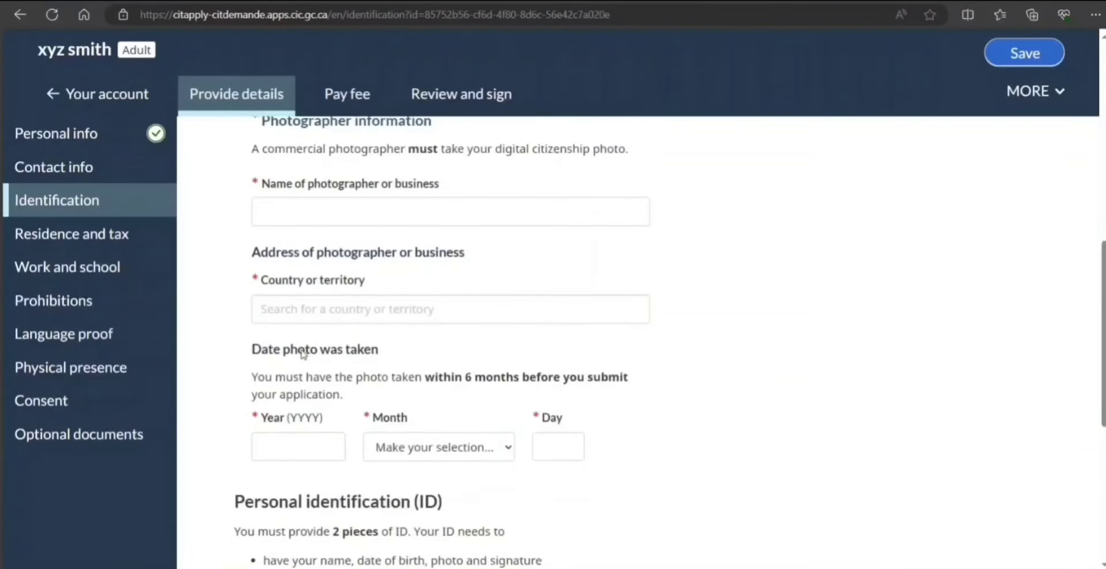
pyautogui.scroll(-3)
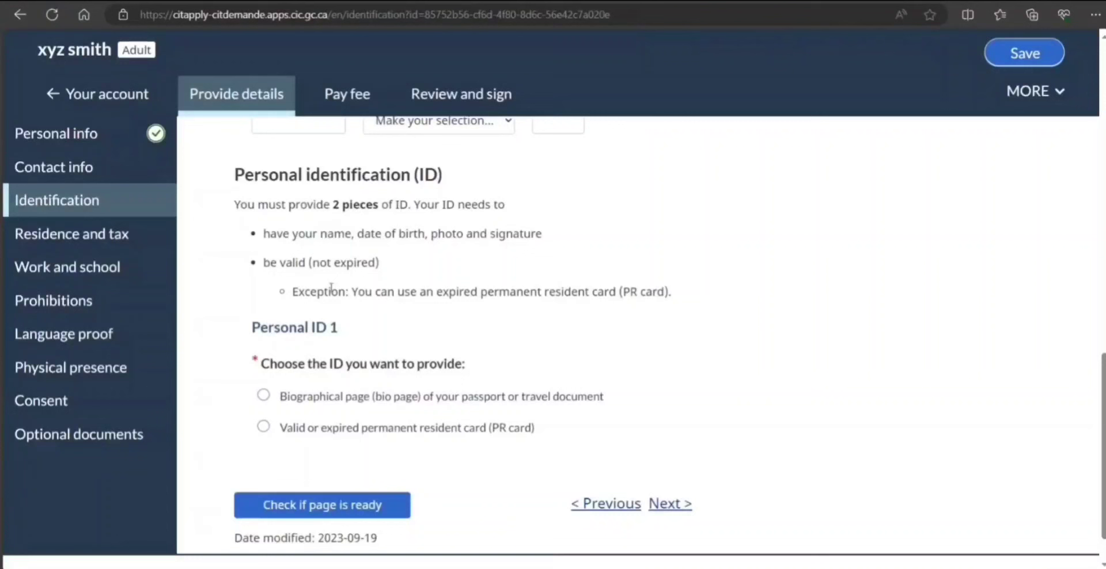
pyautogui.scroll(-3)
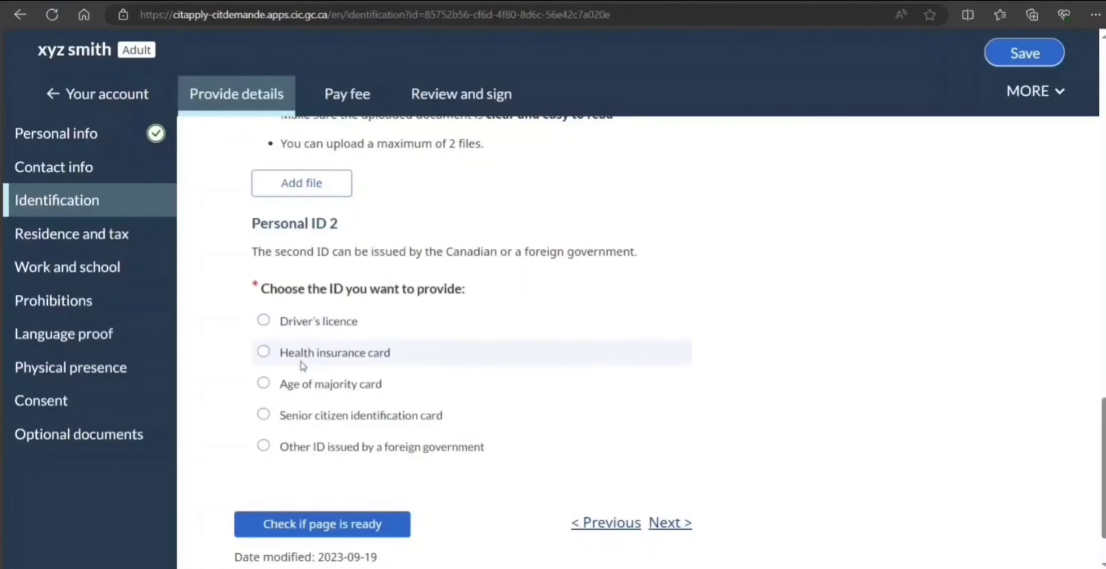
pyautogui.moveTo(331, 384)
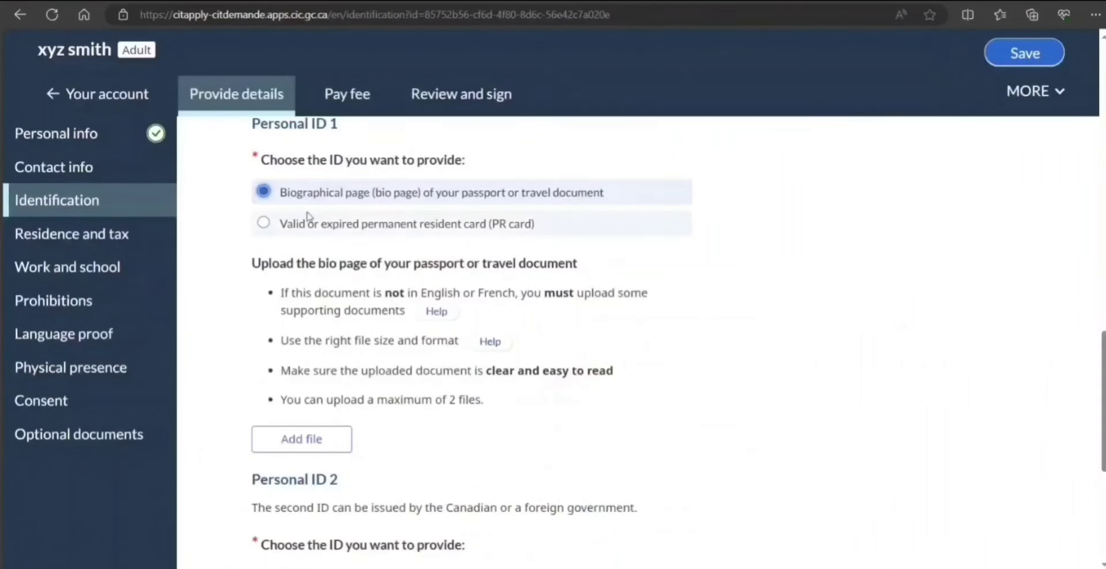
pyautogui.moveTo(263, 222)
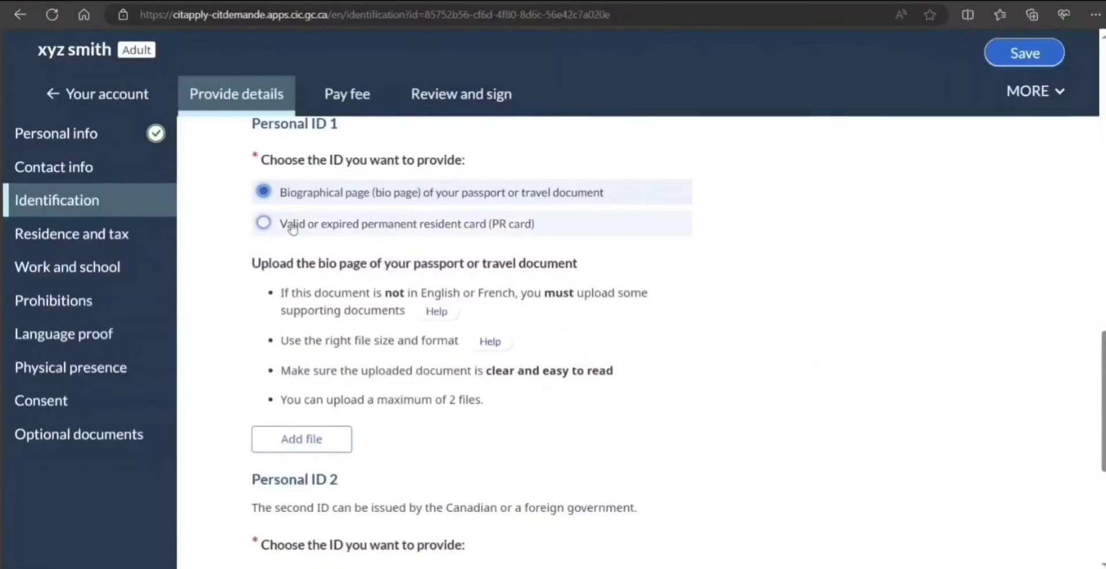
pyautogui.moveTo(303, 204)
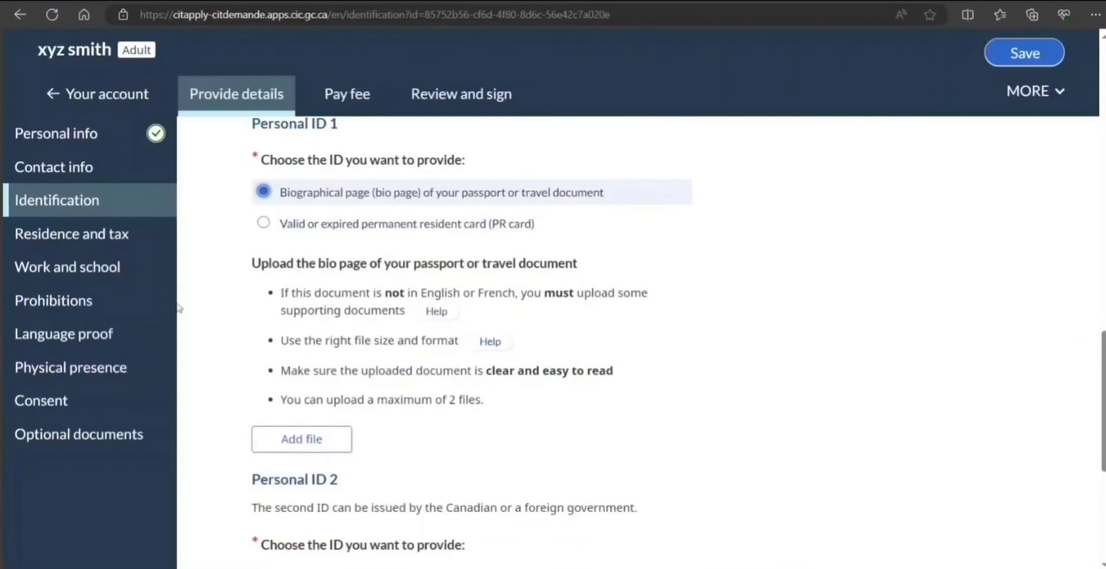
pyautogui.click(72, 233)
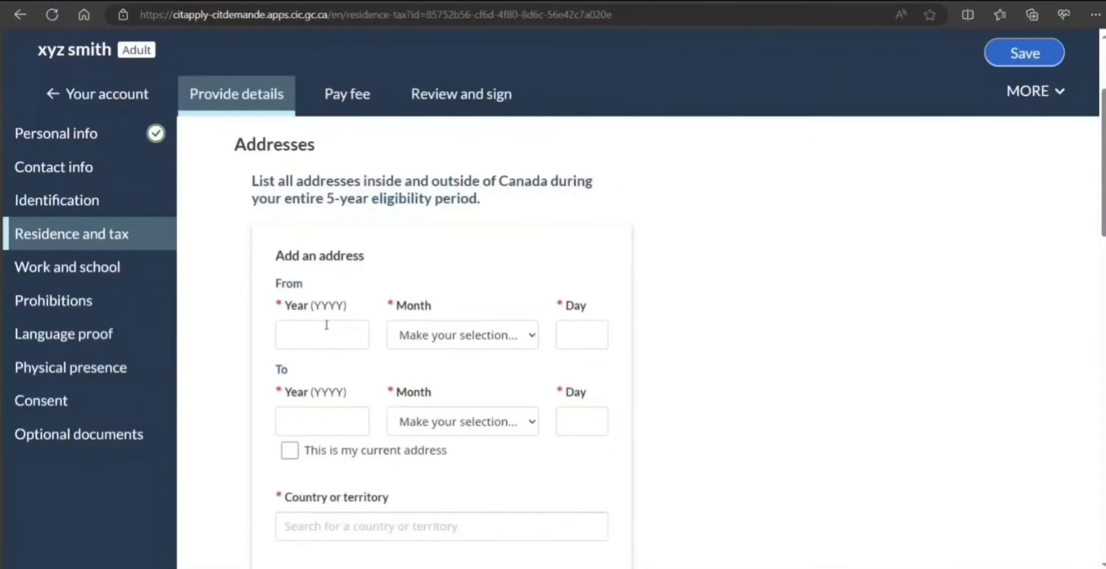
# Answer Yes to having a tax number and to filing taxes for 2019 and 2018
pyautogui.scroll(-3)
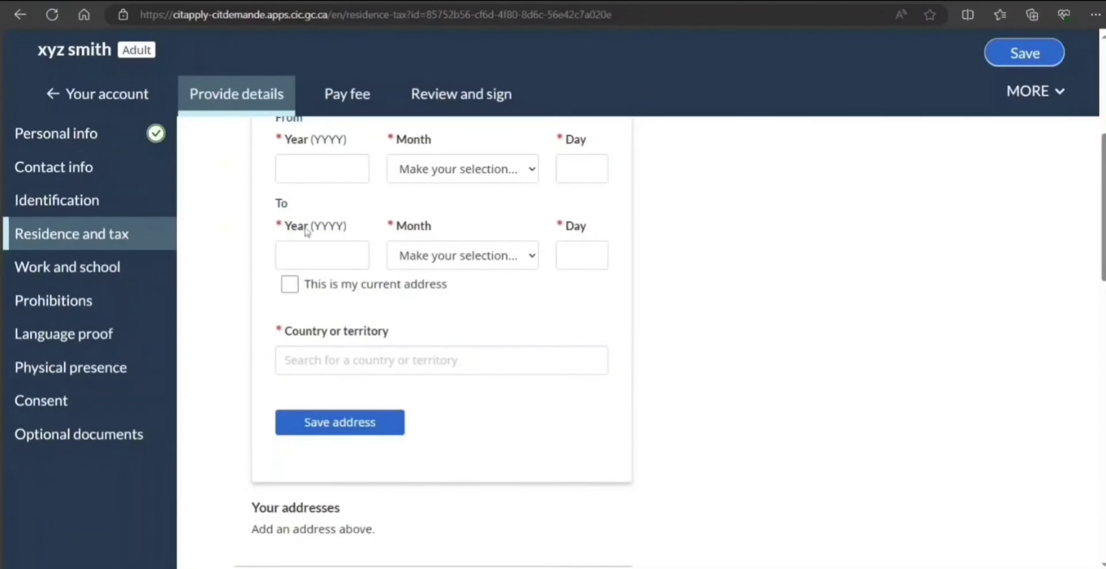
pyautogui.scroll(-3)
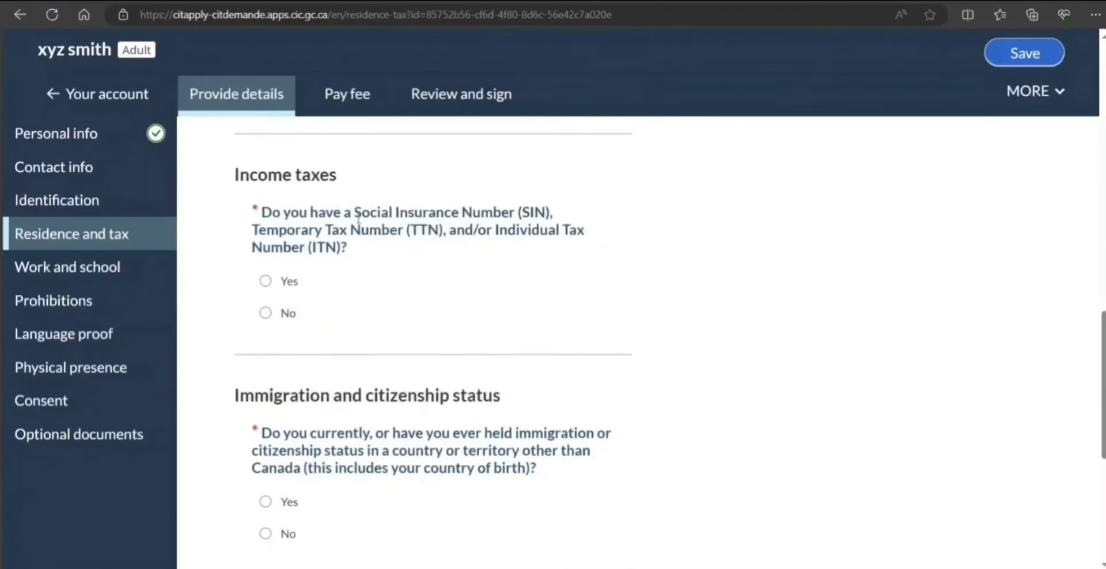
pyautogui.click(265, 281)
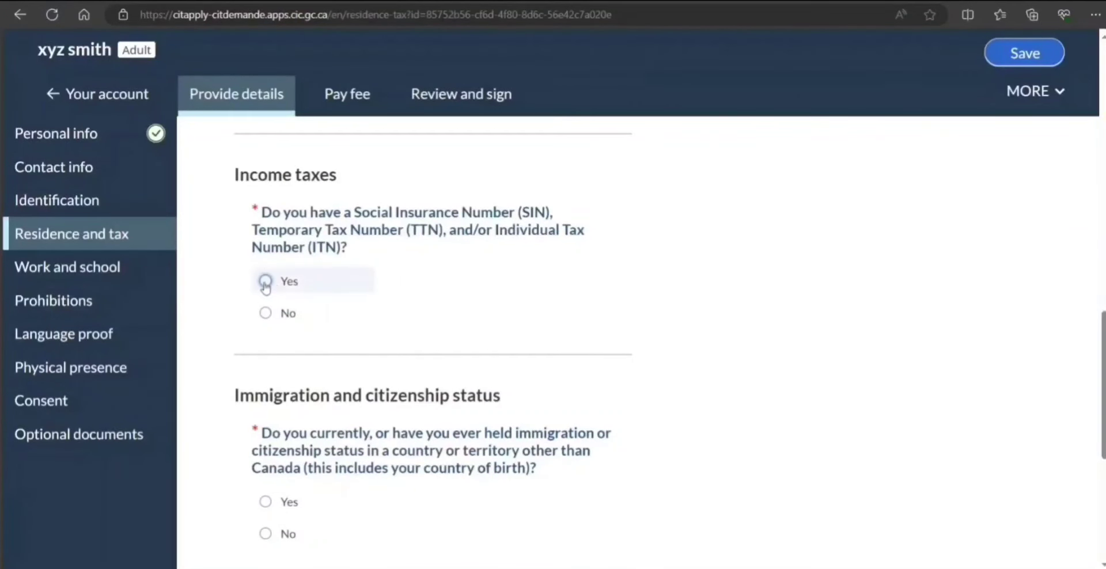
pyautogui.click(265, 281)
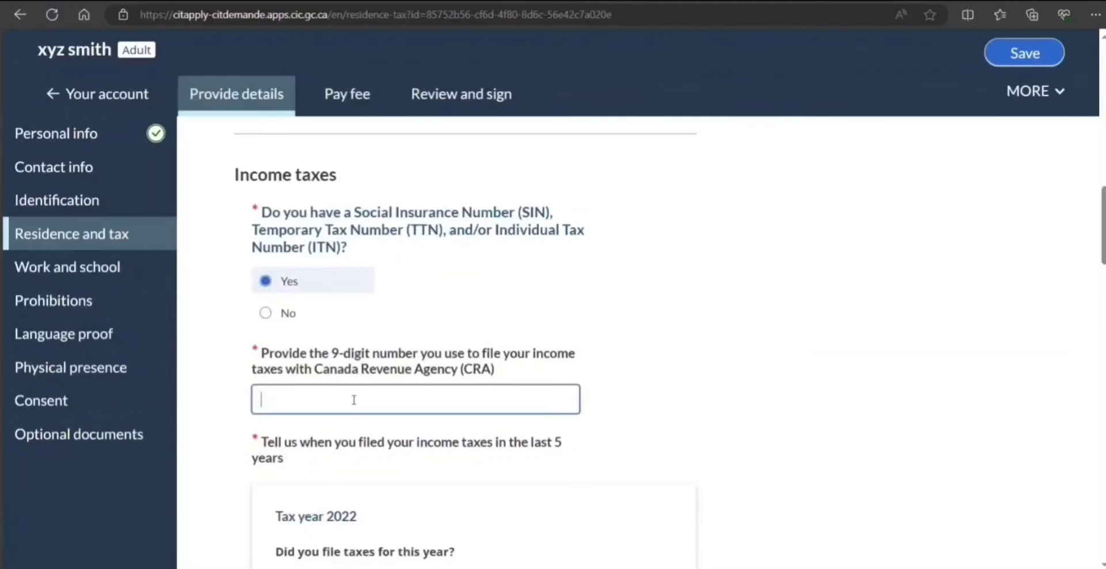
pyautogui.scroll(-3)
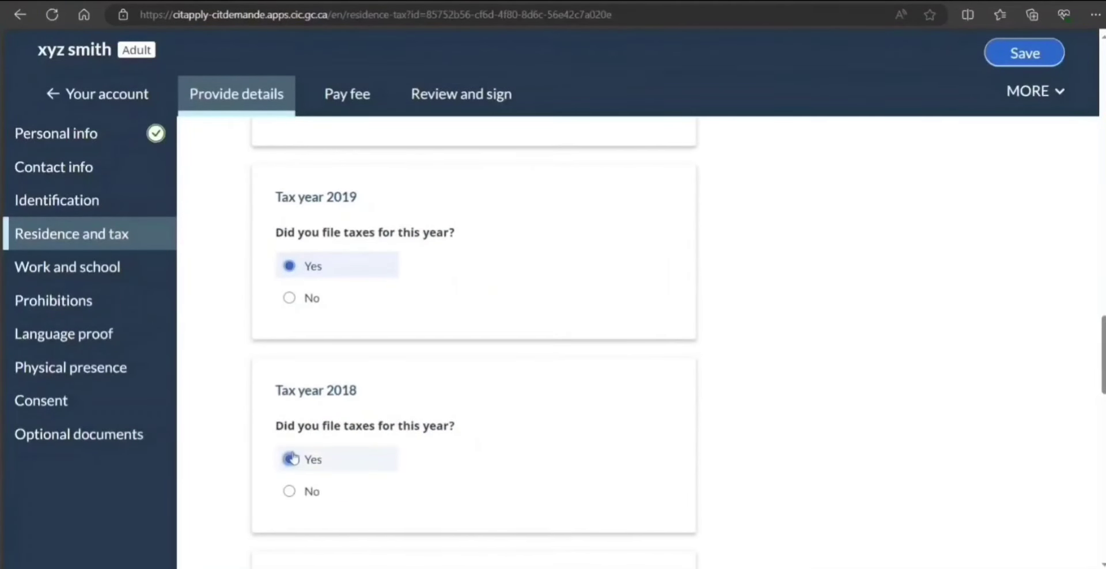
pyautogui.scroll(-3)
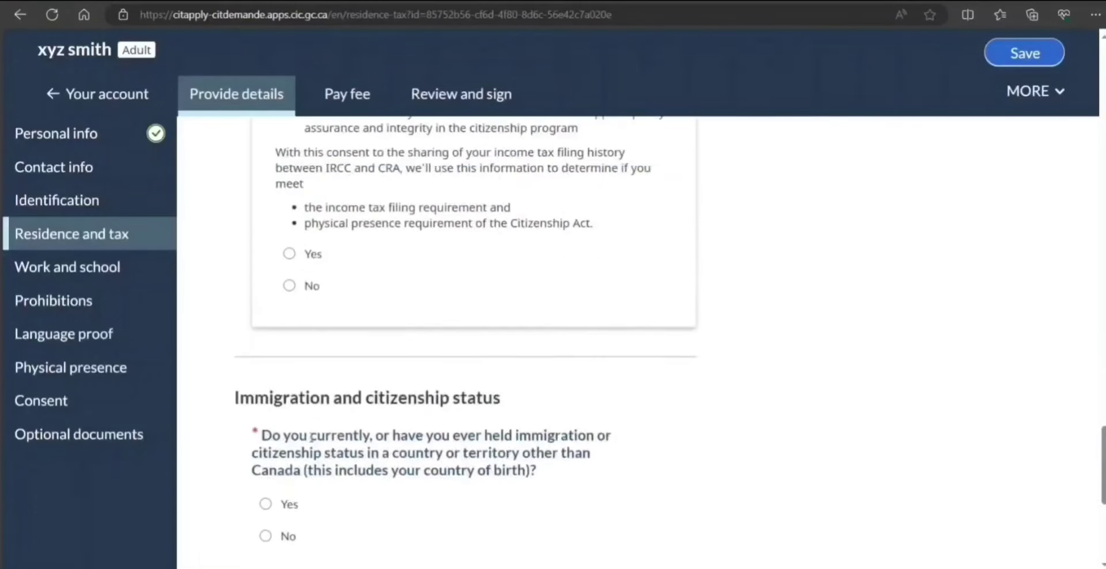
pyautogui.scroll(-3)
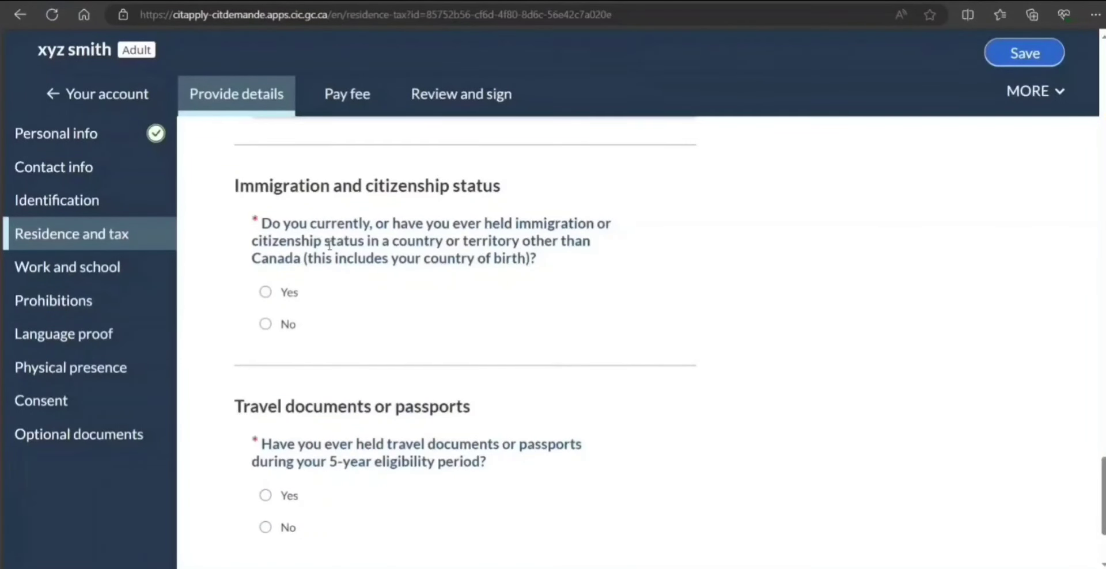
# Answer Yes to holding status in another country, mark end date not applicable, and pick India
pyautogui.click(266, 291)
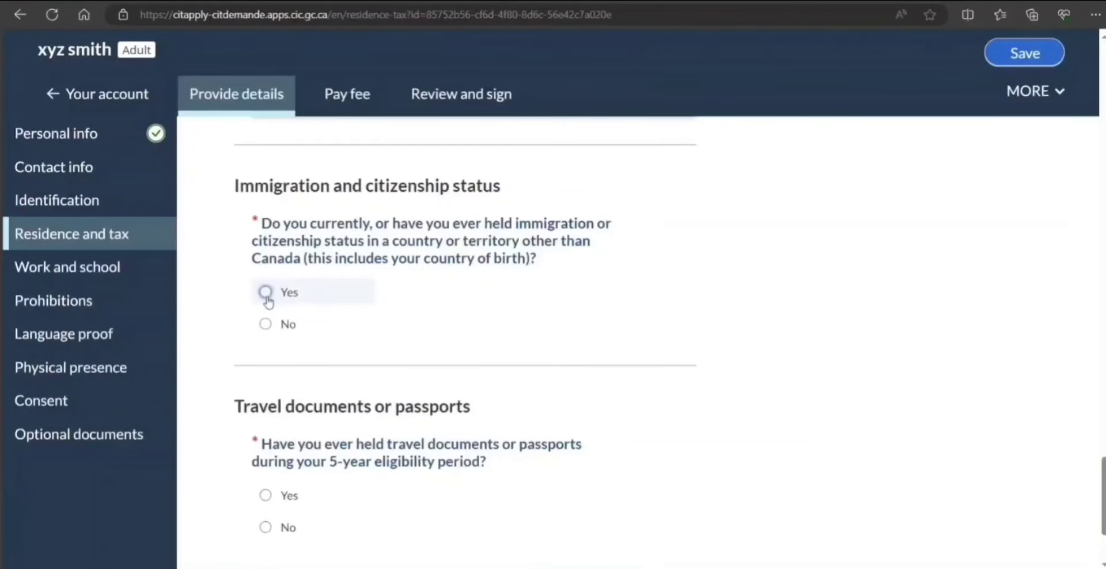
pyautogui.click(265, 292)
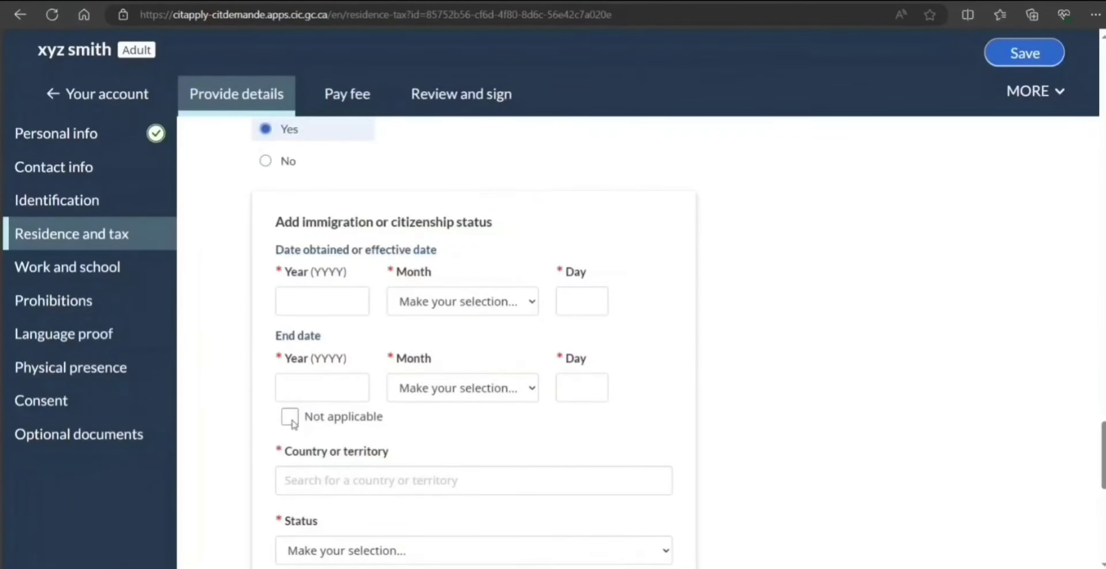
pyautogui.click(290, 417)
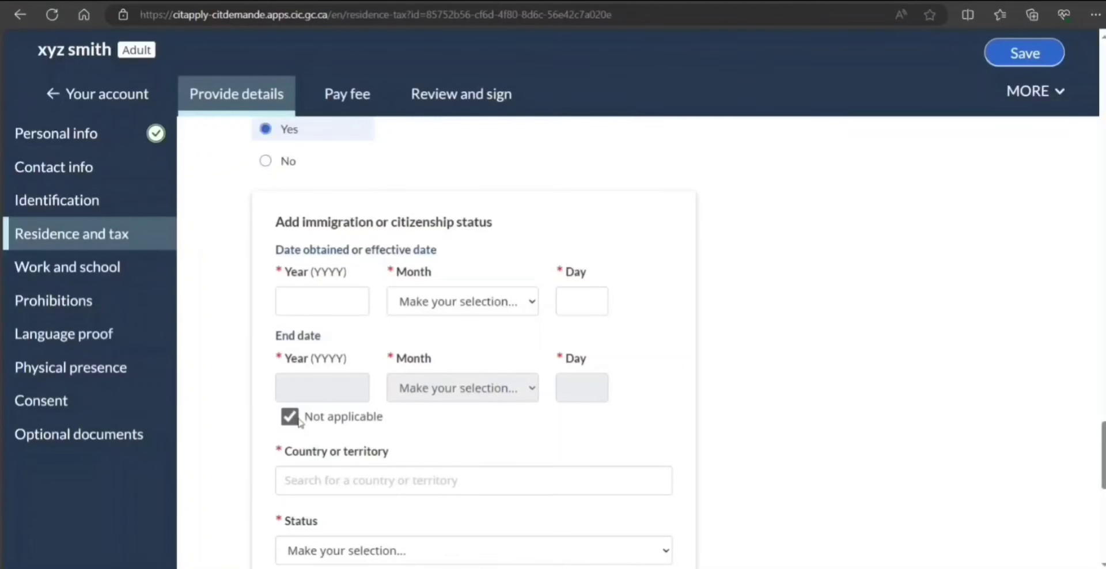
pyautogui.moveTo(338, 333)
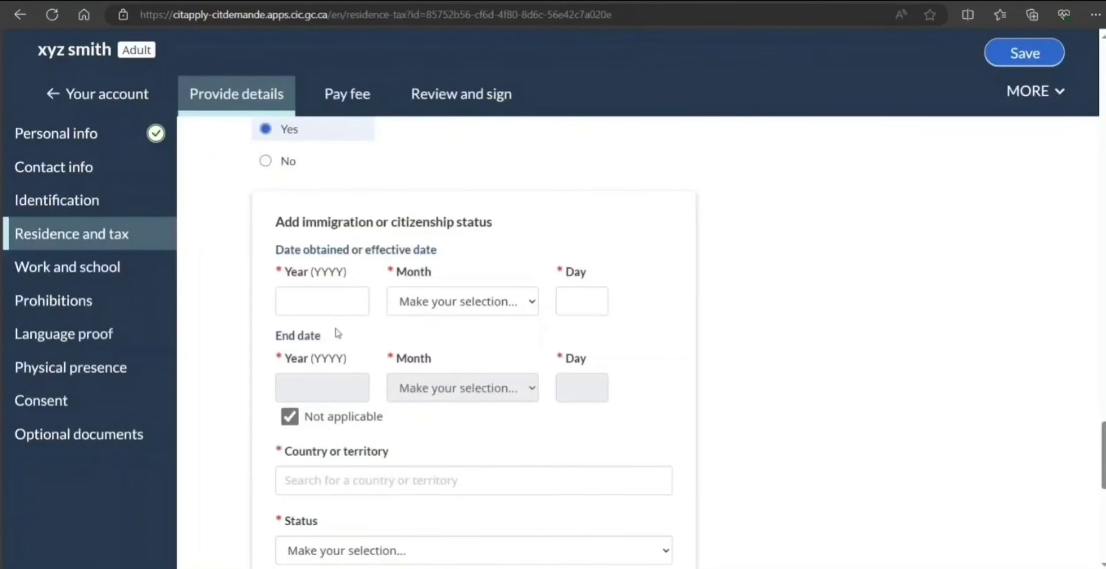
pyautogui.scroll(-3)
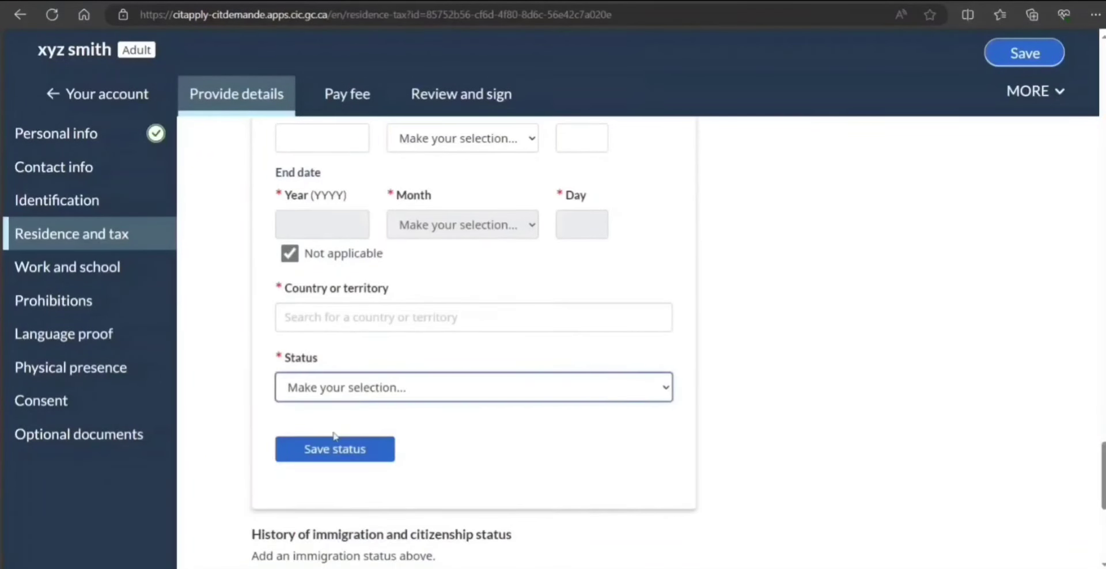
pyautogui.write('in')
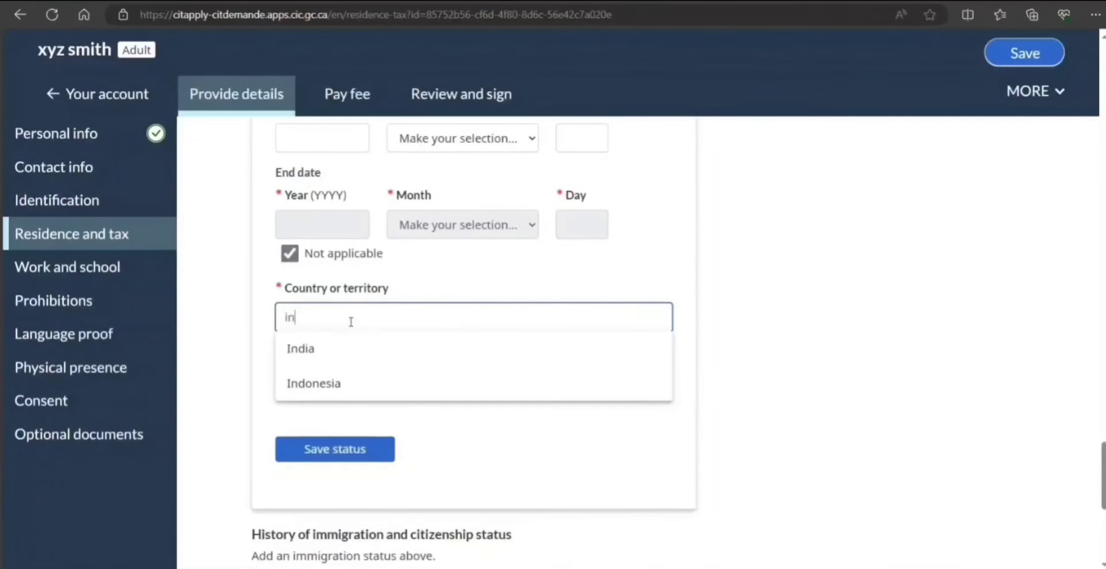
pyautogui.click(299, 348)
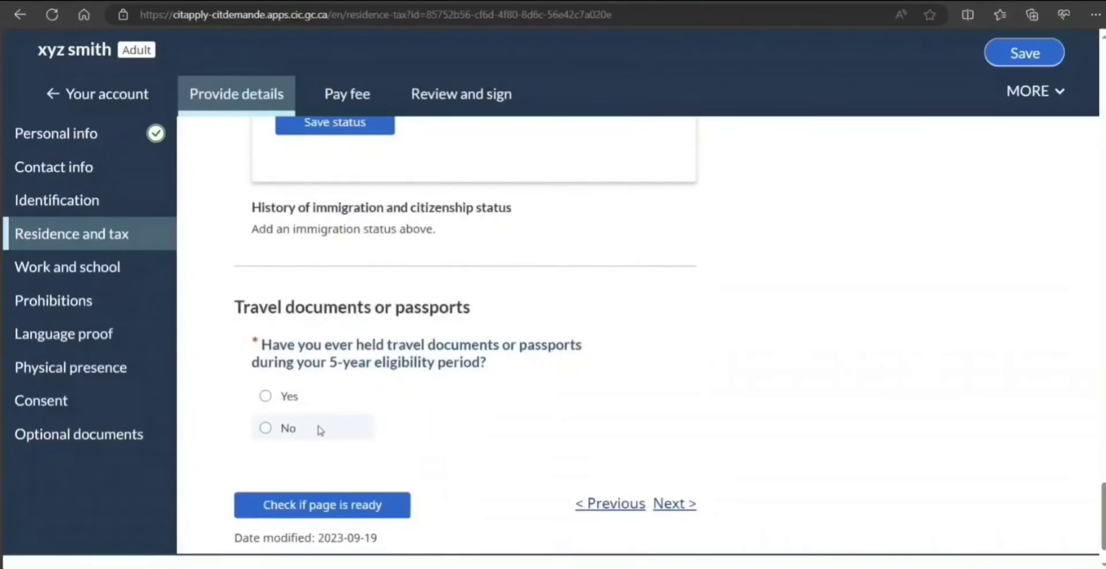
# Answer Yes to having held travel documents and move to the Work and school section
pyautogui.click(265, 395)
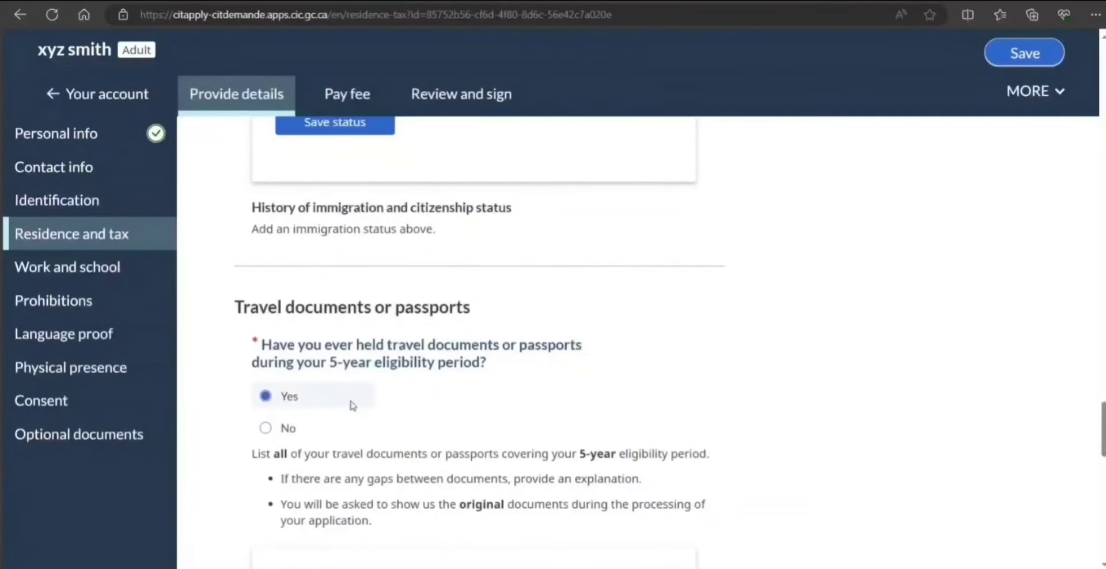
pyautogui.scroll(-3)
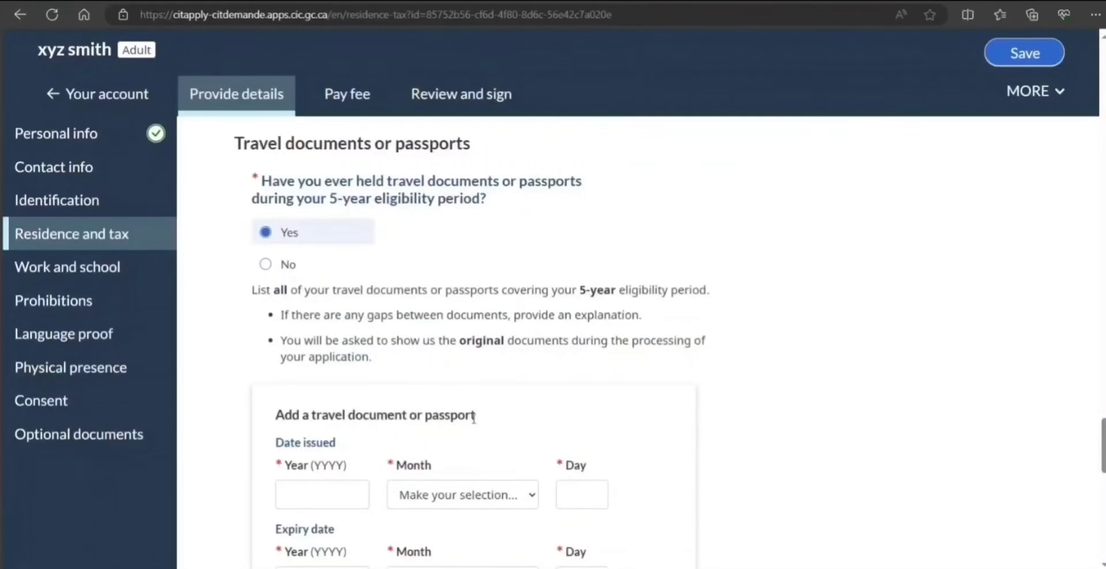
pyautogui.scroll(-3)
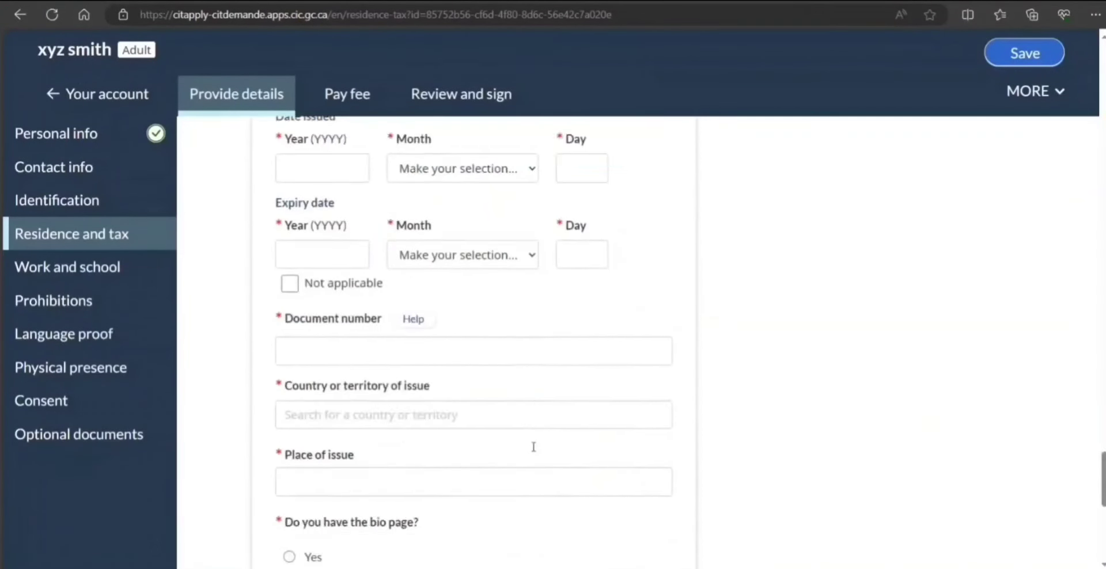
pyautogui.scroll(-3)
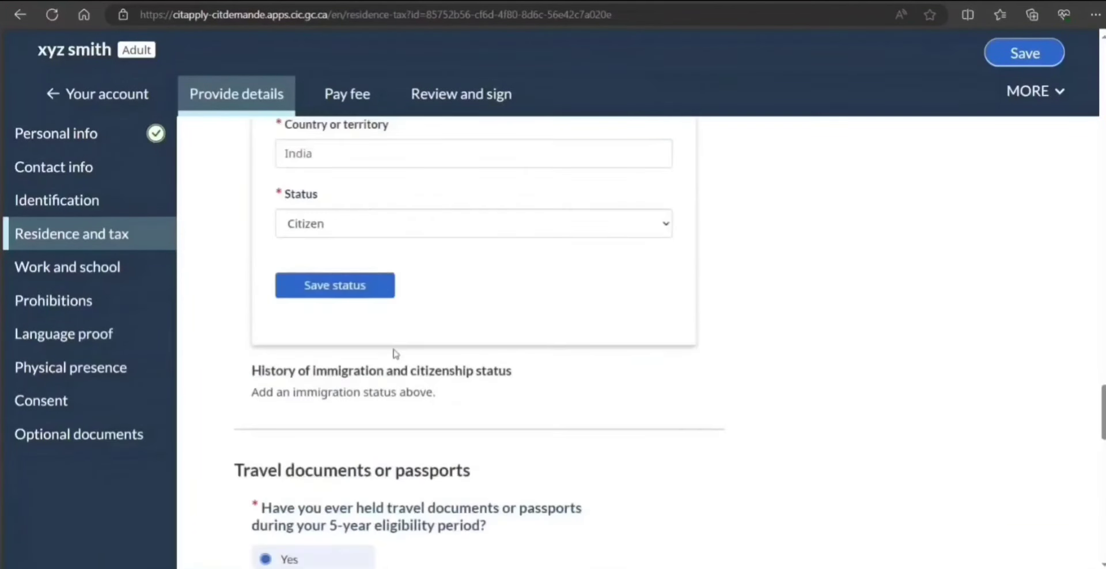
pyautogui.click(67, 313)
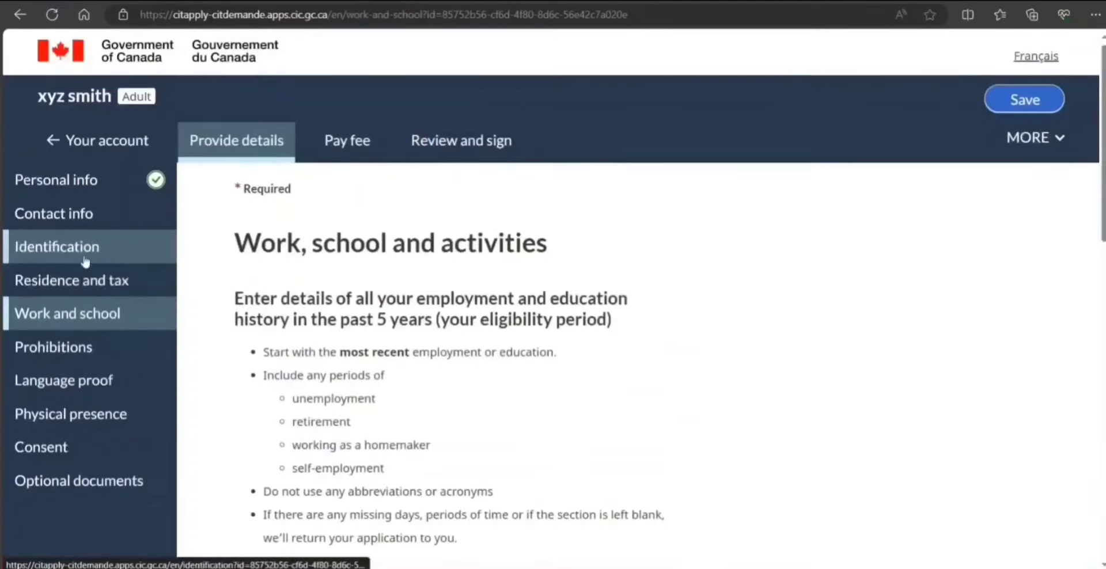
pyautogui.moveTo(451, 373)
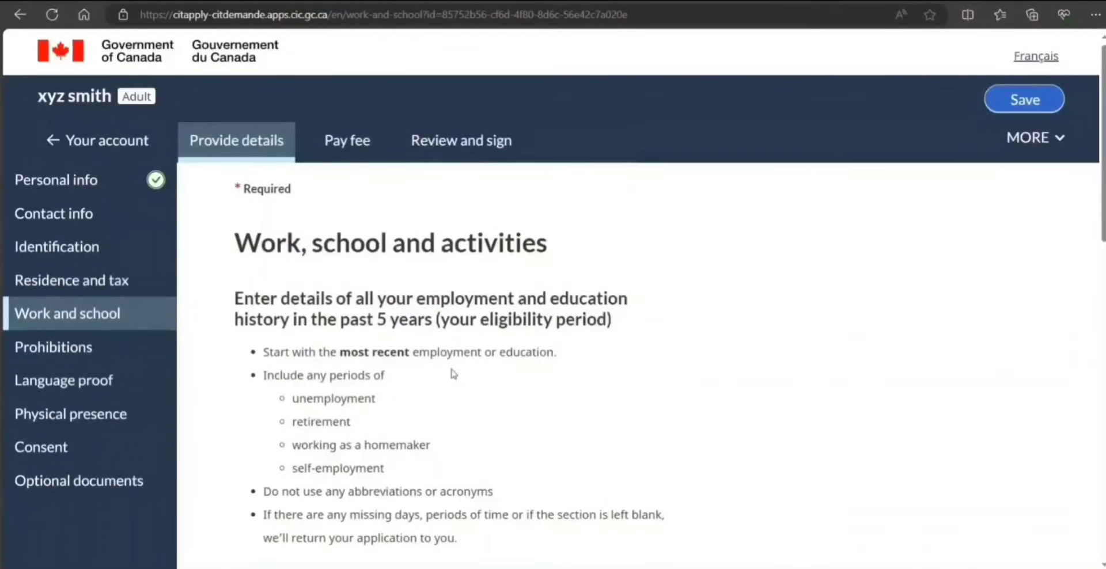
# Leave the Work and school page and reach the Prohibitions questions
pyautogui.scroll(-3)
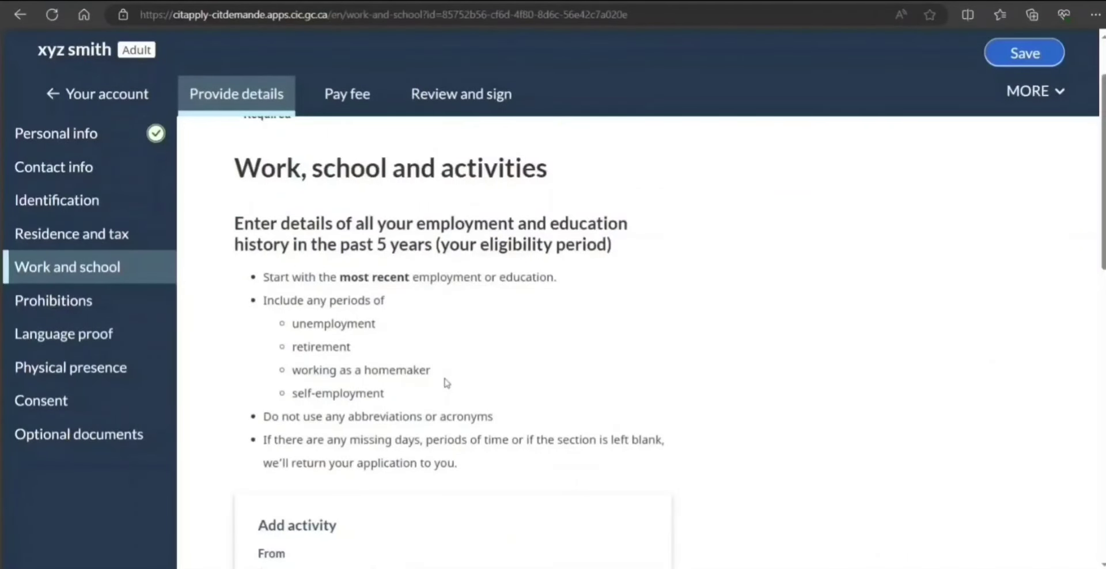
pyautogui.scroll(-3)
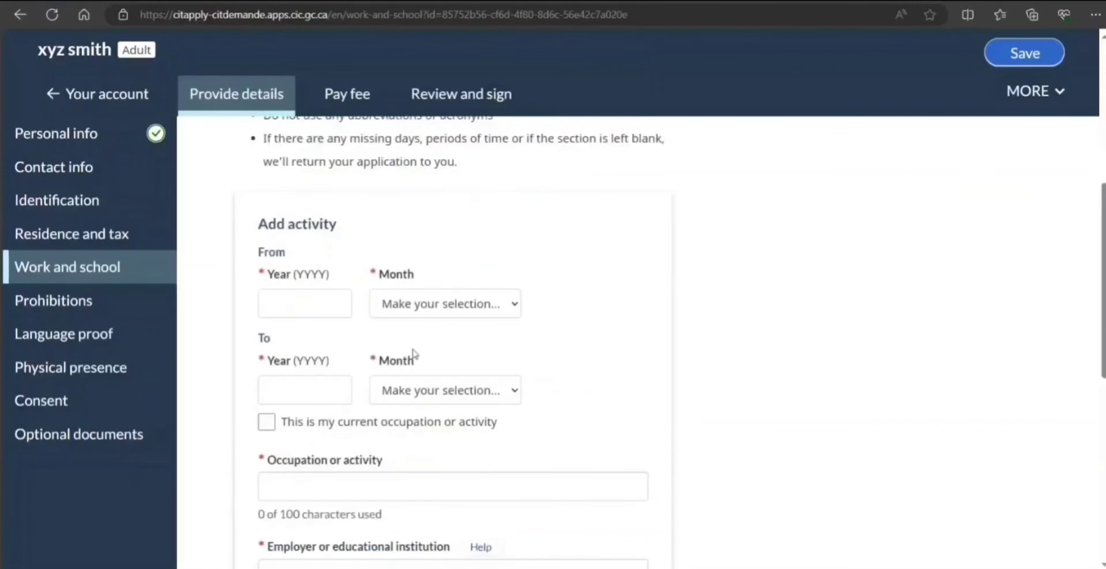
pyautogui.scroll(-3)
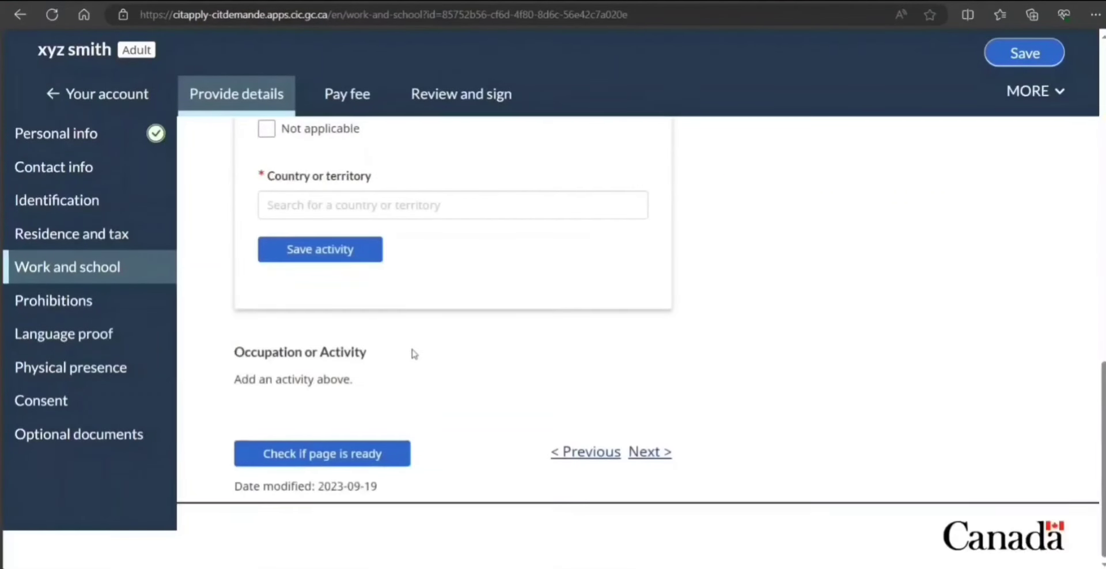
pyautogui.click(53, 300)
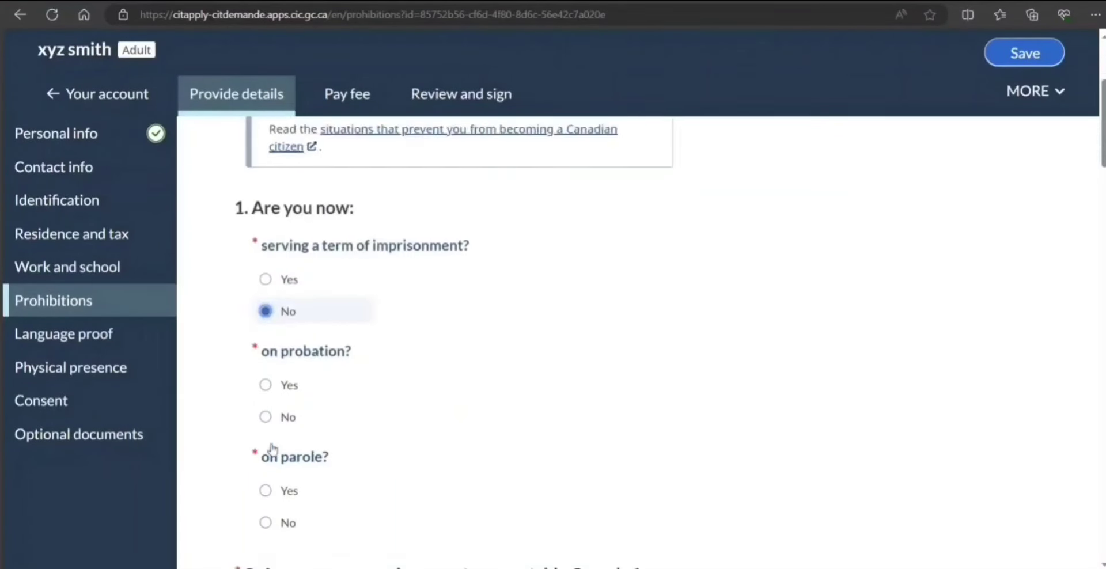
# Answer No to probation and removal order, and acknowledge having read the prohibitions
pyautogui.click(265, 490)
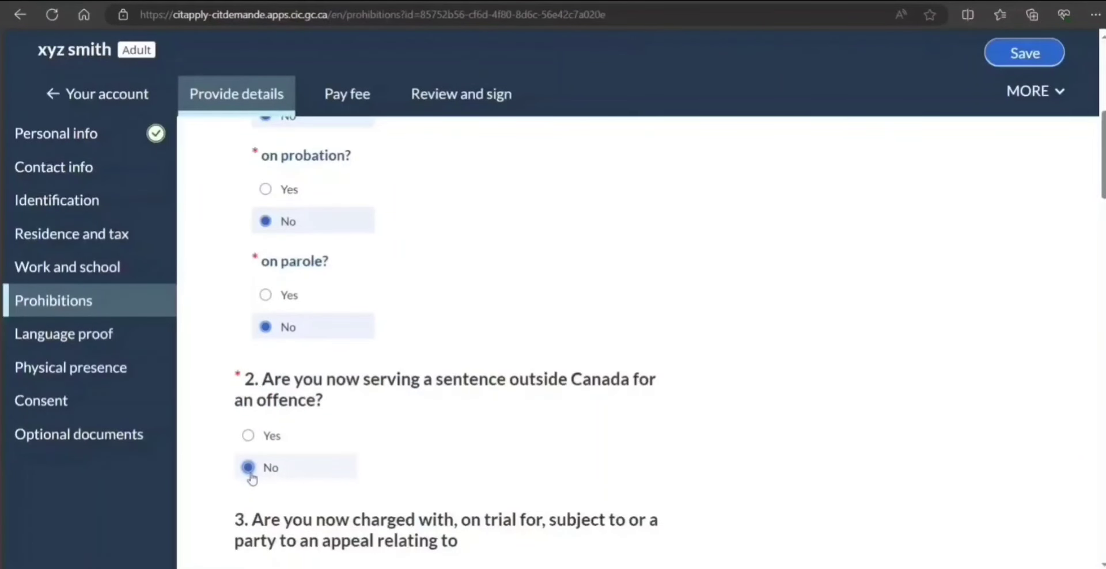
pyautogui.scroll(-3)
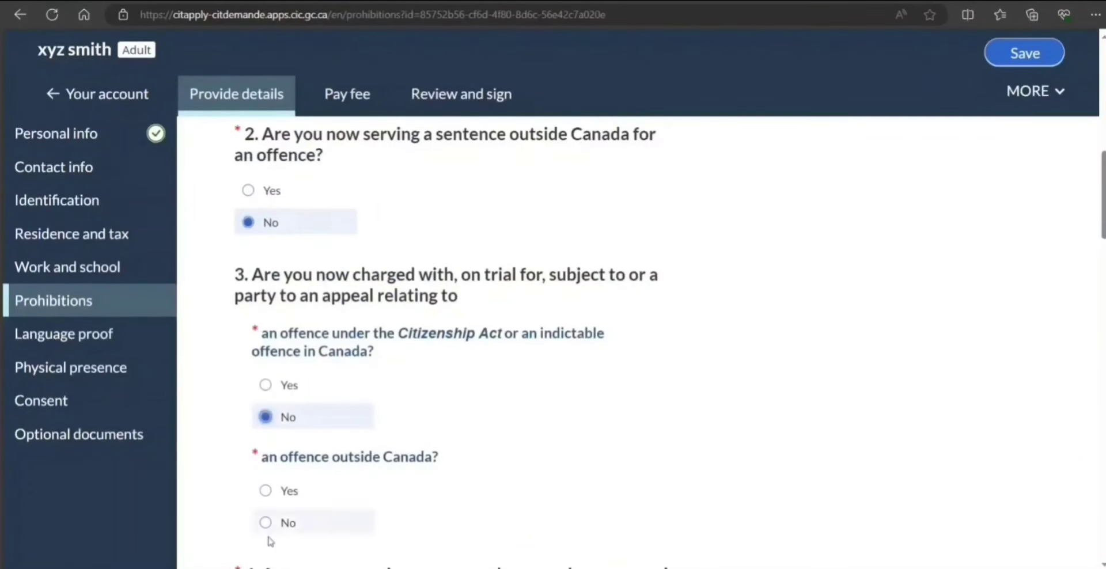
pyautogui.scroll(-3)
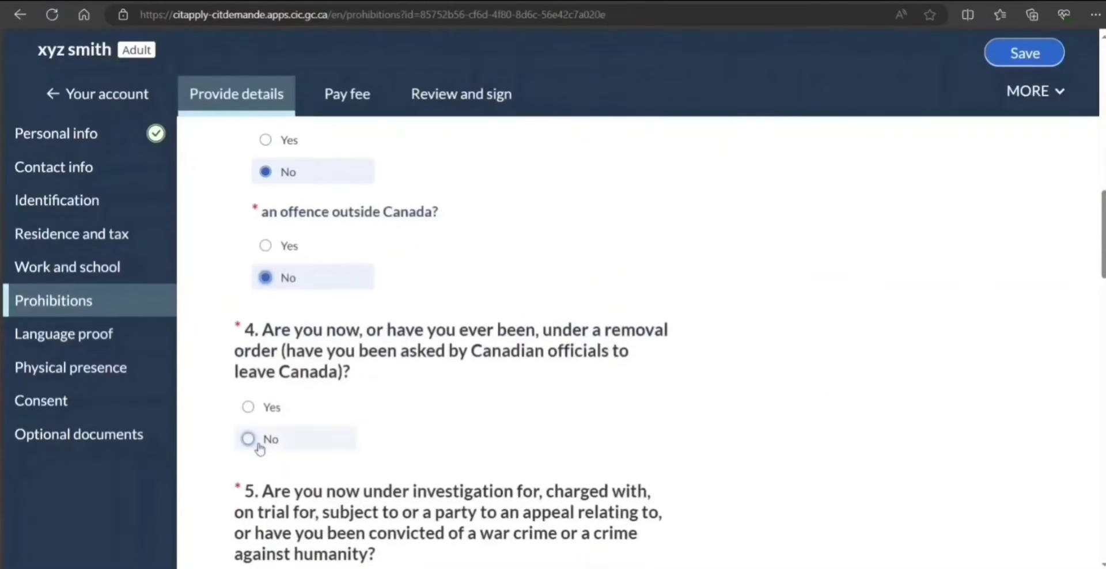
pyautogui.click(247, 439)
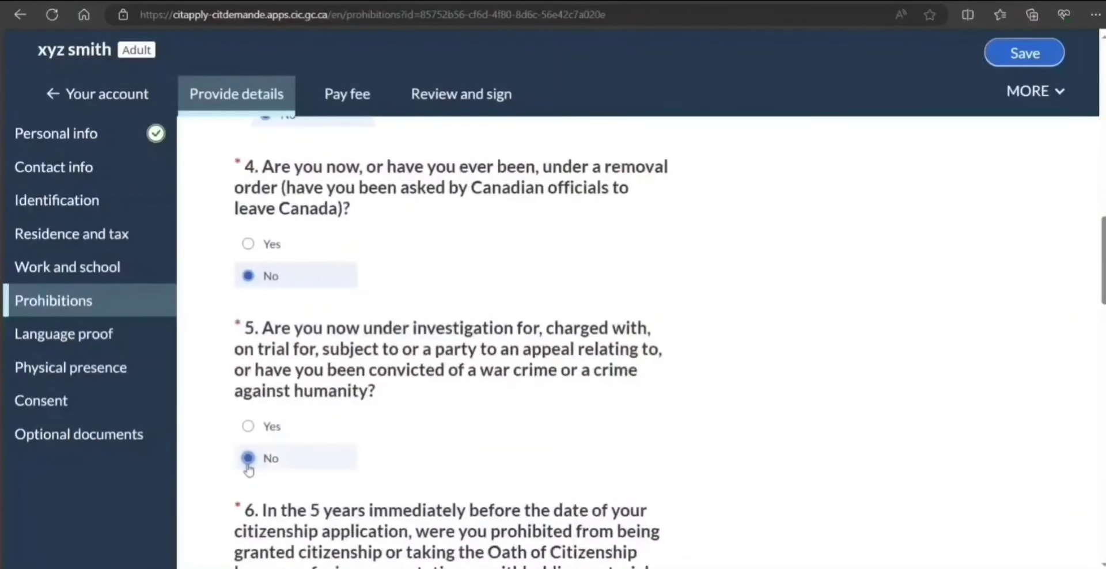
pyautogui.scroll(-3)
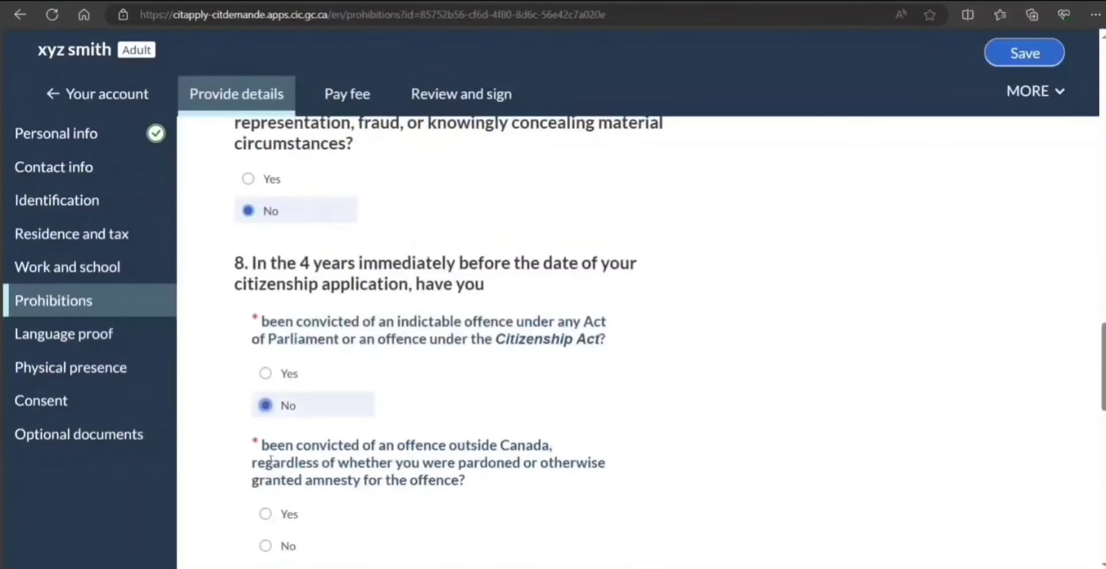
pyautogui.scroll(-3)
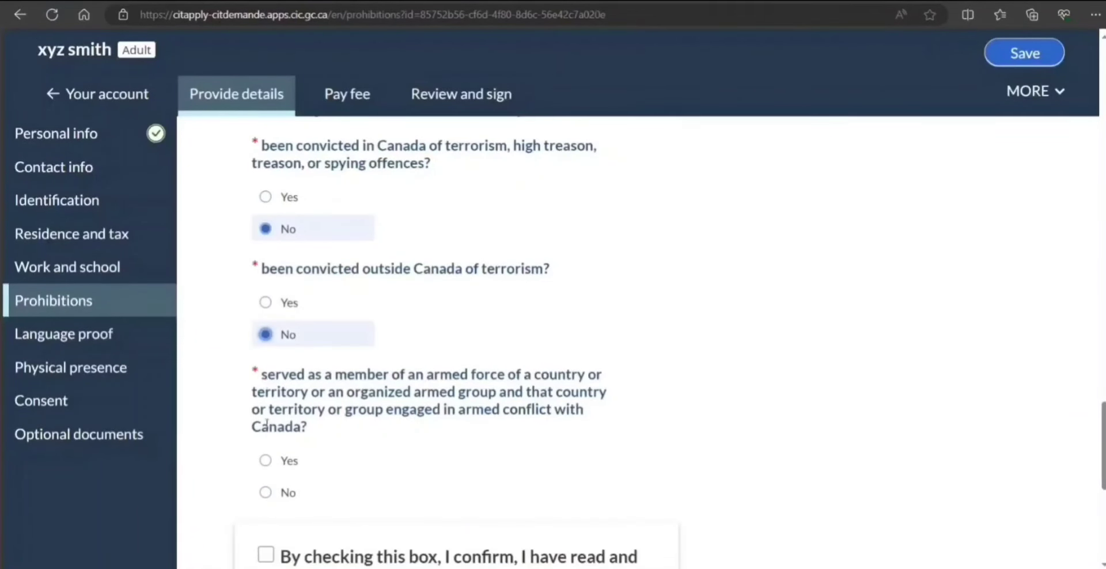
pyautogui.click(265, 392)
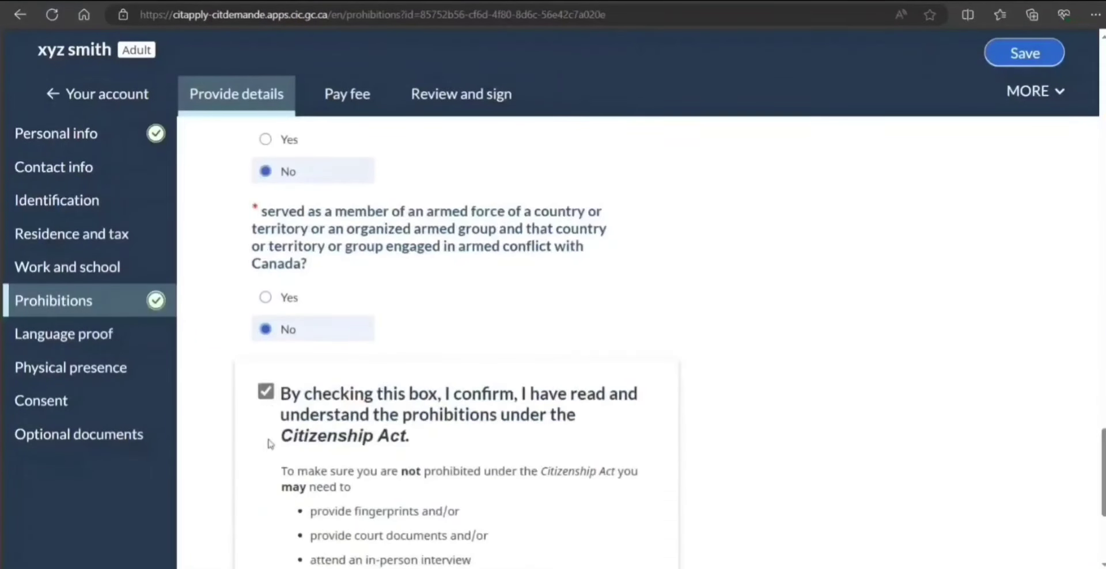
pyautogui.scroll(-3)
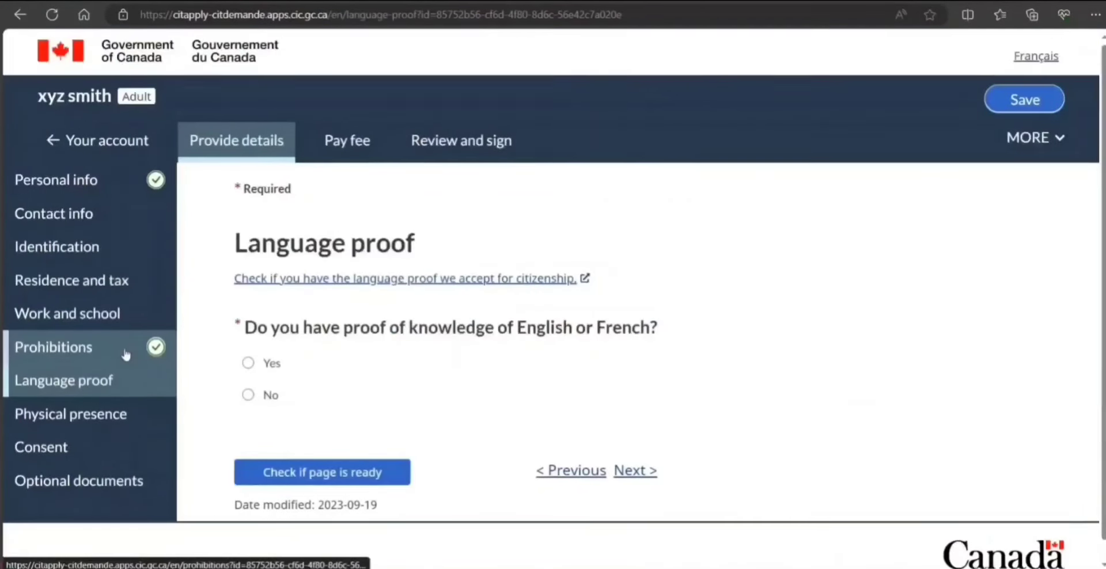
# Confirm having language proof and choose IELTS General Training from the accepted proofs list
pyautogui.click(248, 363)
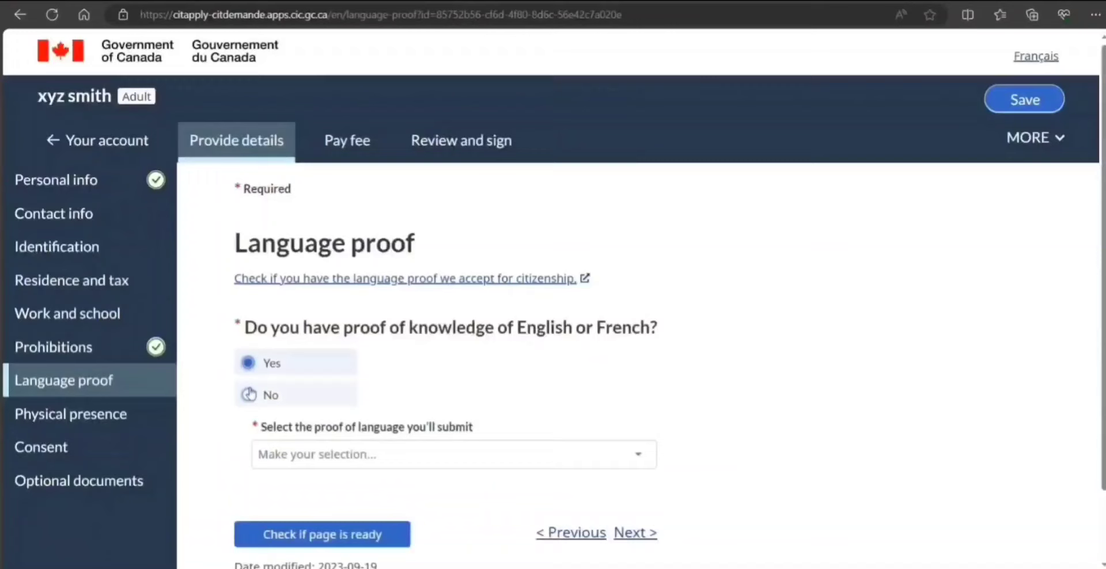
pyautogui.click(454, 454)
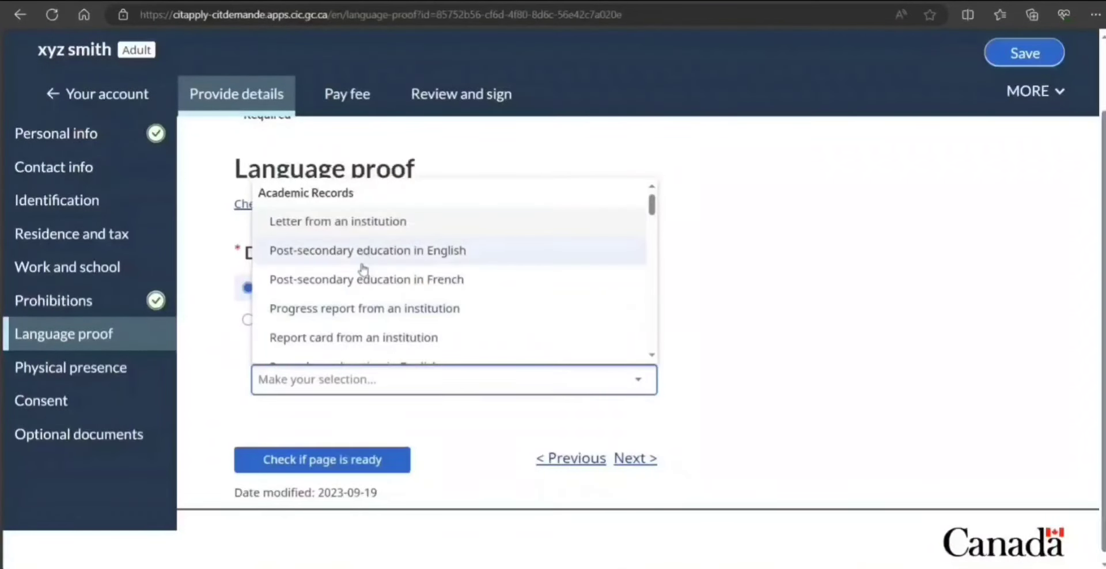
pyautogui.moveTo(354, 338)
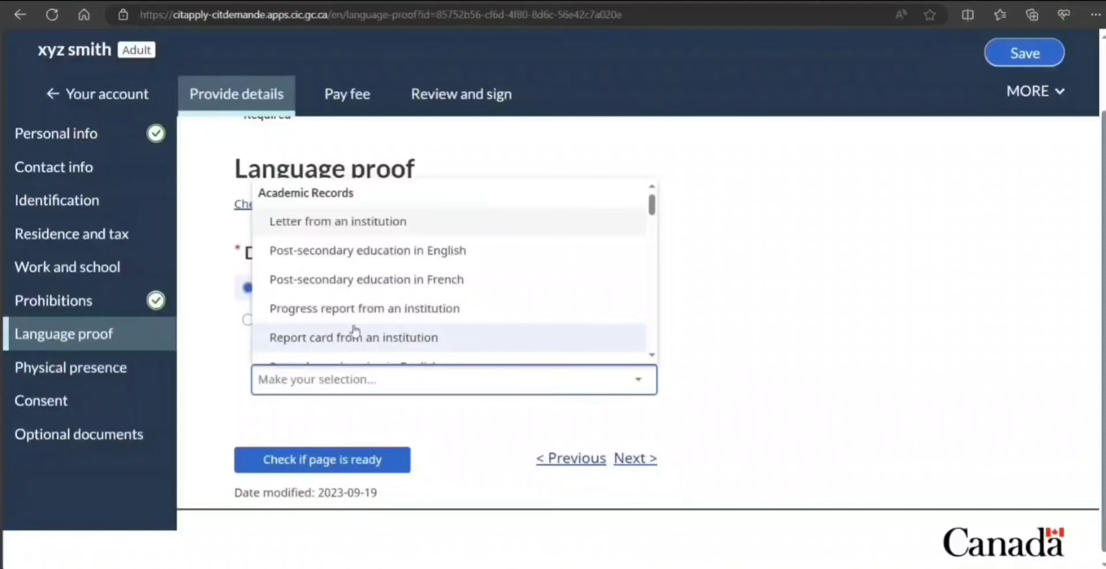
pyautogui.scroll(-3)
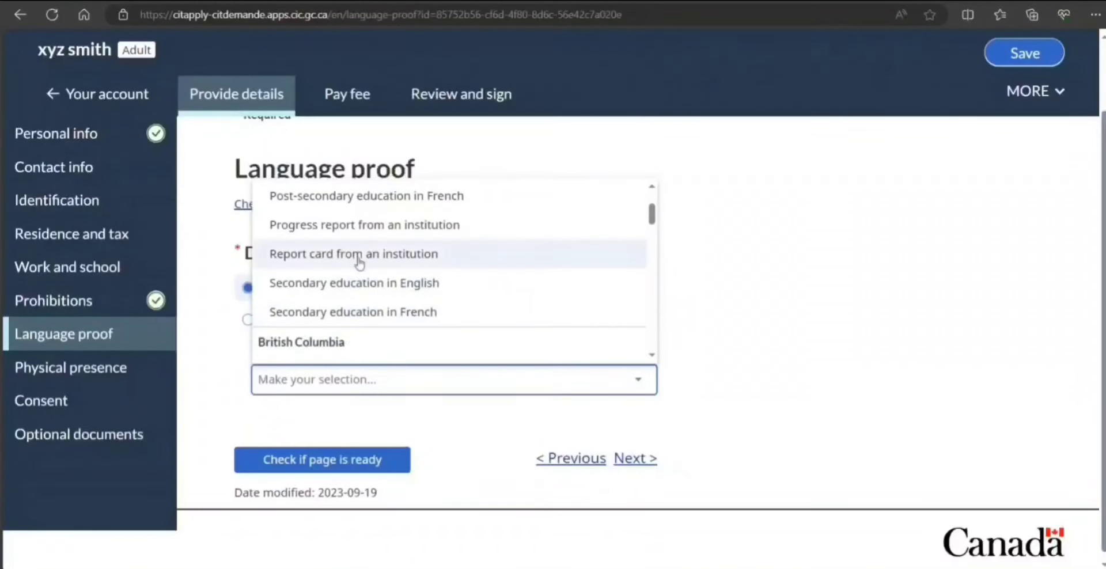
pyautogui.scroll(-3)
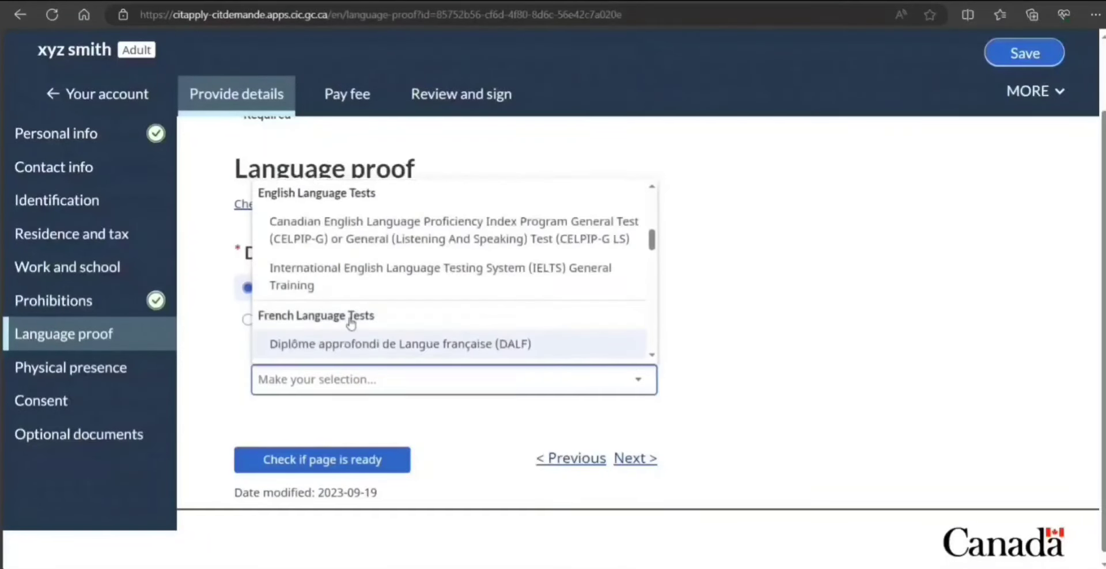
pyautogui.scroll(-3)
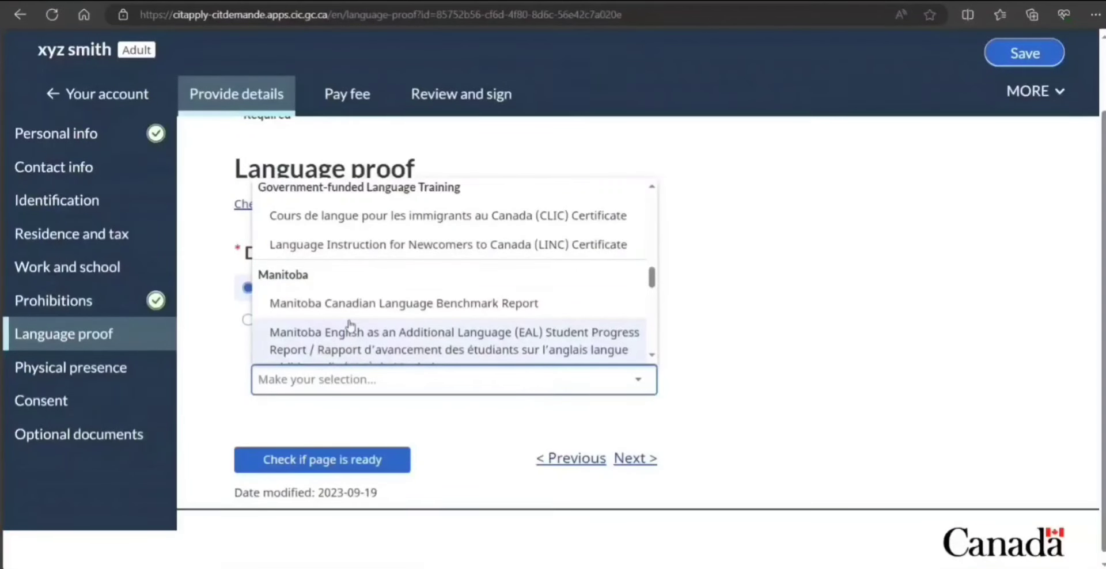
pyautogui.scroll(-3)
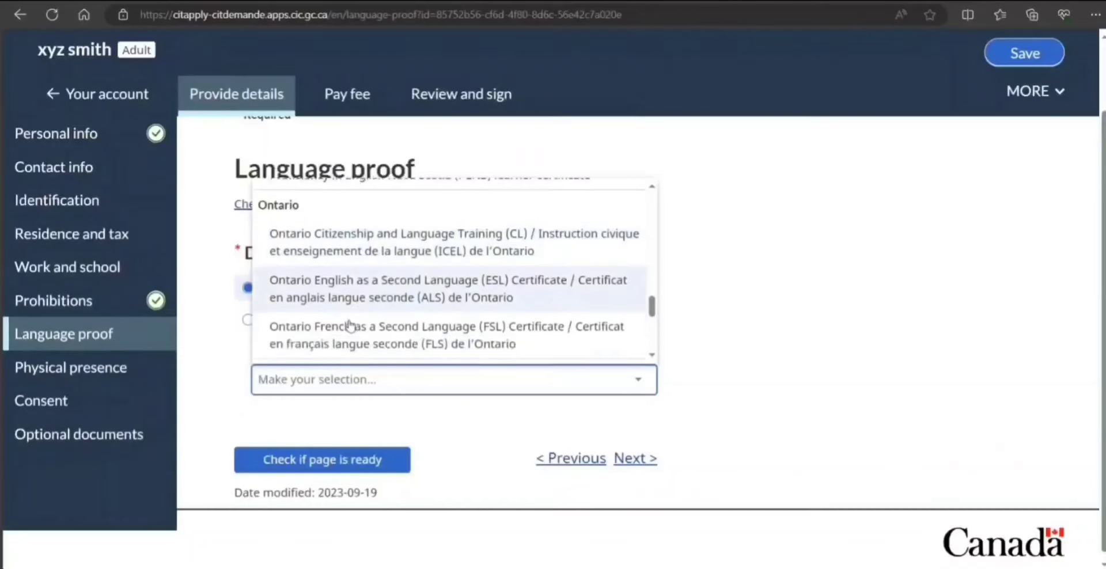
pyautogui.moveTo(342, 336)
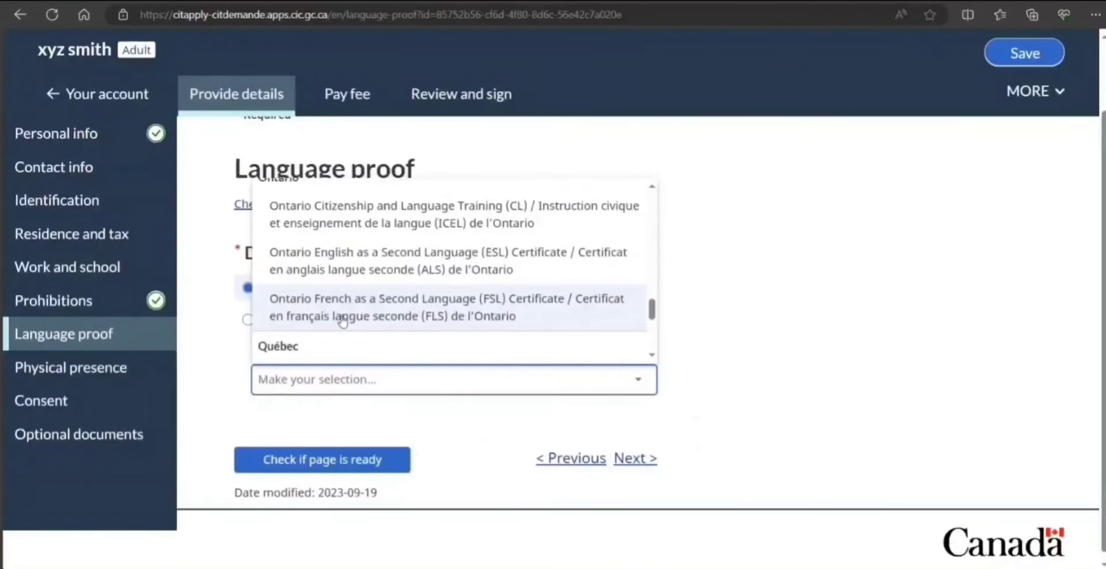
pyautogui.scroll(-3)
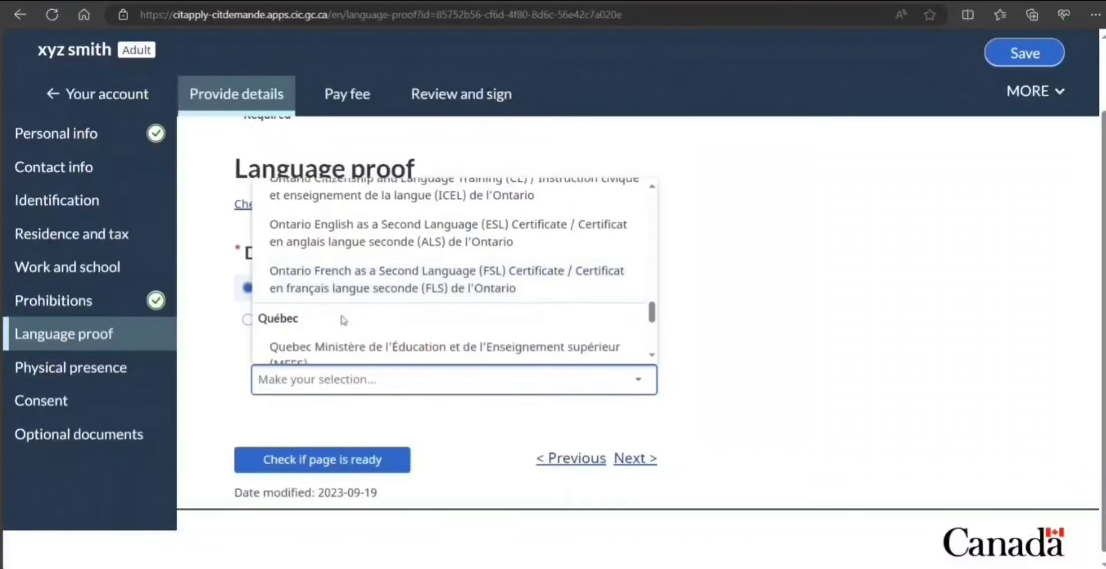
pyautogui.scroll(-3)
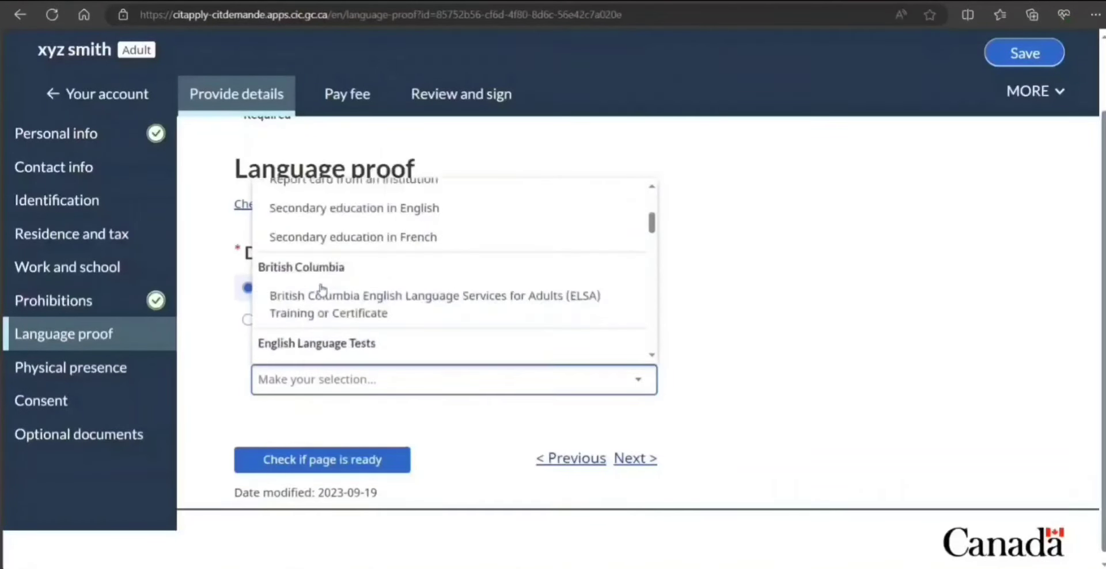
pyautogui.scroll(-3)
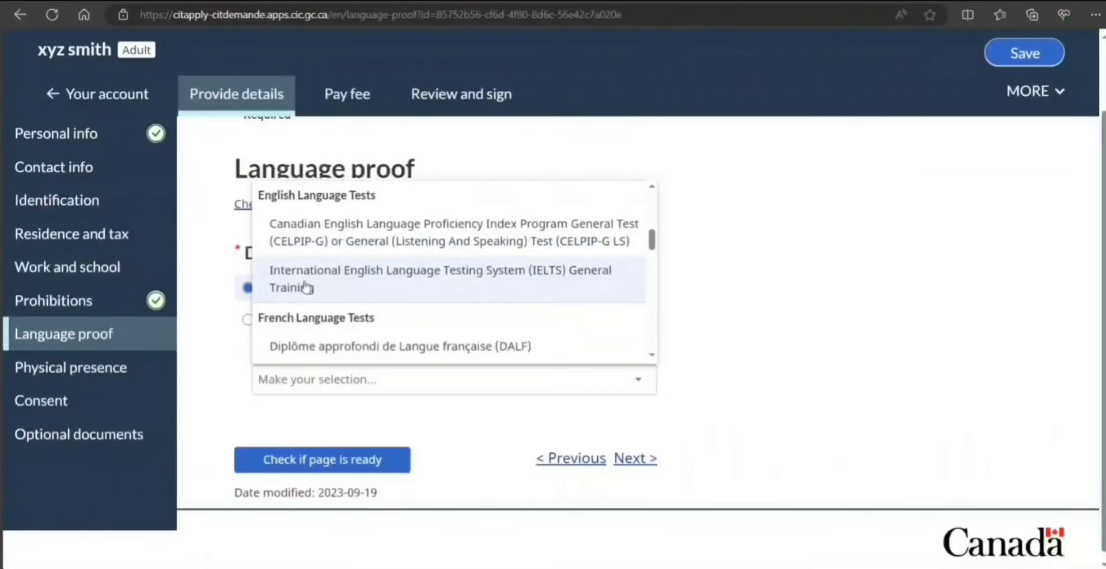
pyautogui.click(441, 278)
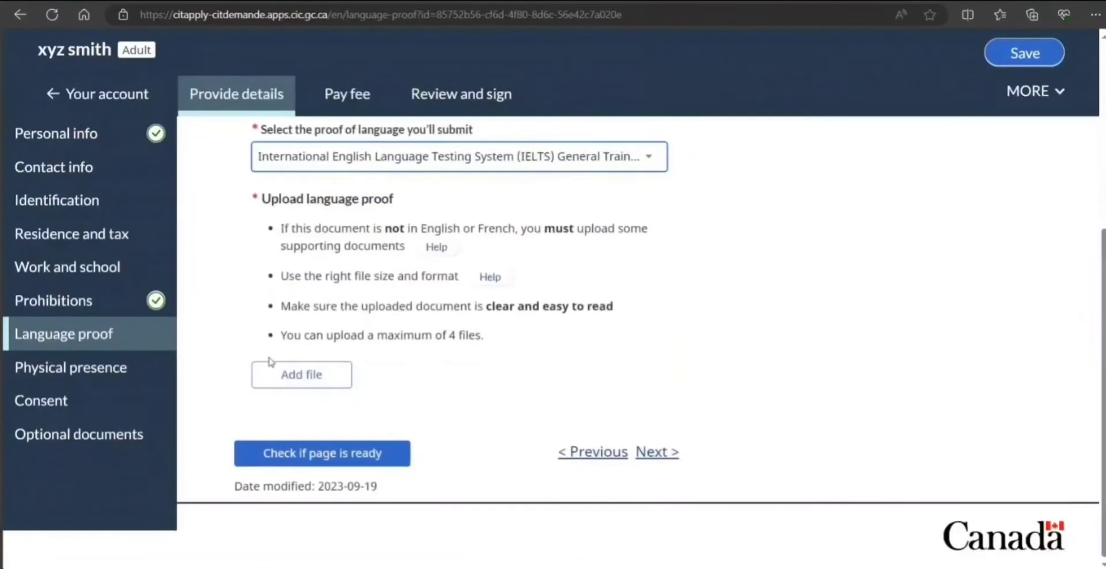
pyautogui.click(71, 367)
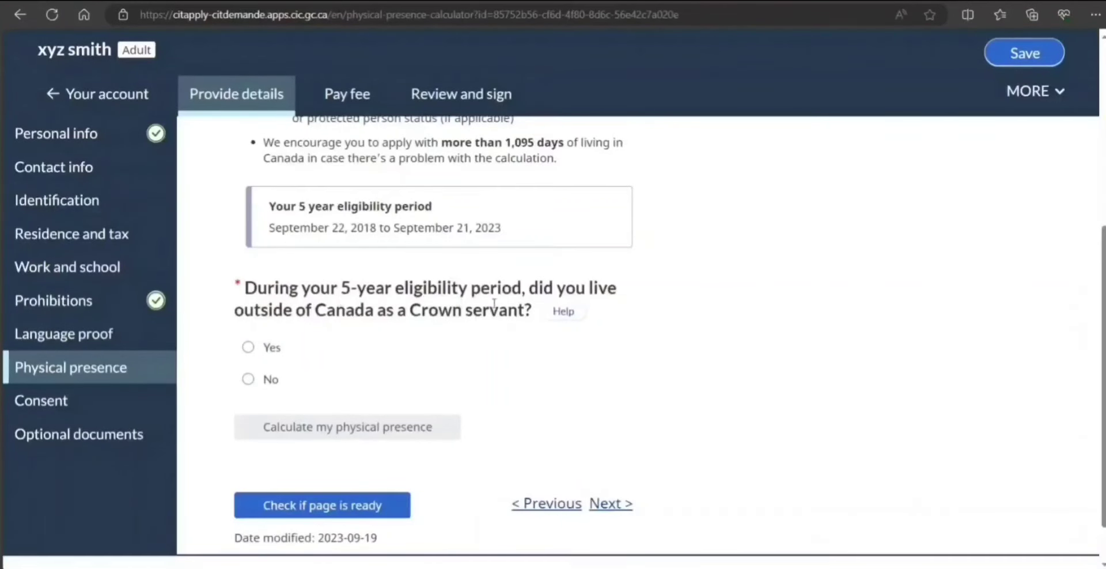
# Answer No to both Crown servant questions and save 2018/May/10 as the permanent residency date
pyautogui.click(248, 347)
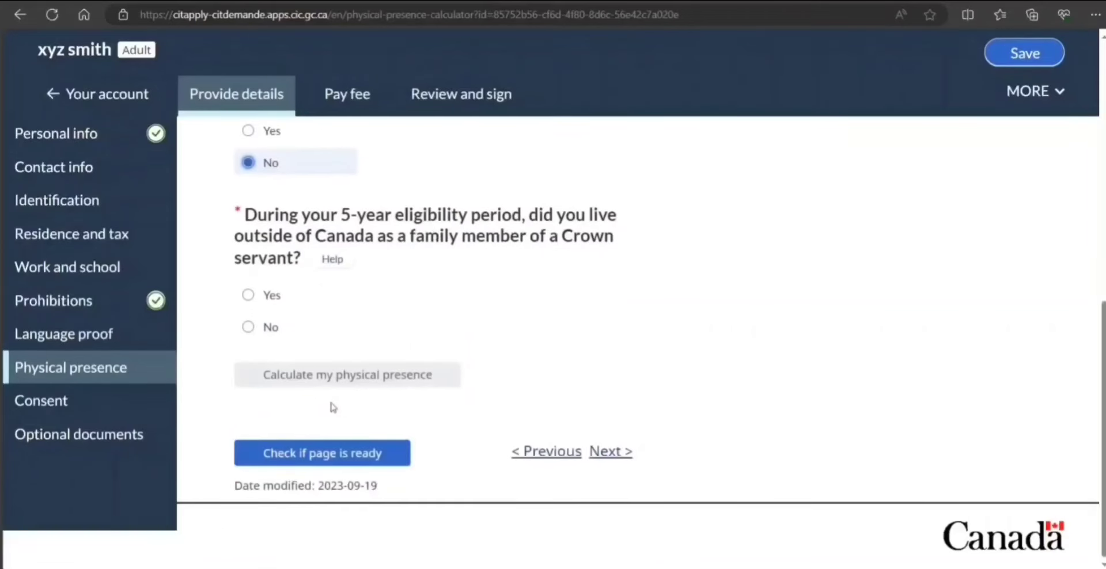
pyautogui.click(248, 326)
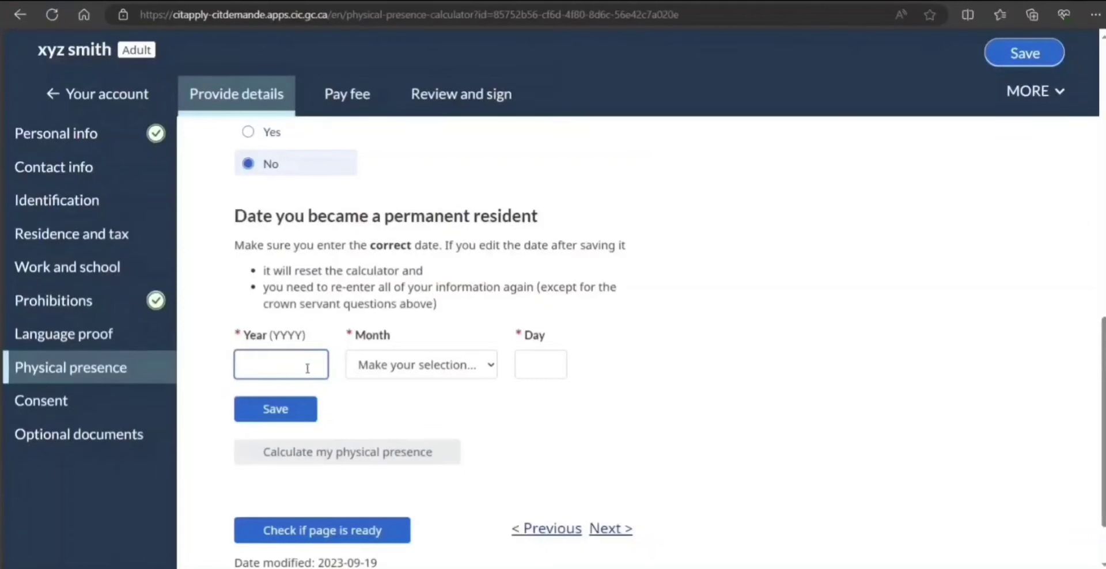
pyautogui.write('2018')
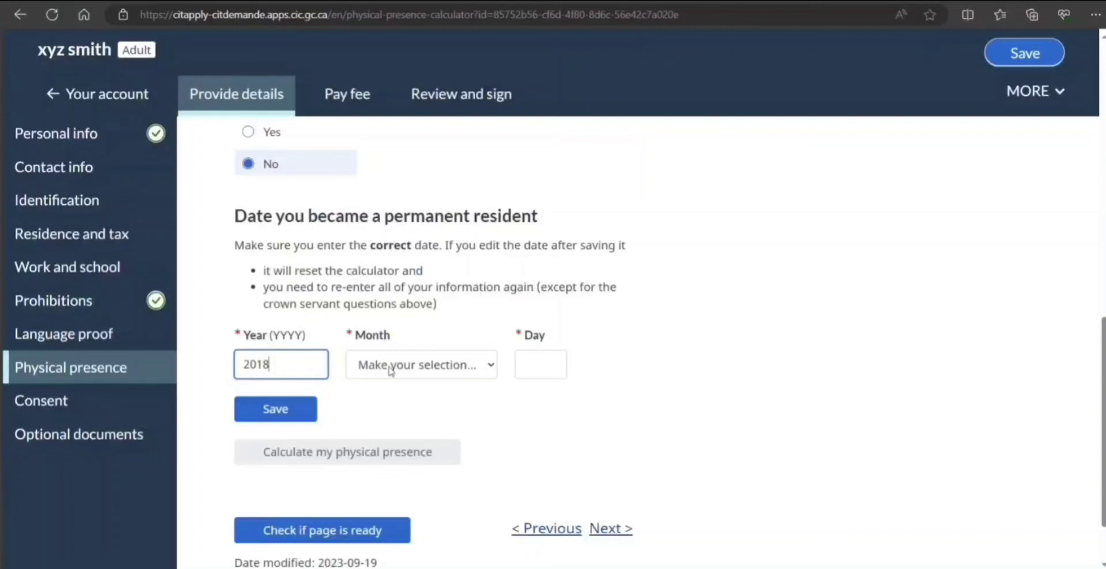
pyautogui.click(421, 364)
pyautogui.write('1')
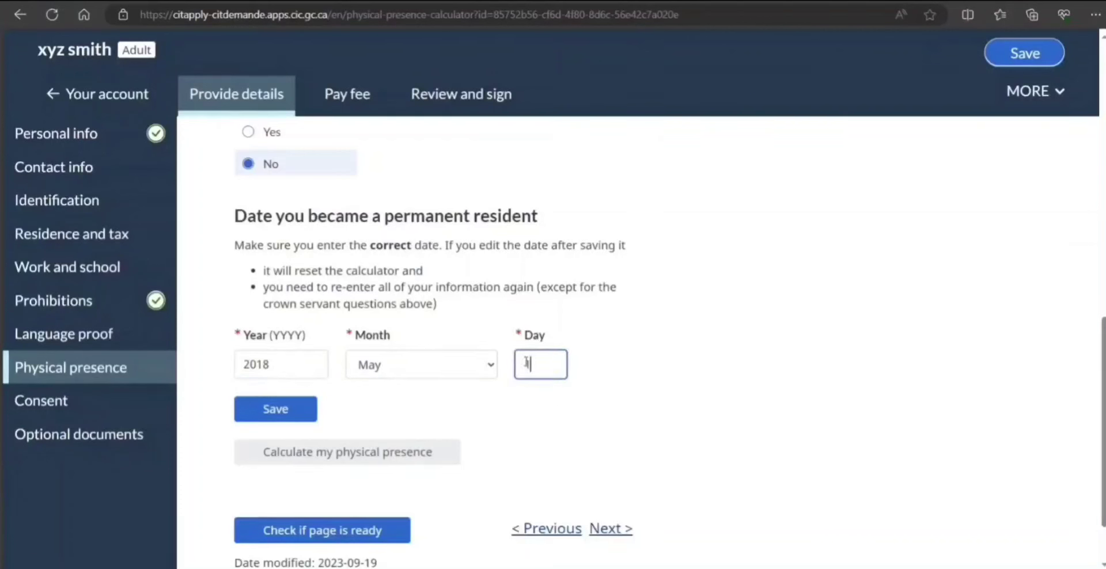
pyautogui.click(275, 409)
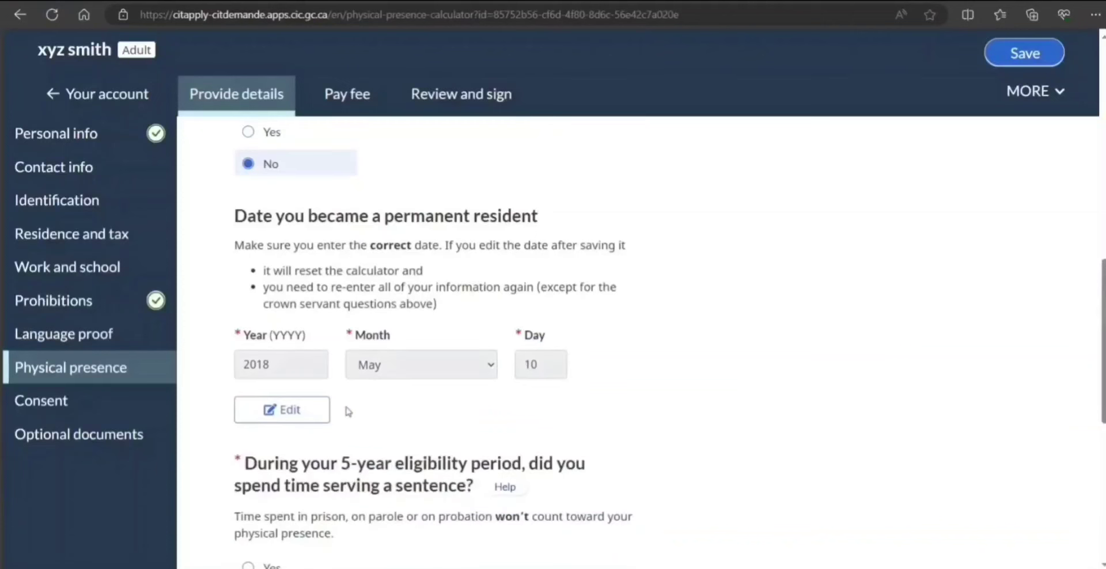
# Answer No to serving a sentence and leaving Canada, then calculate 1826 days of physical presence
pyautogui.scroll(-3)
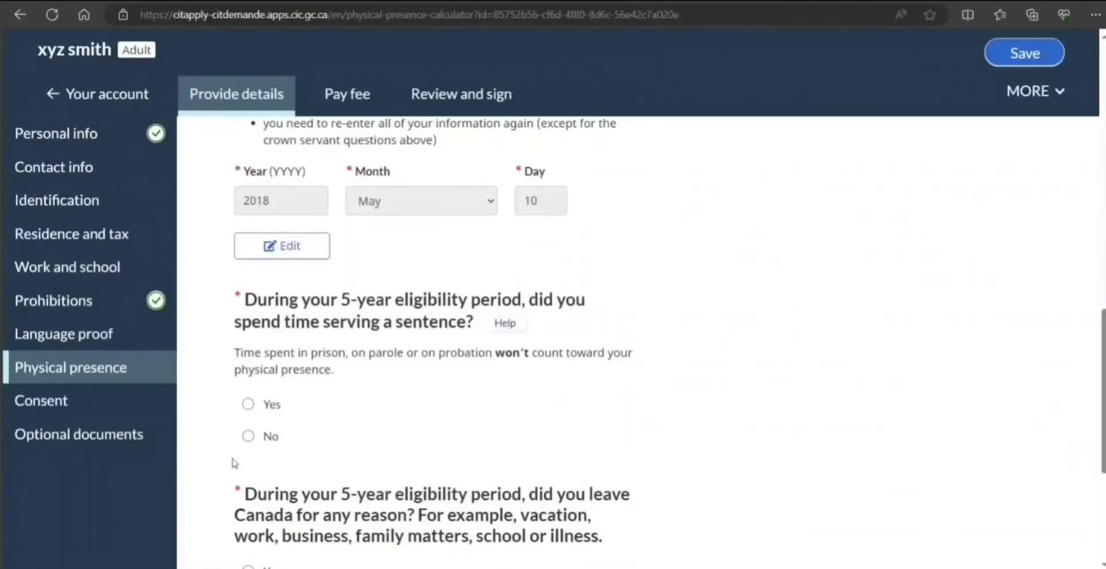
pyautogui.click(248, 436)
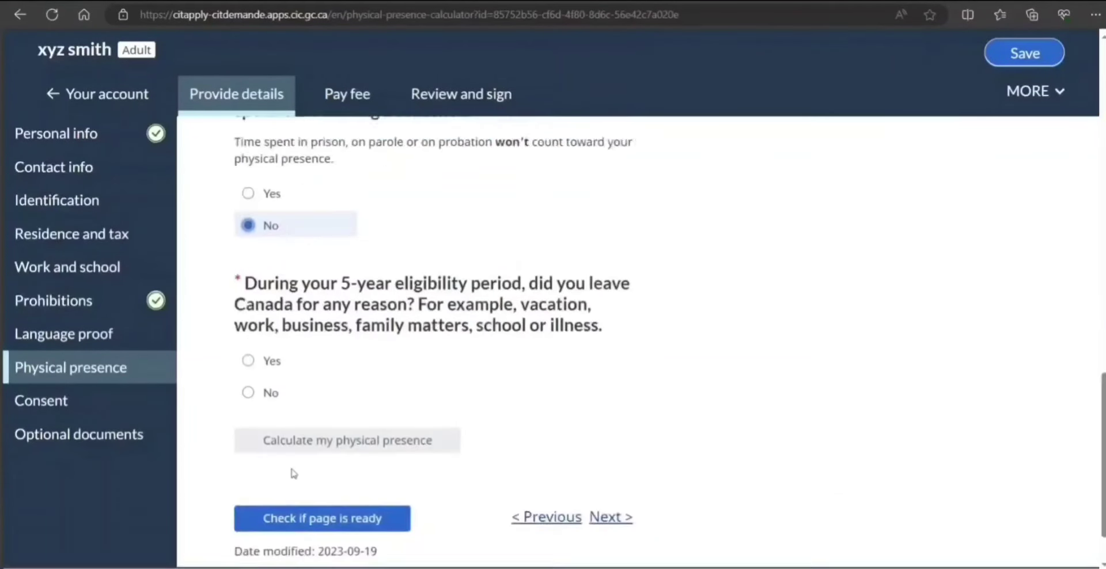
pyautogui.scroll(-3)
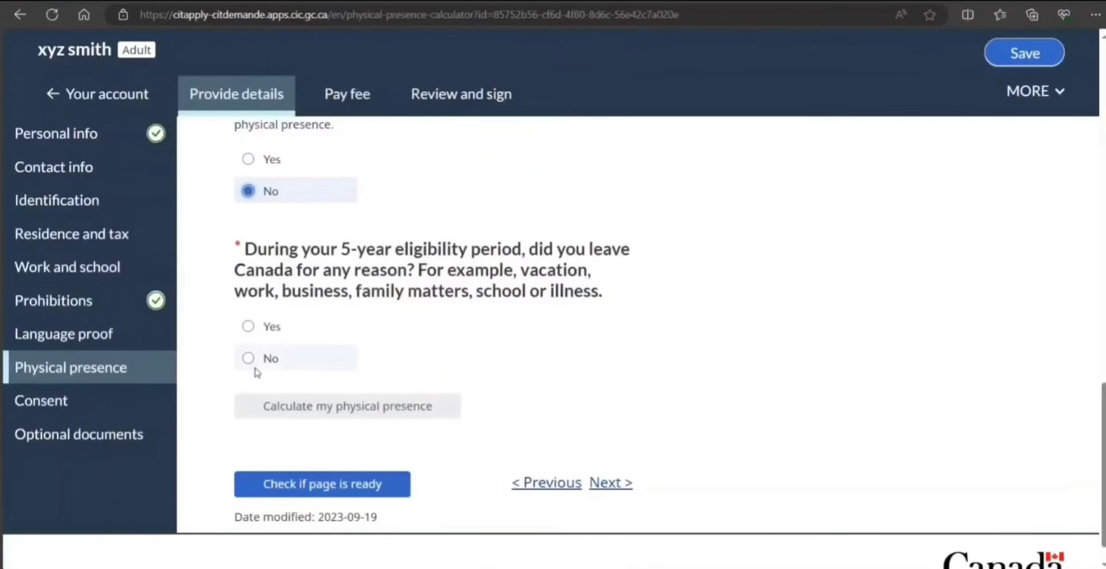
pyautogui.click(248, 358)
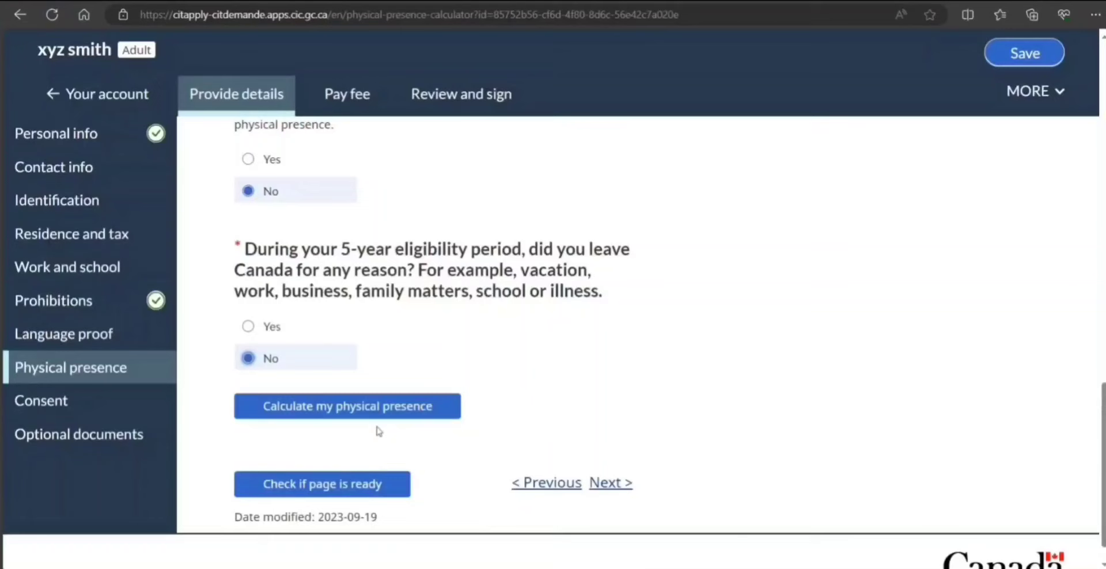
pyautogui.click(347, 405)
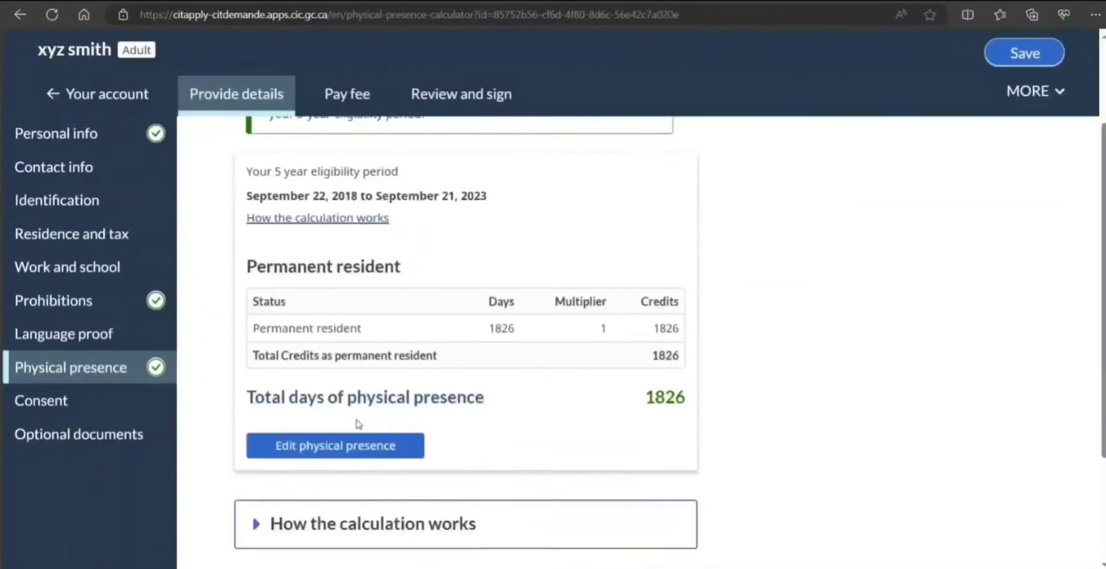
# Scroll through the 1826-day calculation result and move to the Consent section
pyautogui.scroll(-3)
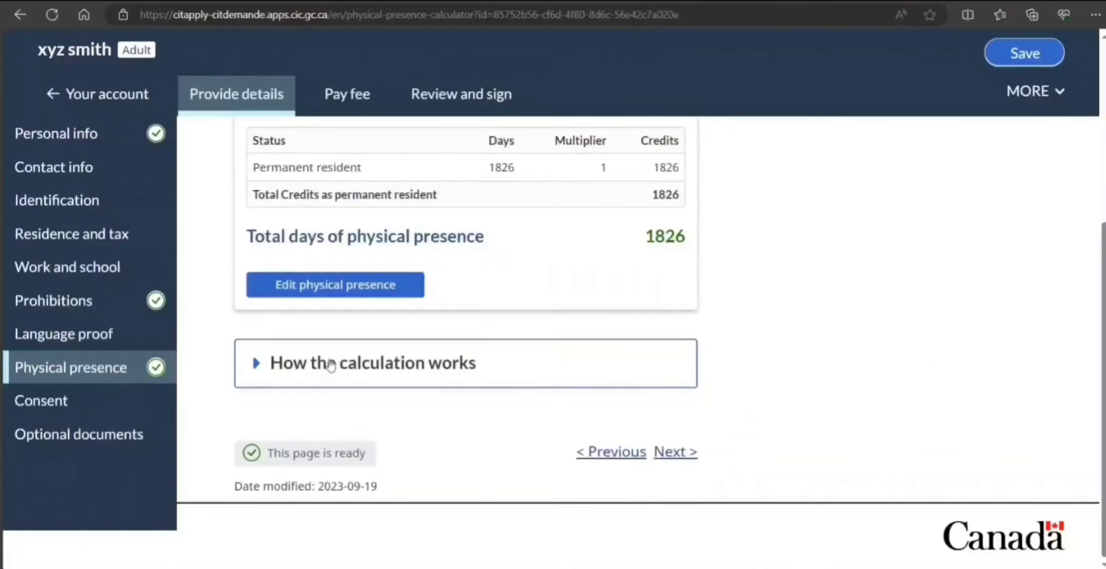
pyautogui.moveTo(280, 396)
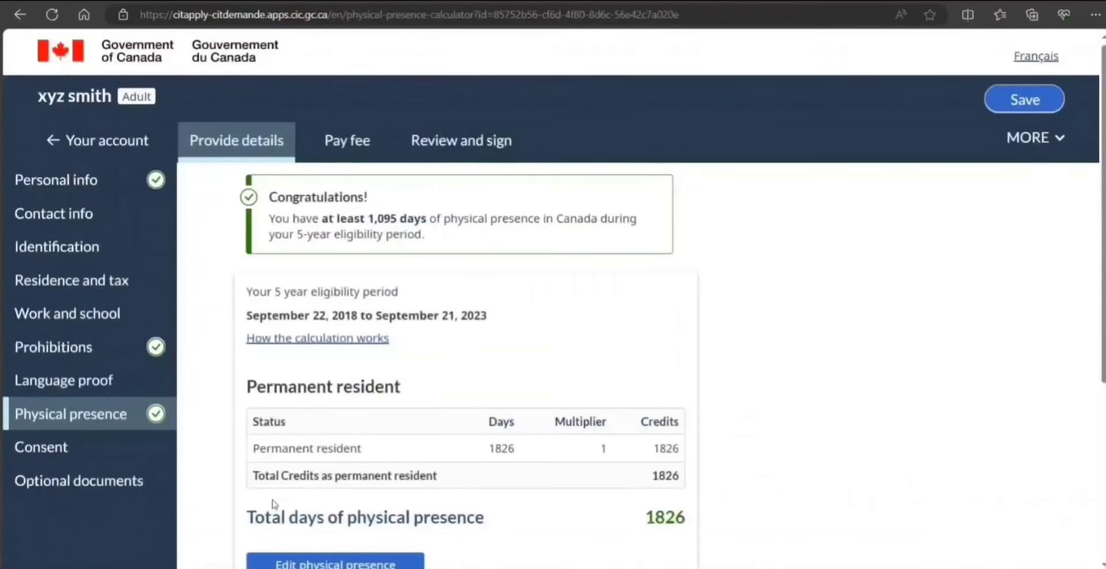
pyautogui.scroll(-3)
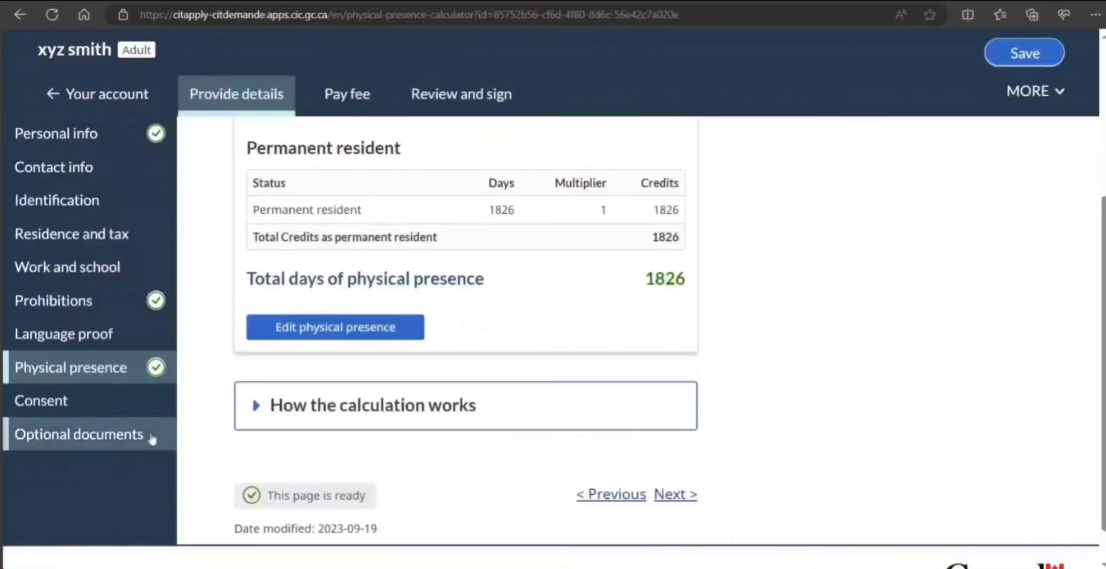
pyautogui.click(42, 400)
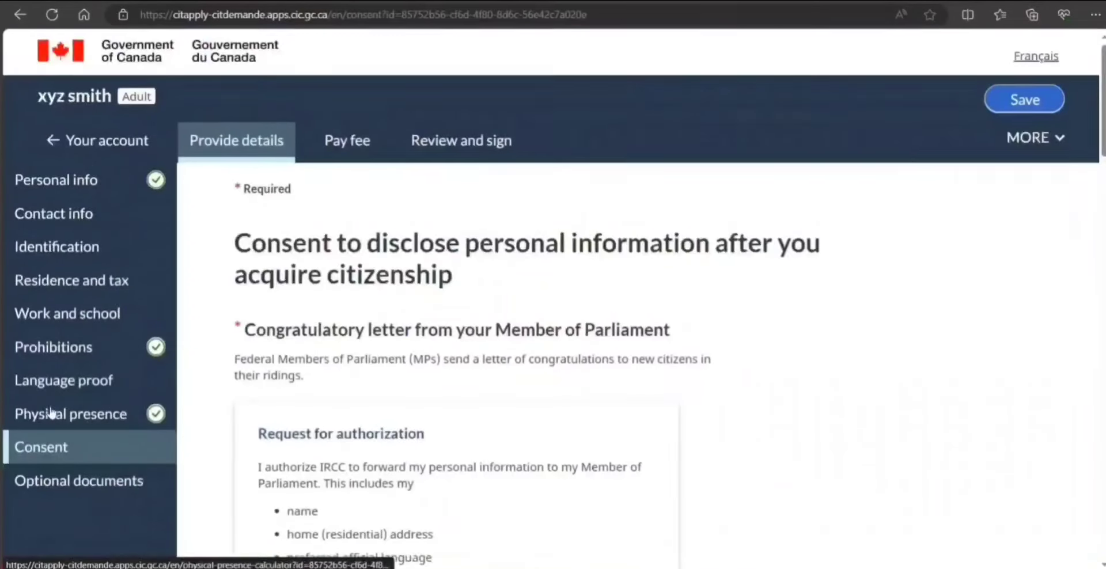
# Authorize the MP letter and Elections Canada sharing, pick a certificate type, and go to Optional documents
pyautogui.scroll(-3)
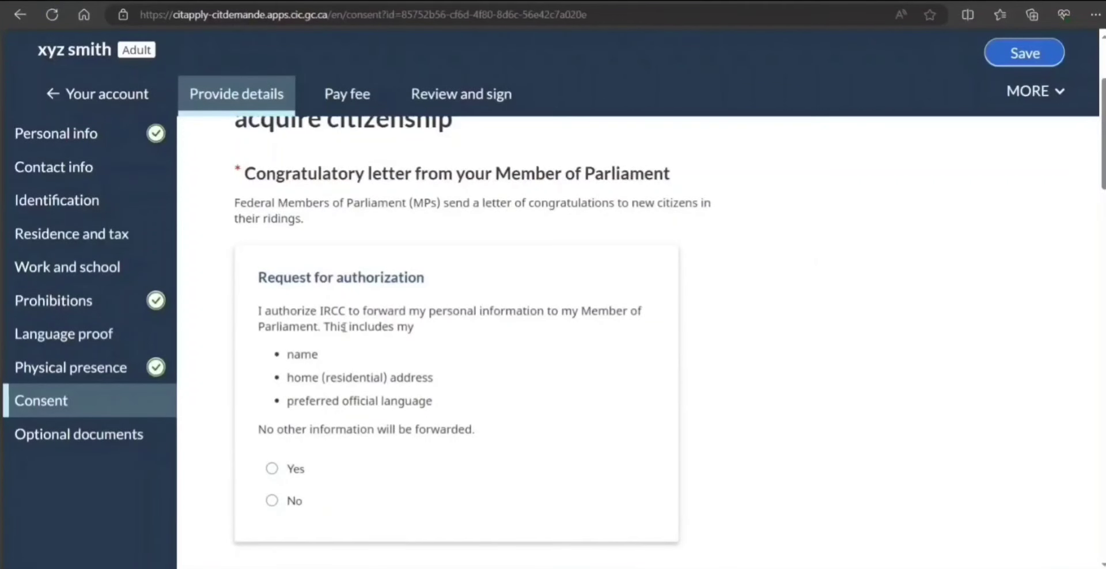
pyautogui.click(272, 467)
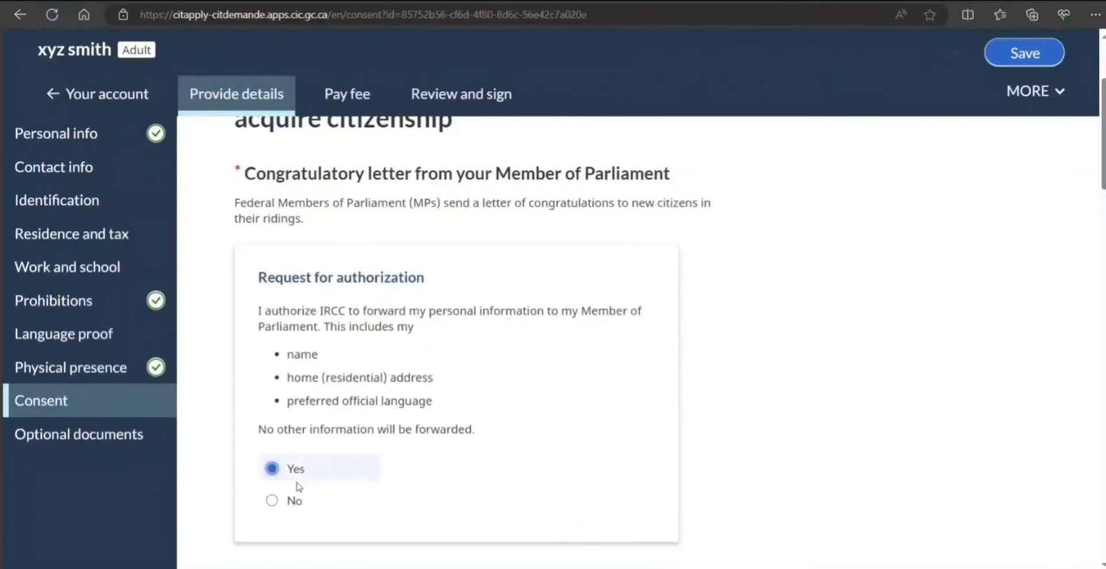
pyautogui.scroll(-3)
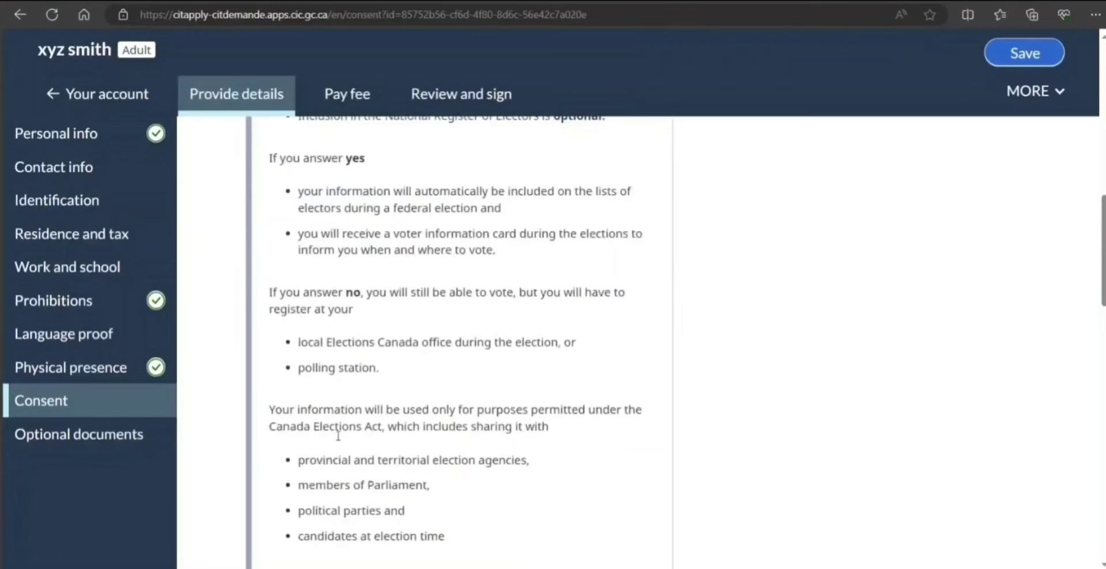
pyautogui.scroll(-3)
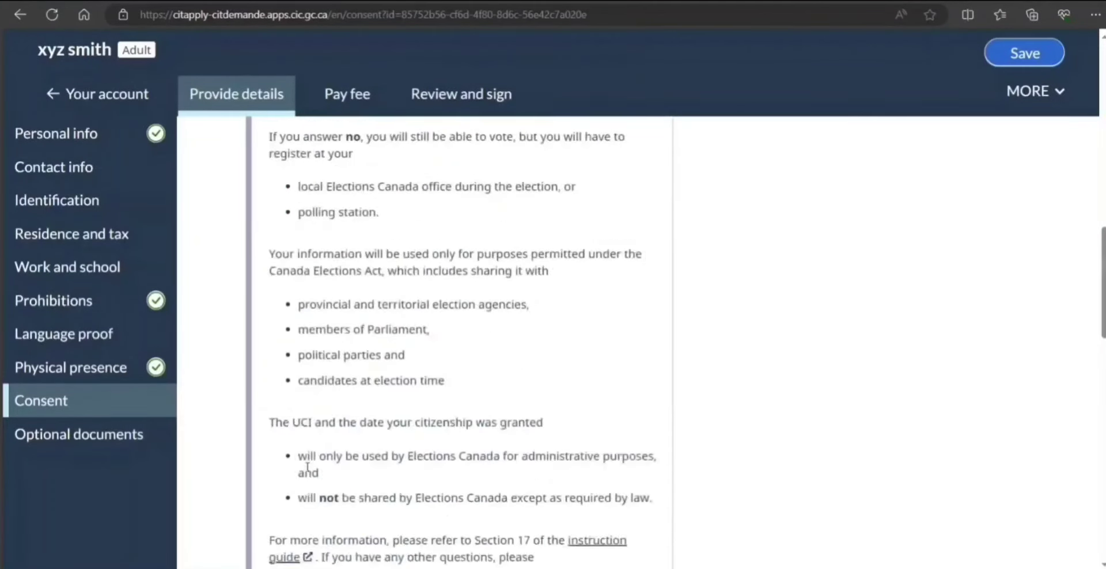
pyautogui.click(272, 381)
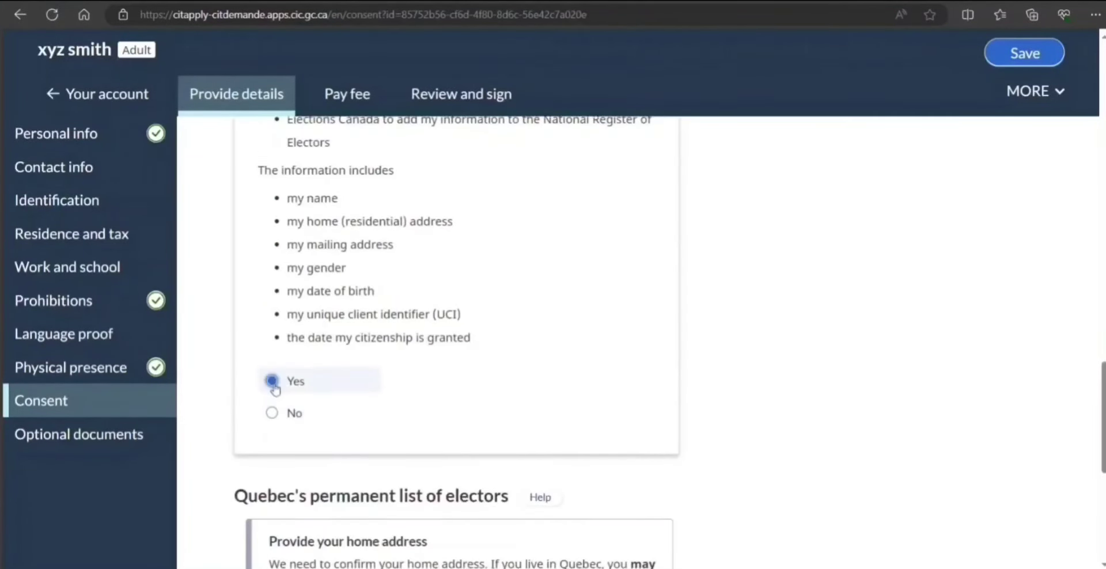
pyautogui.scroll(-3)
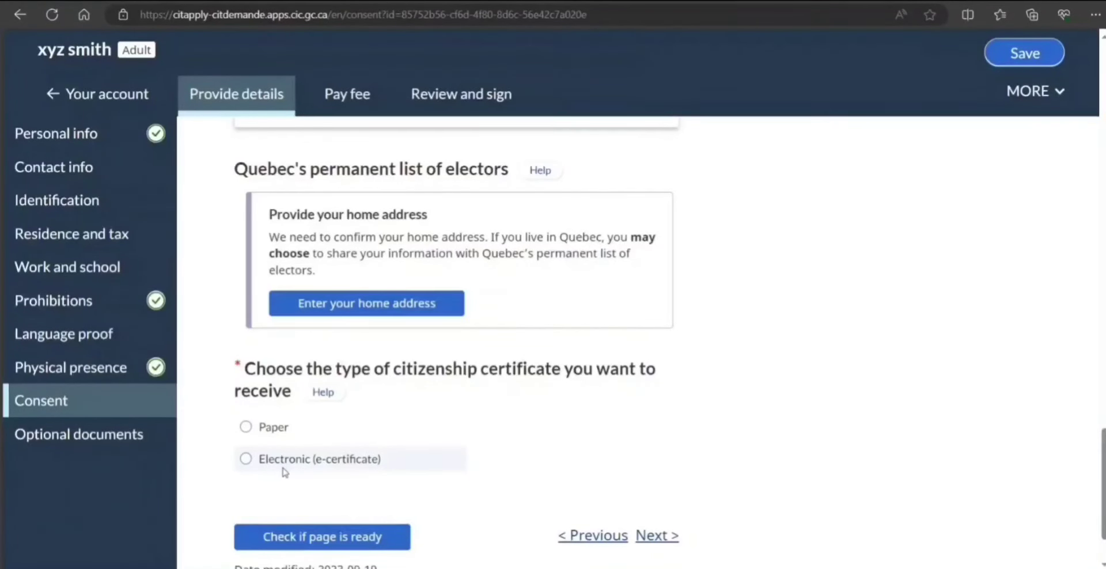
pyautogui.moveTo(268, 485)
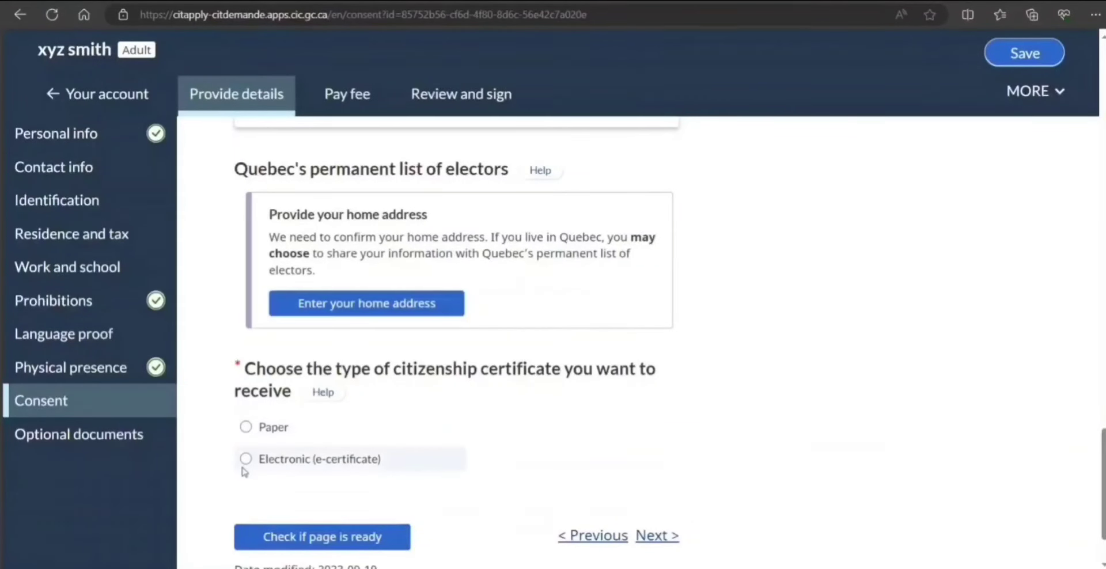
pyautogui.click(246, 458)
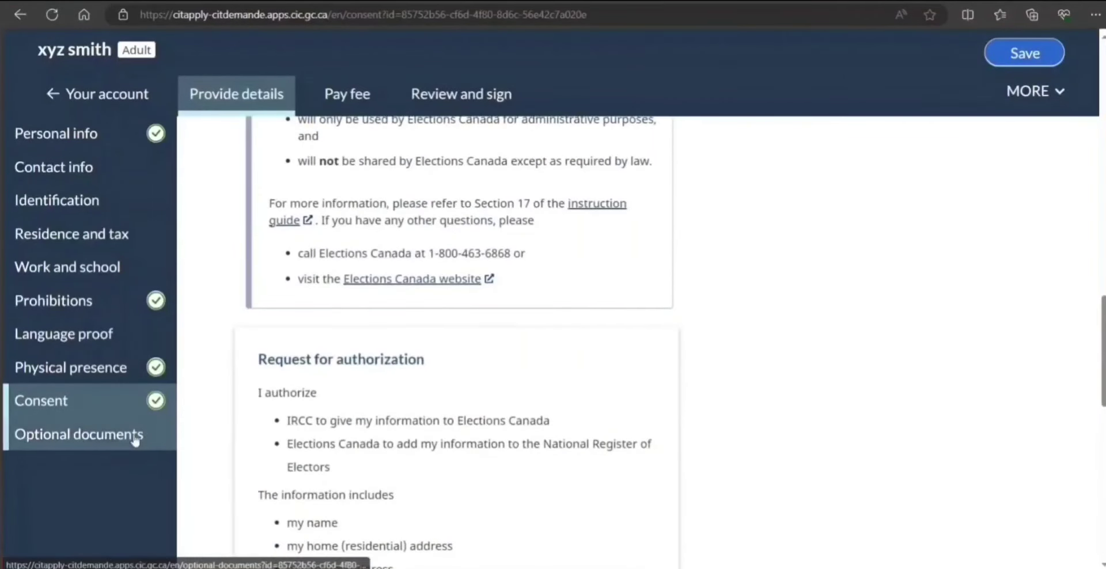
pyautogui.click(79, 433)
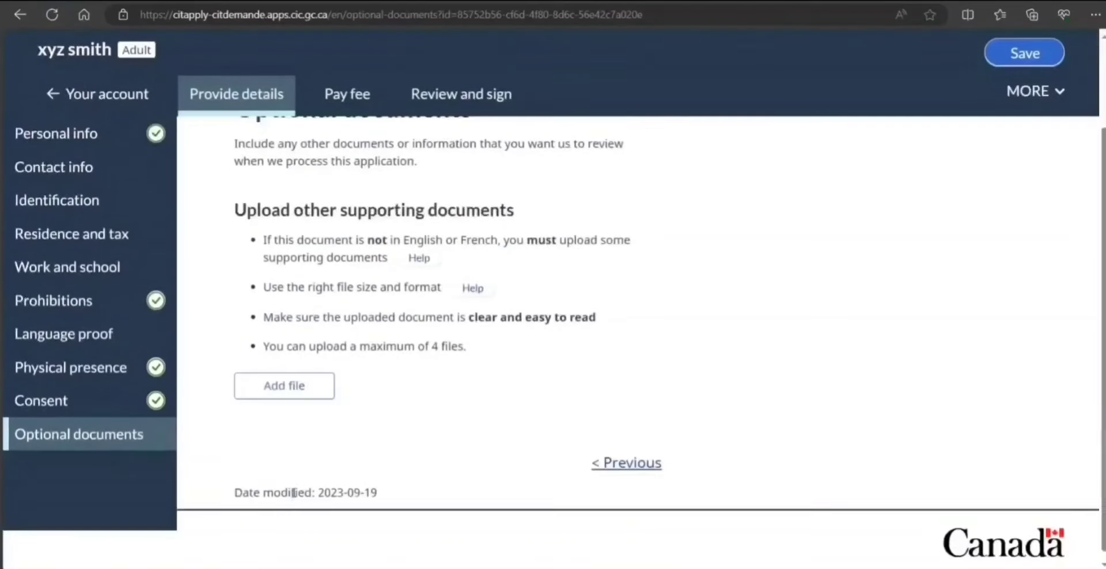
pyautogui.moveTo(77, 300)
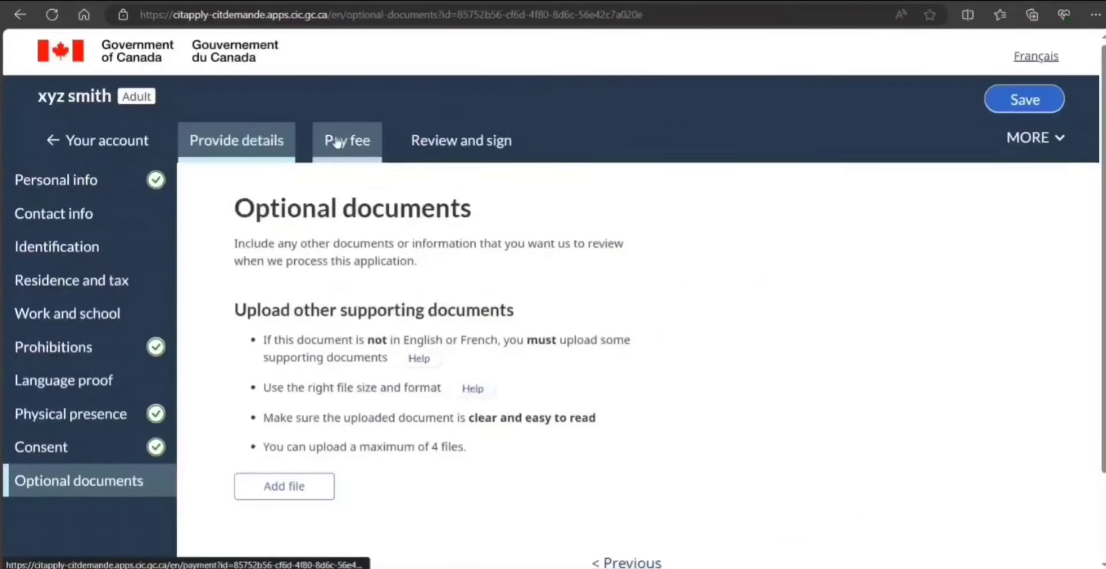
# Switch to the Pay fee and upload receipt page
pyautogui.click(347, 139)
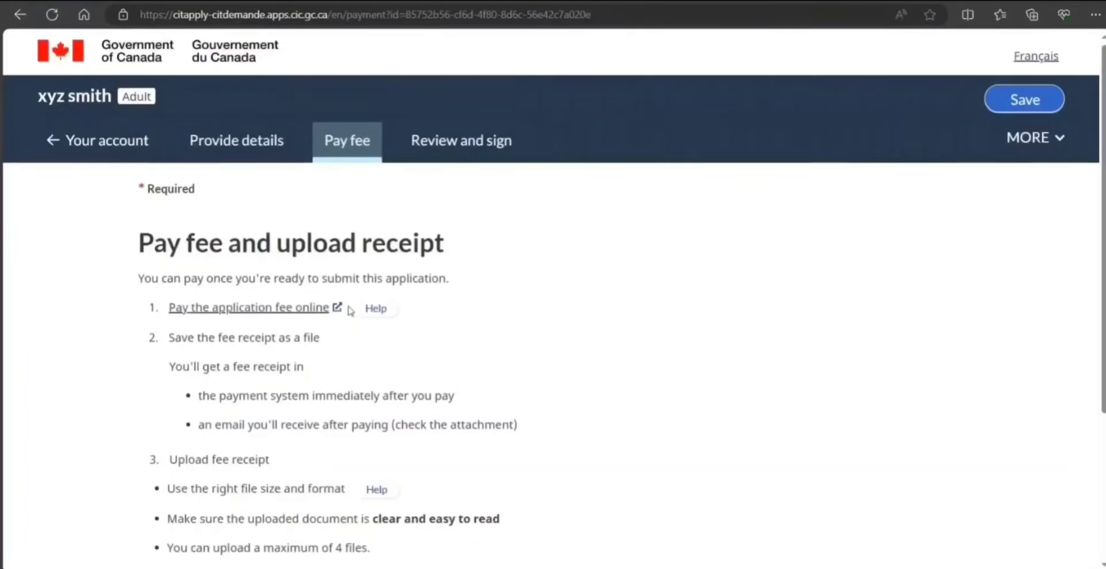
# Follow the 'Pay the application fee online' link to the payment instructions
pyautogui.scroll(-3)
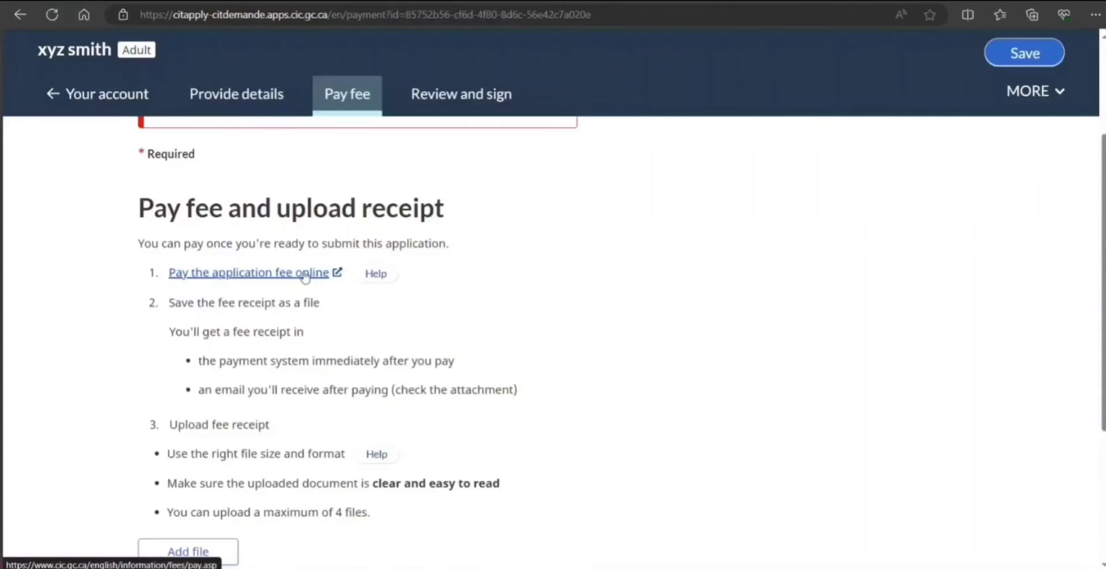
pyautogui.click(248, 272)
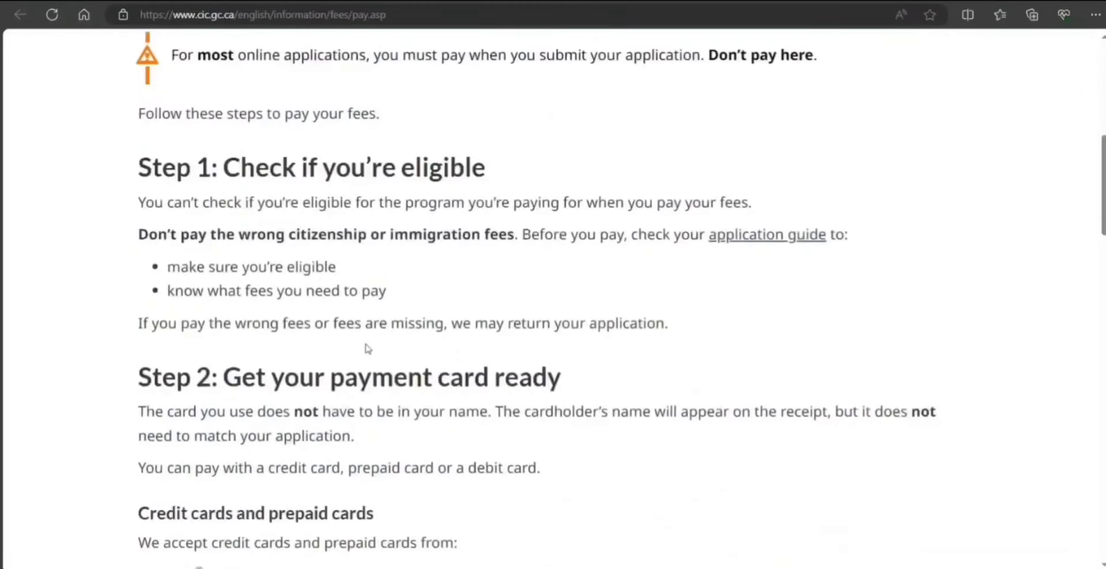
# Choose Citizenship as the application type and continue to the citizenship fee list
pyautogui.scroll(-3)
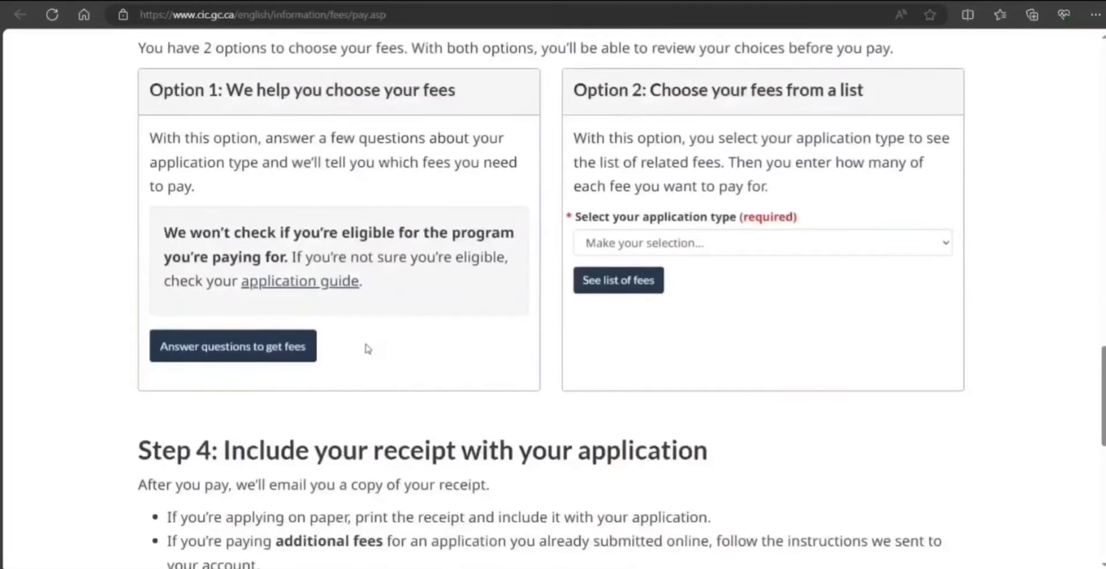
pyautogui.moveTo(439, 273)
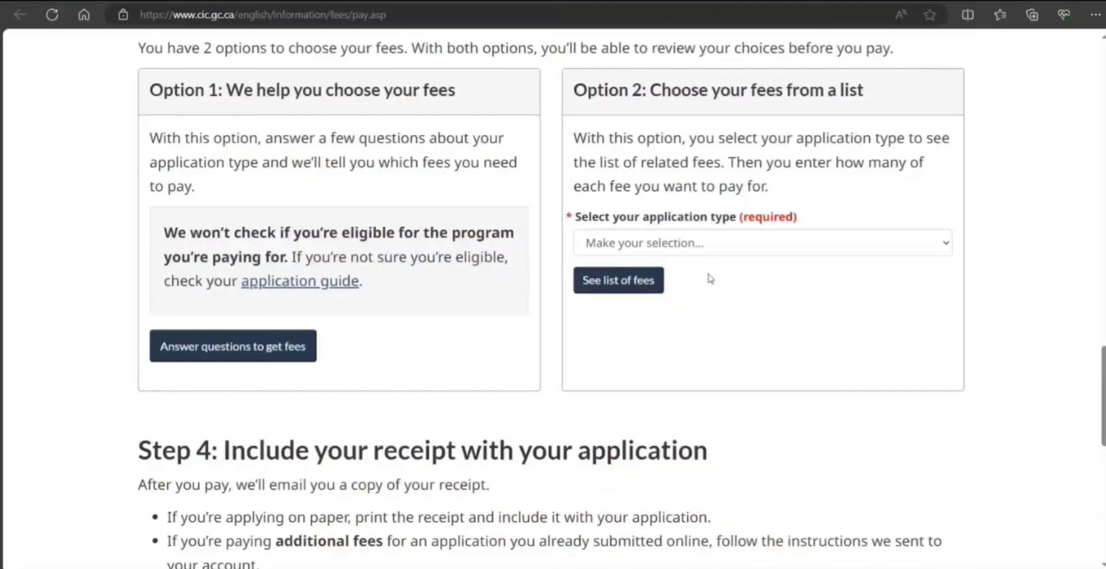
pyautogui.click(761, 244)
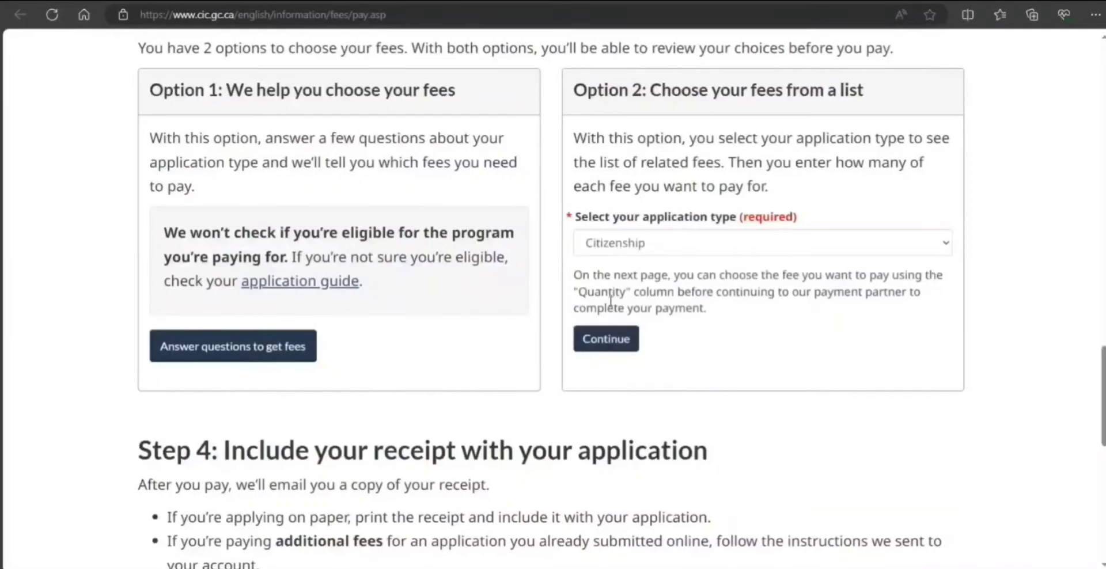
pyautogui.click(604, 339)
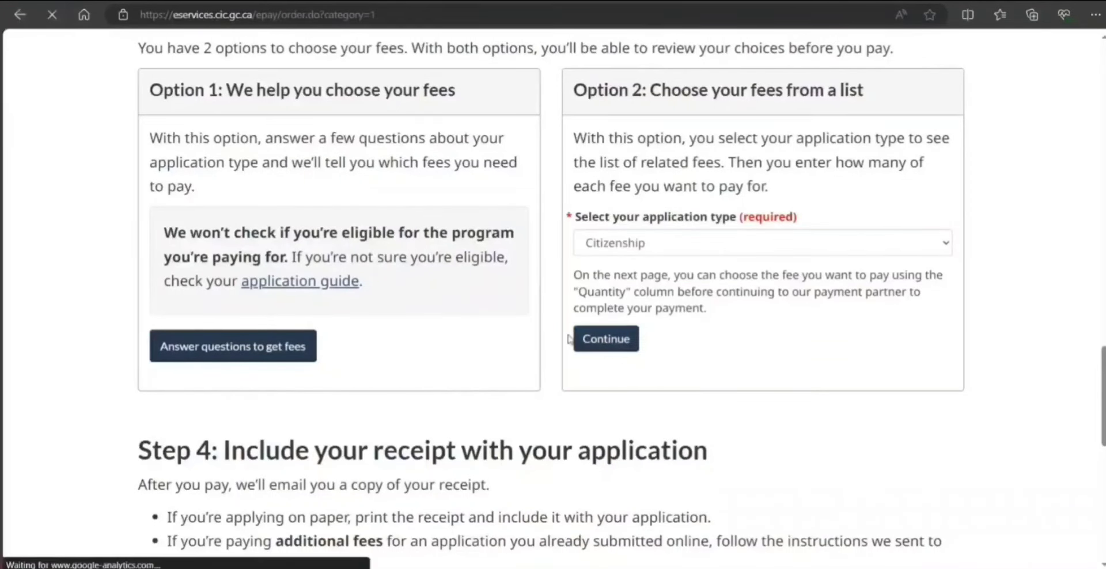
pyautogui.click(605, 338)
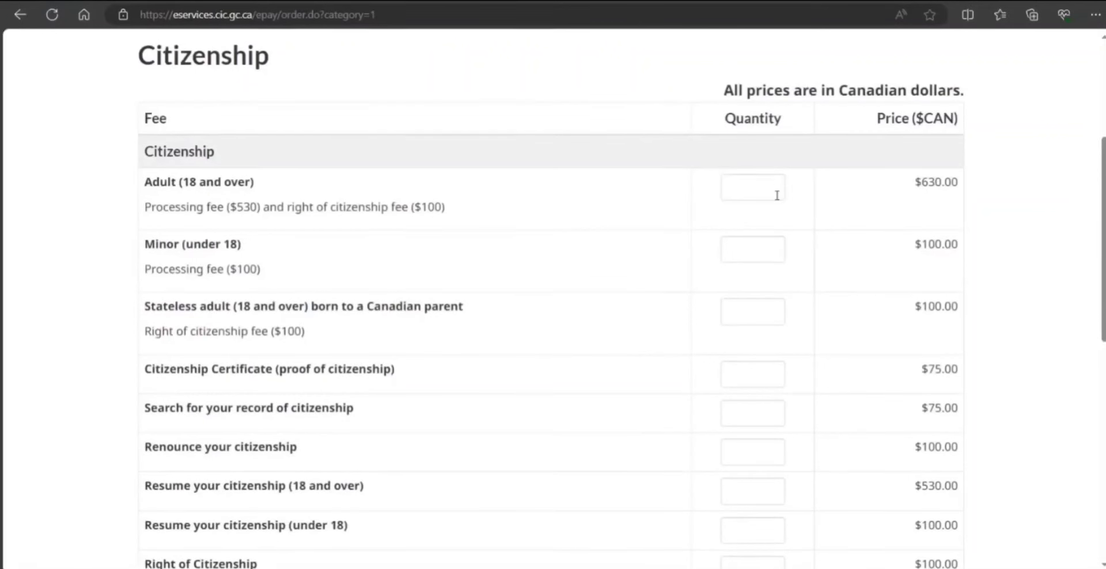
# Order quantity 1 of the Adult (18 and over) fee and submit for a $630.00 summary
pyautogui.write('1')
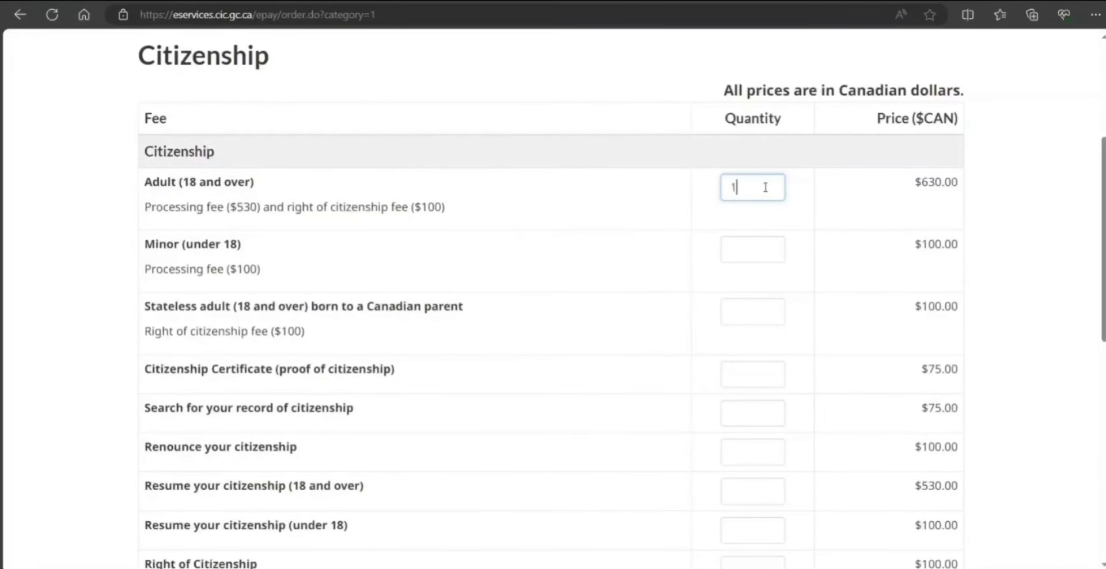
pyautogui.scroll(-3)
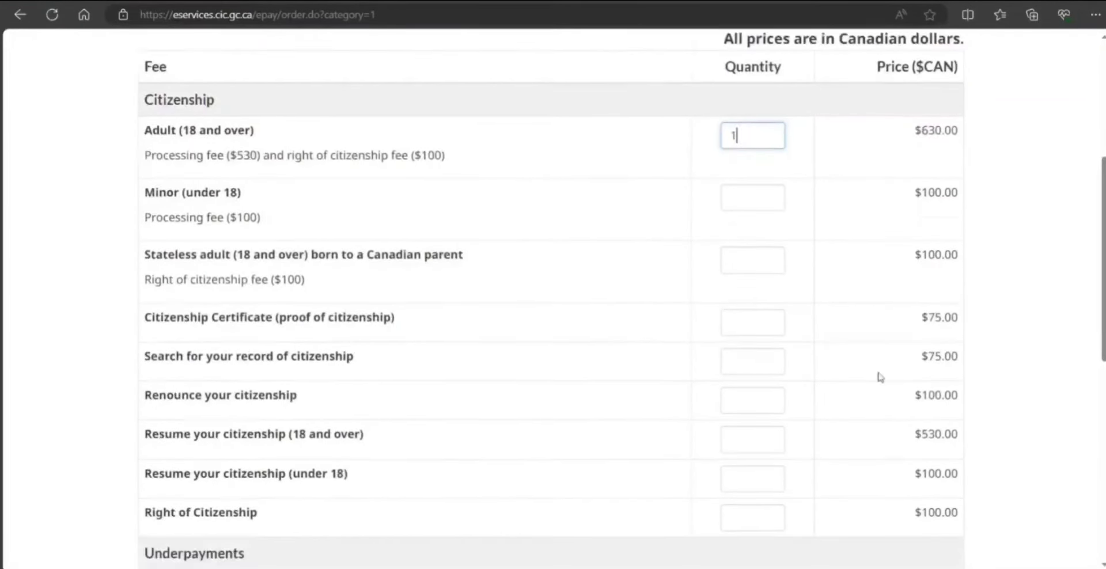
pyautogui.scroll(-3)
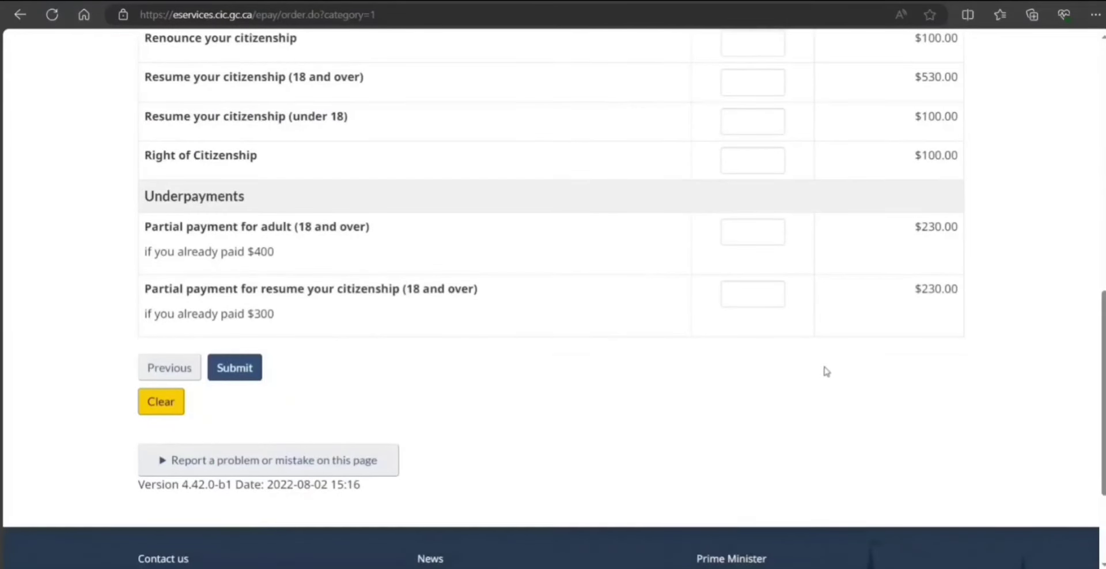
pyautogui.scroll(-3)
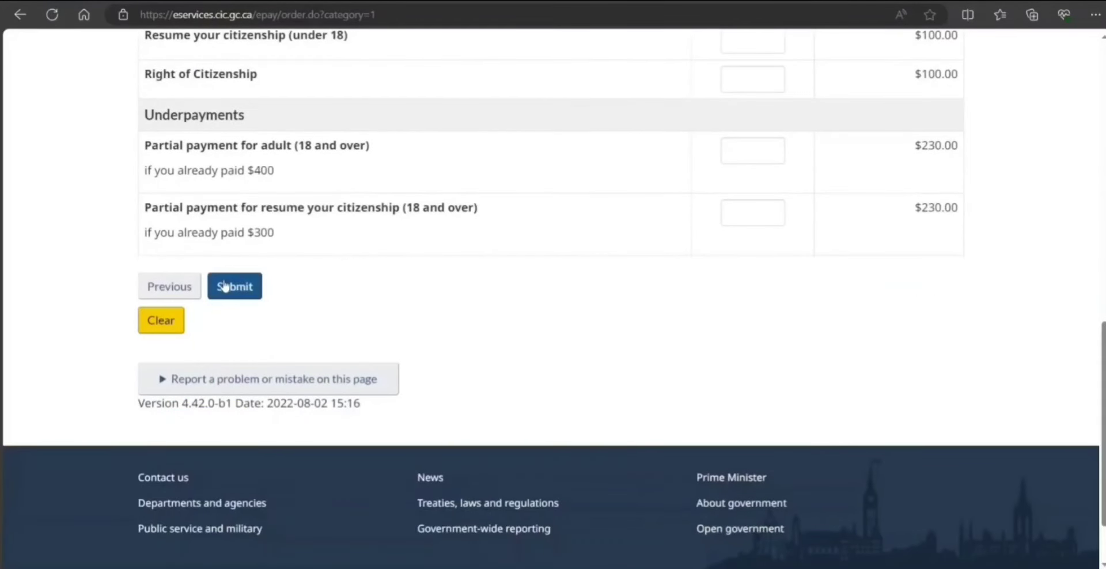
pyautogui.click(234, 286)
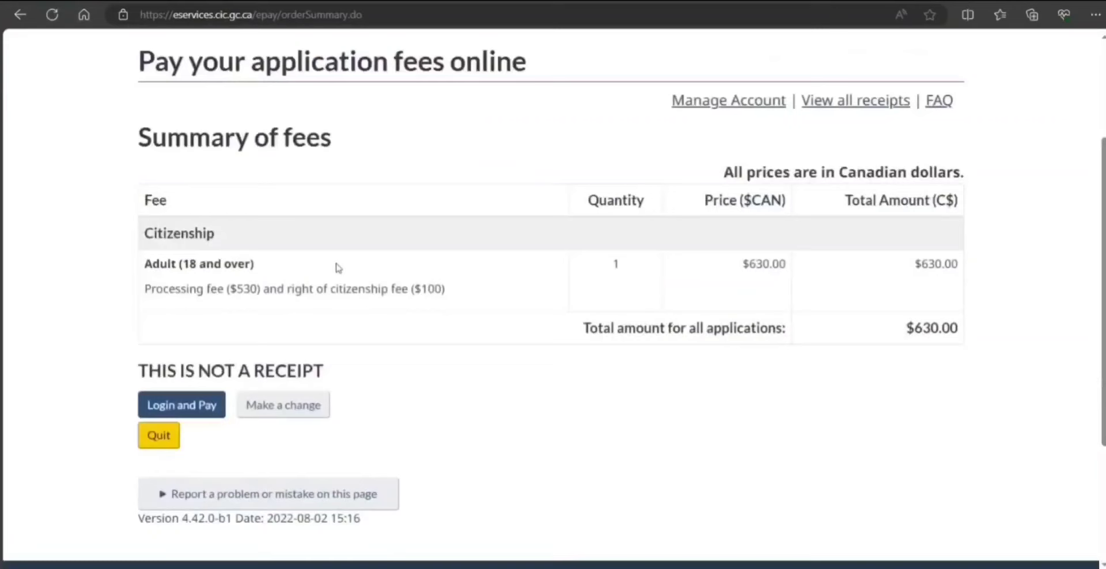
pyautogui.scroll(-3)
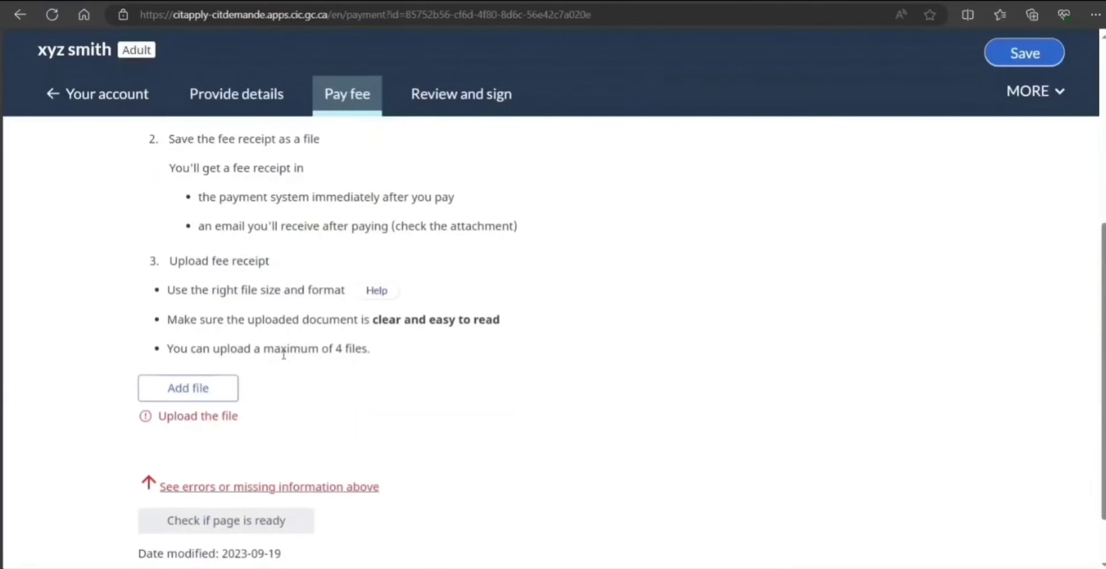
# Show the Review before you submit checklist: four sections Ready, Pay fee still Not ready
pyautogui.click(461, 93)
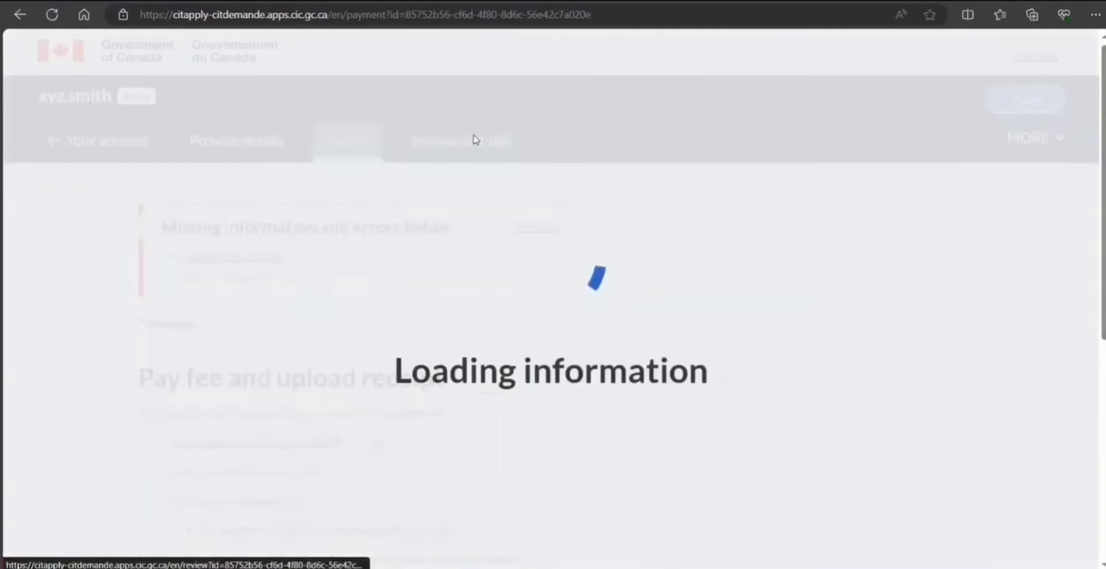
pyautogui.click(461, 139)
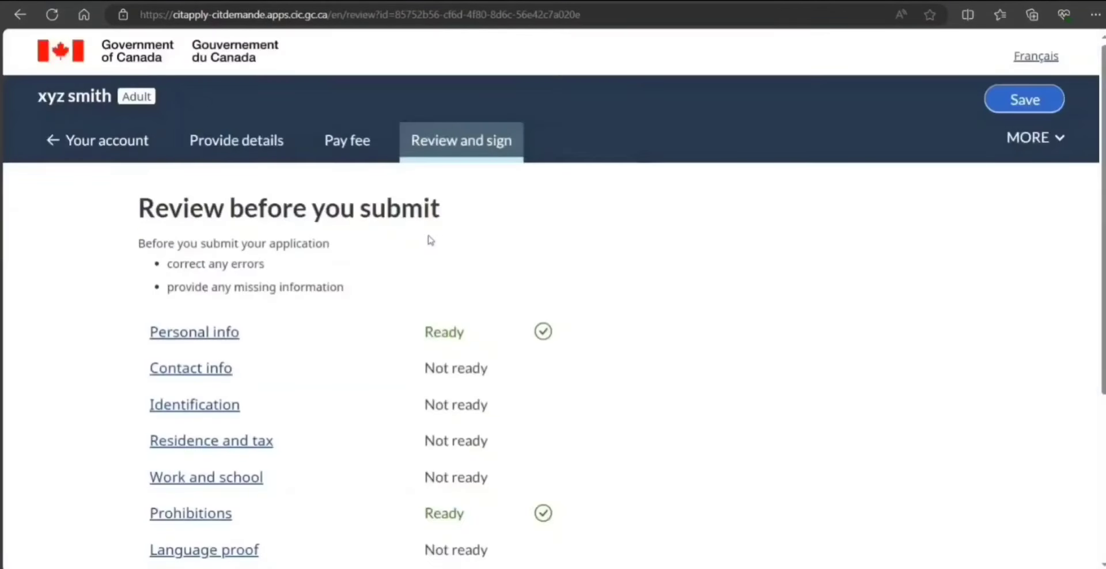
pyautogui.scroll(-3)
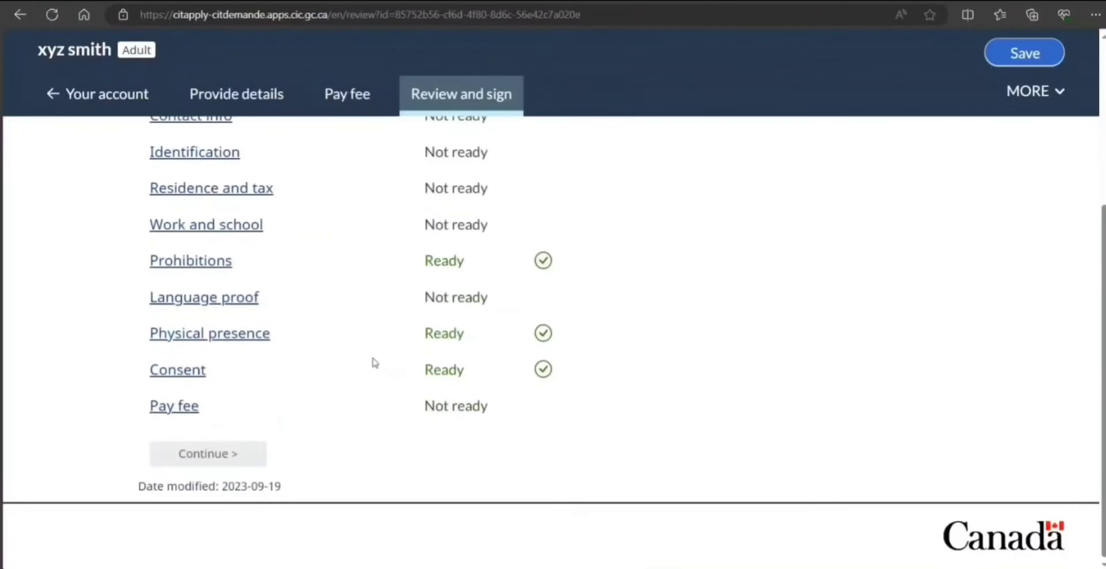
pyautogui.moveTo(287, 477)
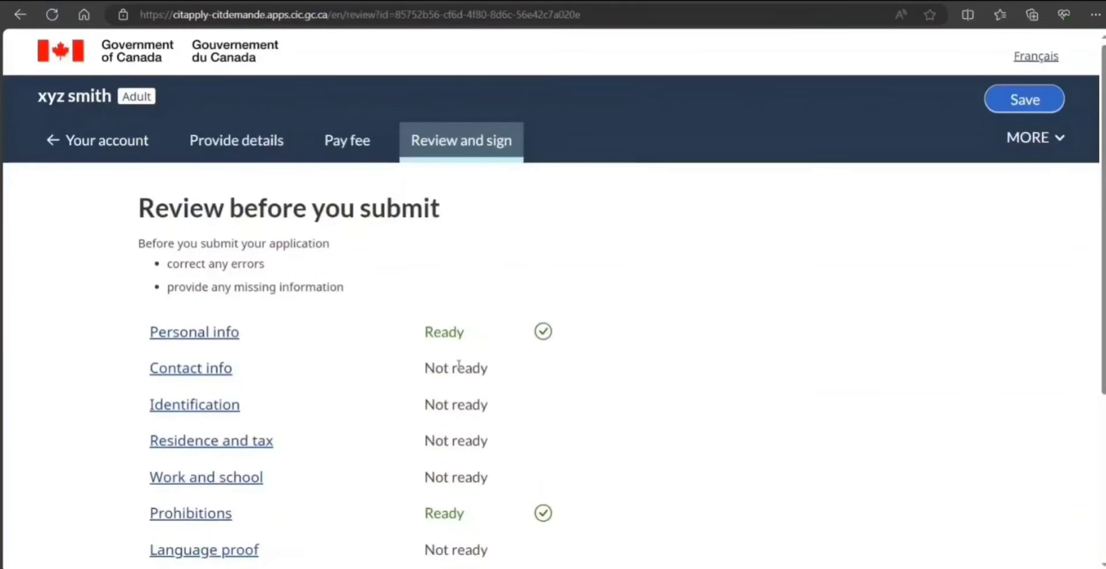
pyautogui.scroll(-3)
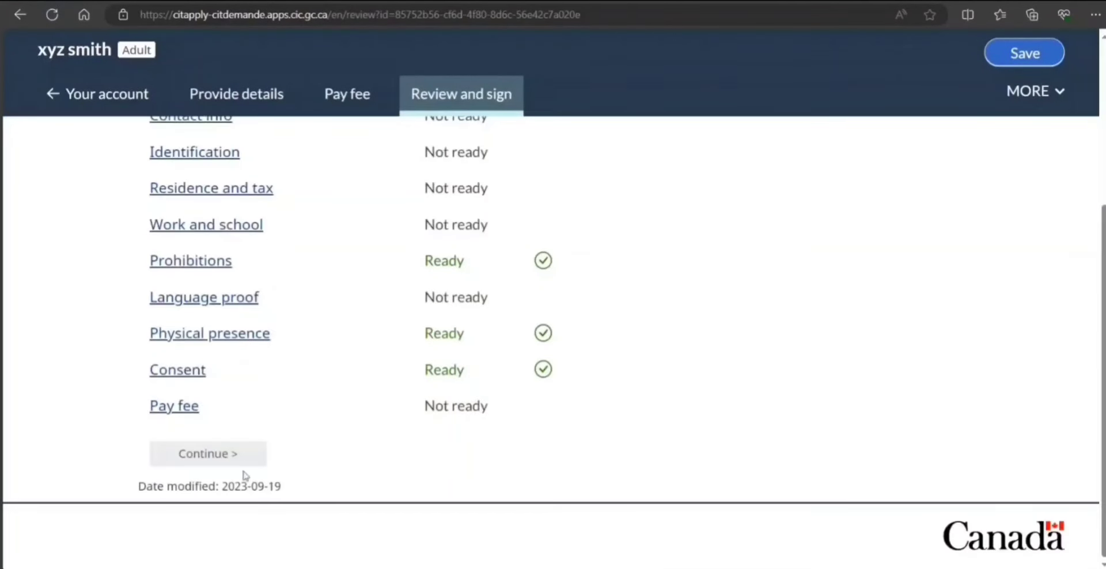